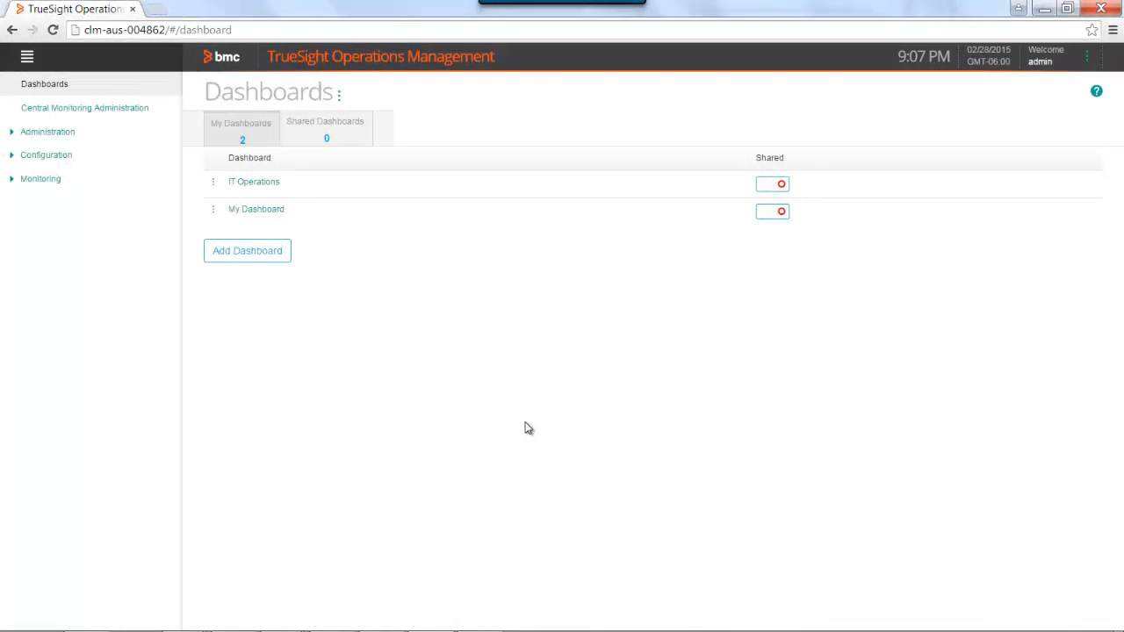
{"action": "mouse_move", "coordinate": [251, 295]}
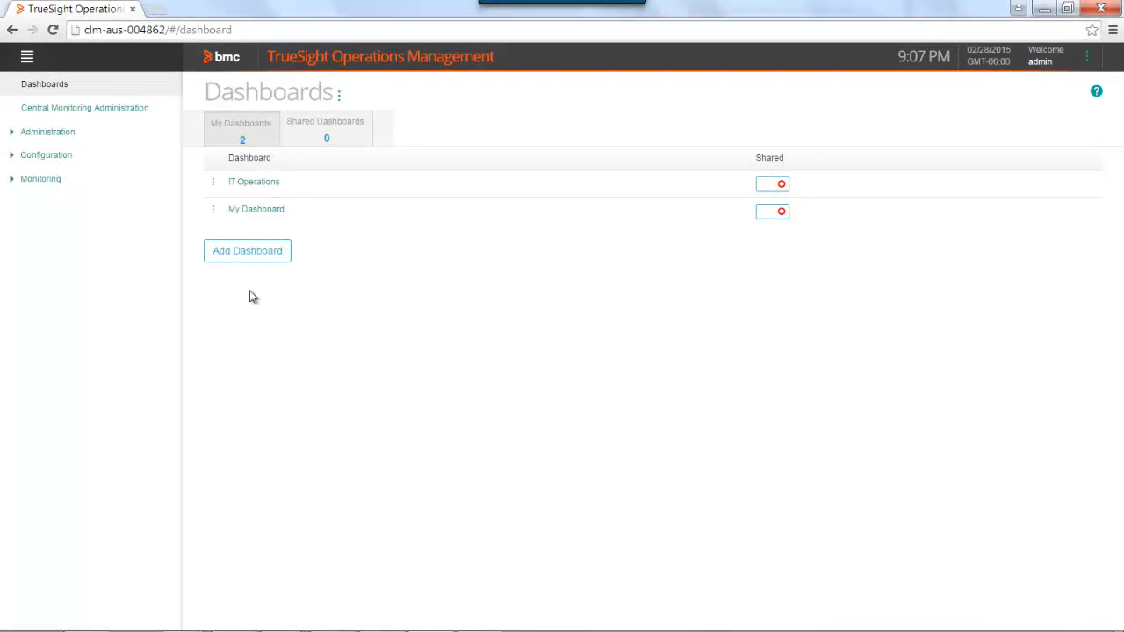
- Navigate to Configuration > Synthetic Scripts to list the existing script files
{"action": "left_click", "coordinate": [46, 155]}
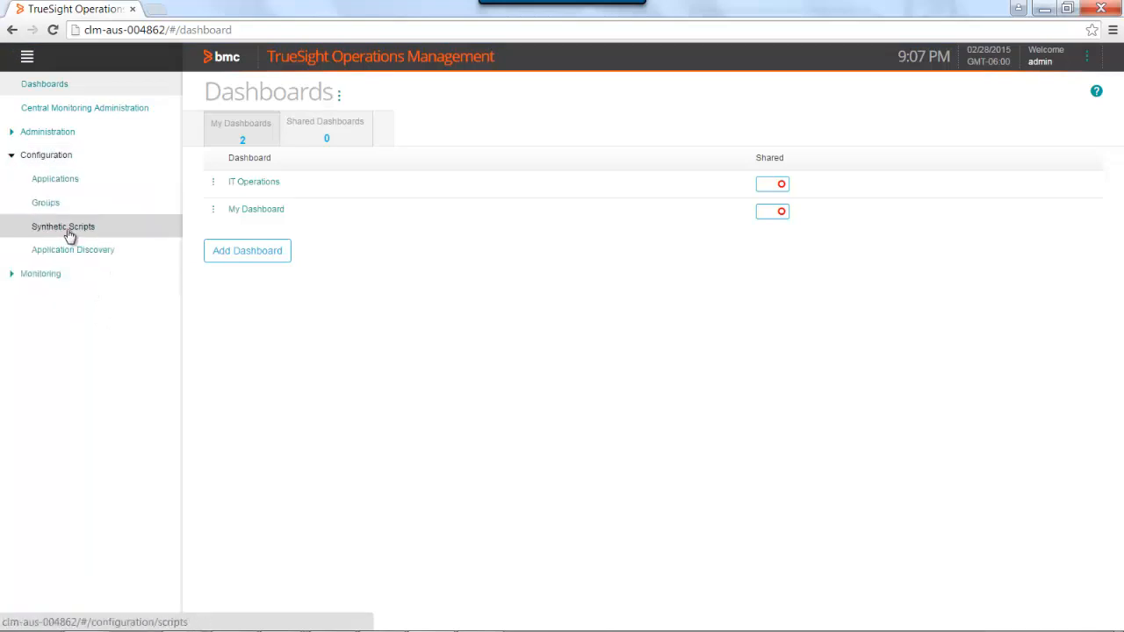
{"action": "mouse_move", "coordinate": [46, 230]}
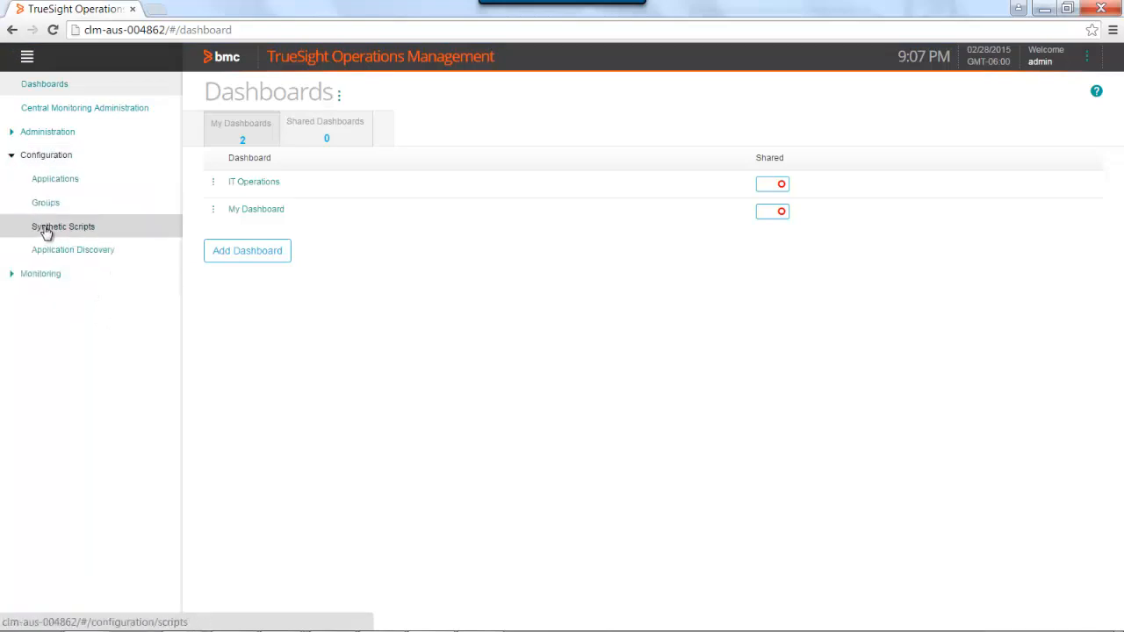
{"action": "left_click", "coordinate": [64, 227]}
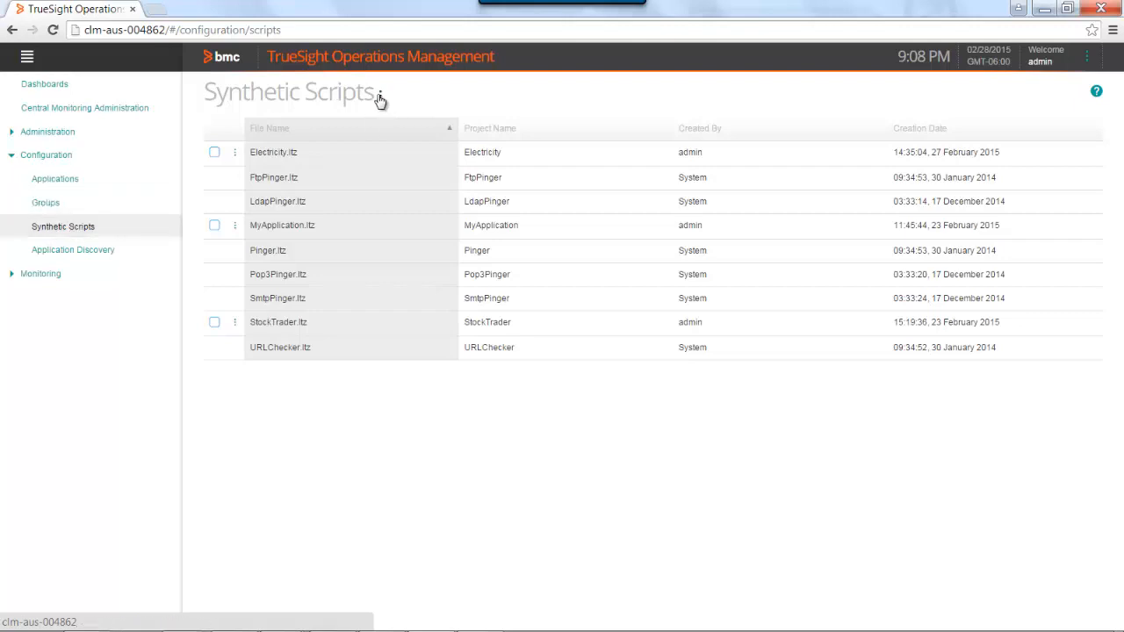
- Add a script via Add Scripts, browsing to Electricity.ltz on the desktop and uploading it
{"action": "left_click", "coordinate": [379, 95]}
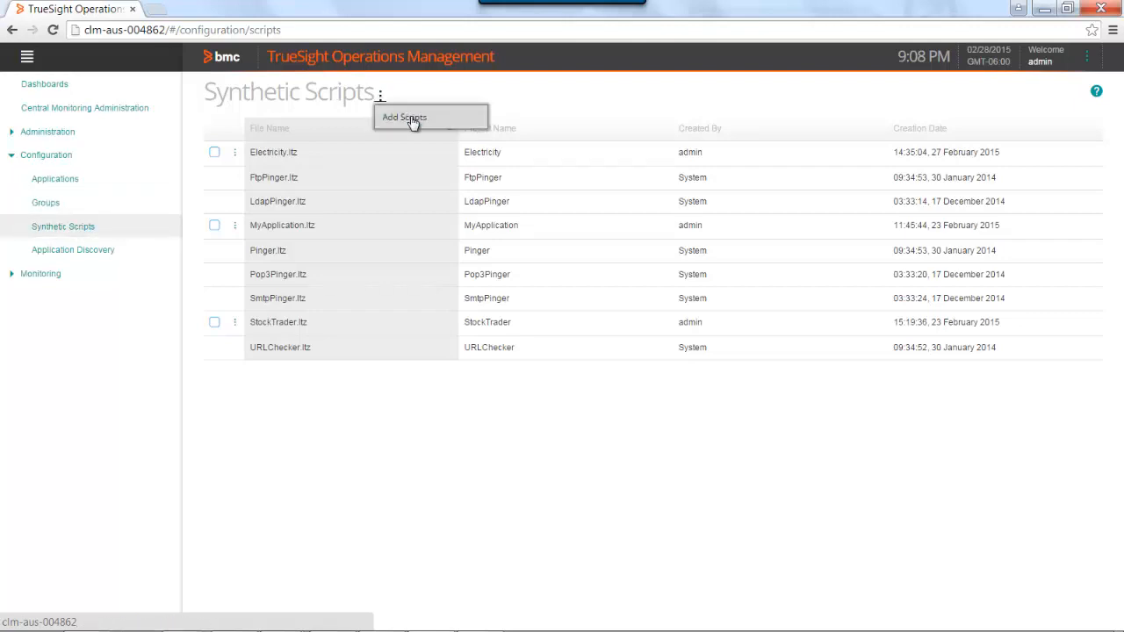
{"action": "left_click", "coordinate": [404, 115]}
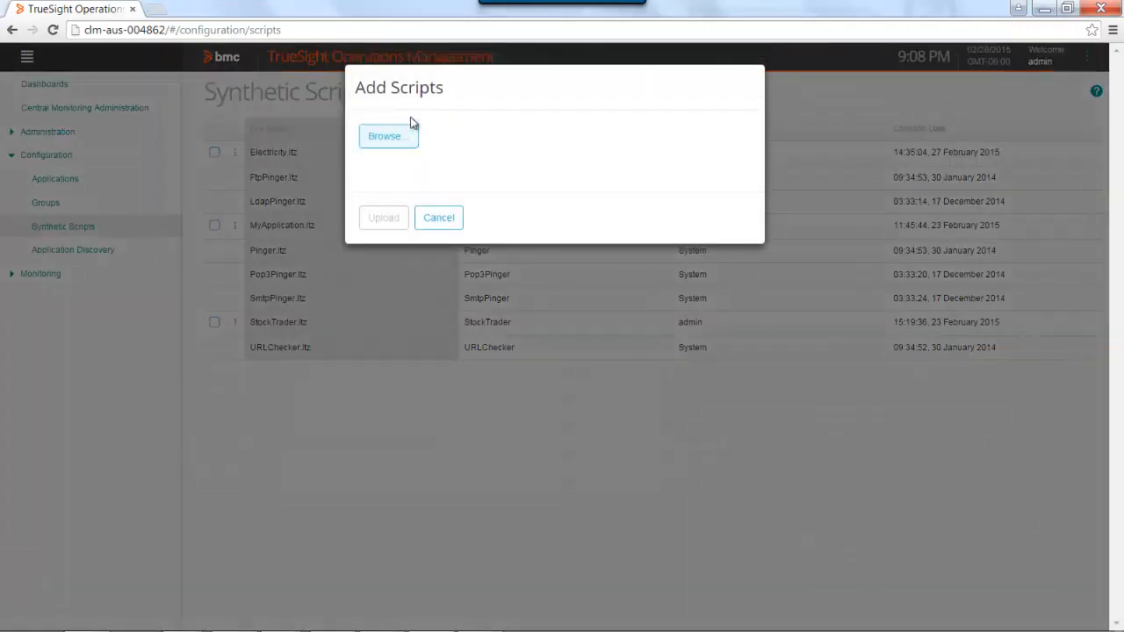
{"action": "left_click", "coordinate": [383, 137]}
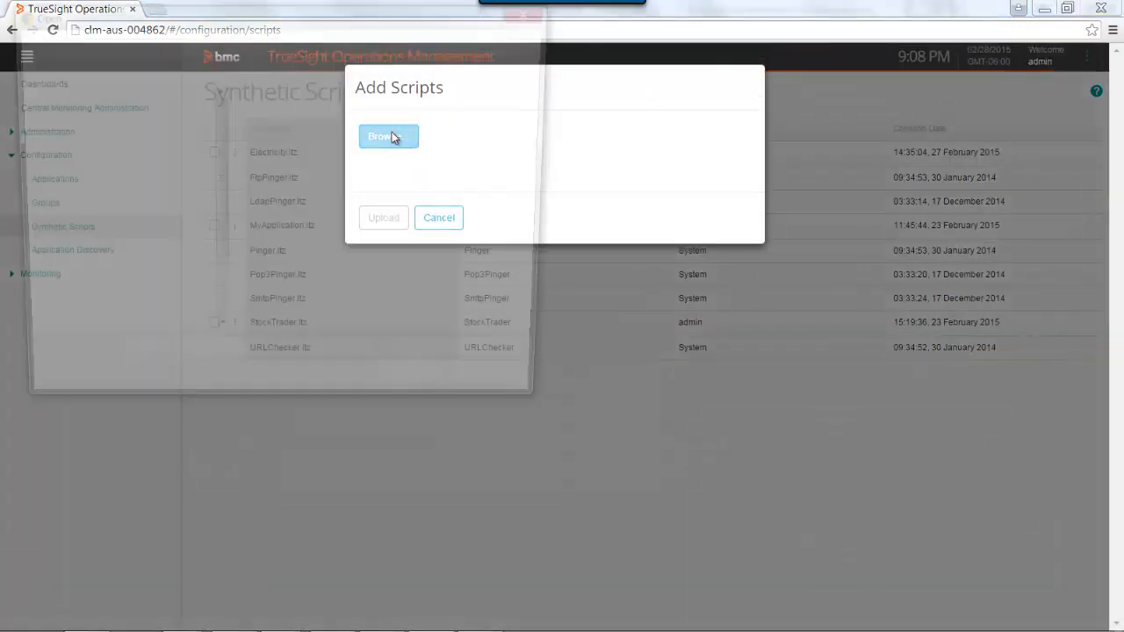
{"action": "left_click", "coordinate": [382, 137]}
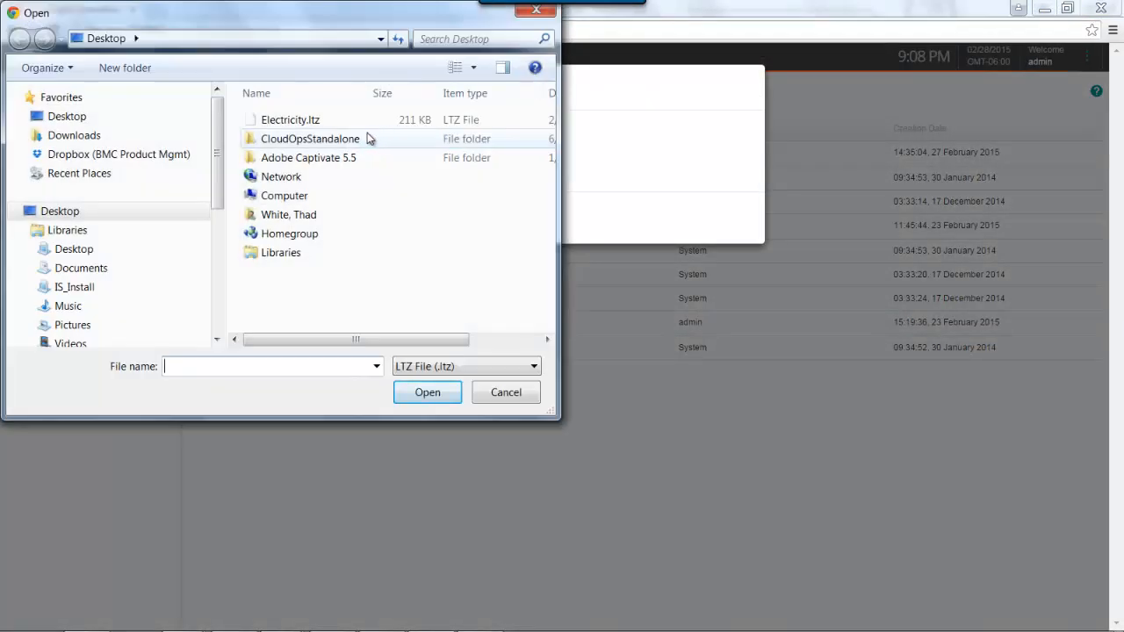
{"action": "left_click", "coordinate": [290, 119]}
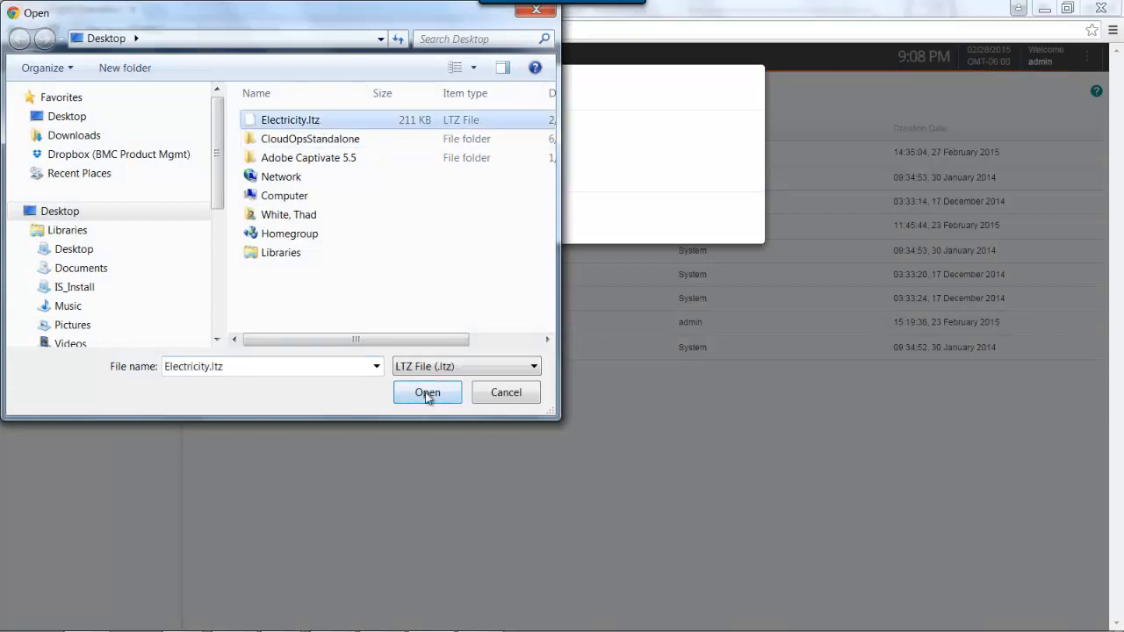
{"action": "left_click", "coordinate": [427, 394]}
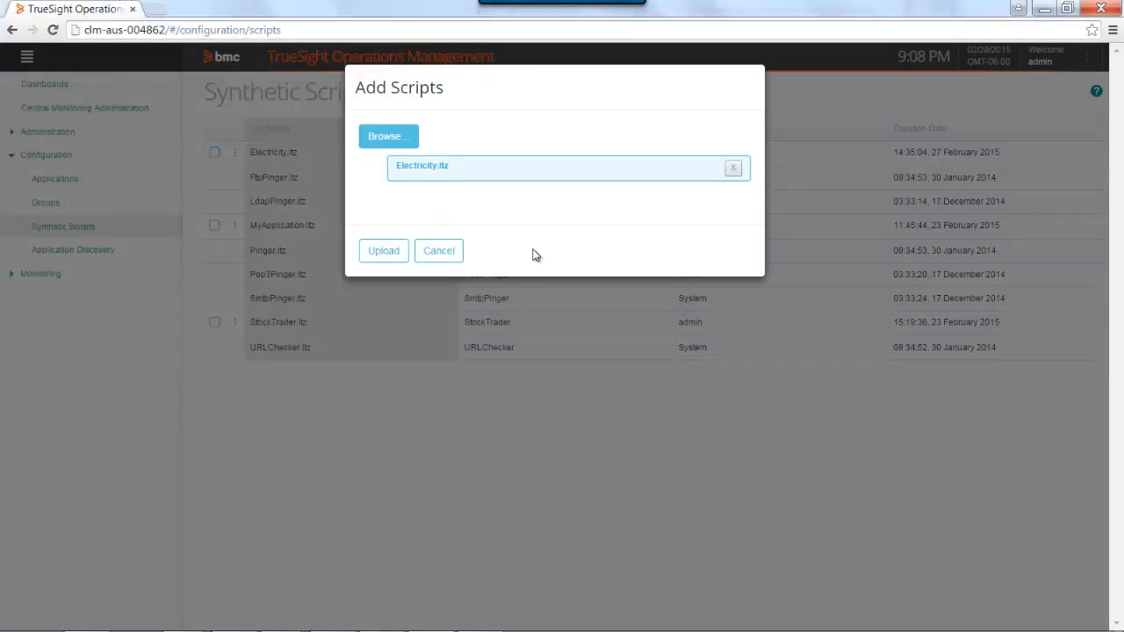
{"action": "left_click", "coordinate": [439, 250]}
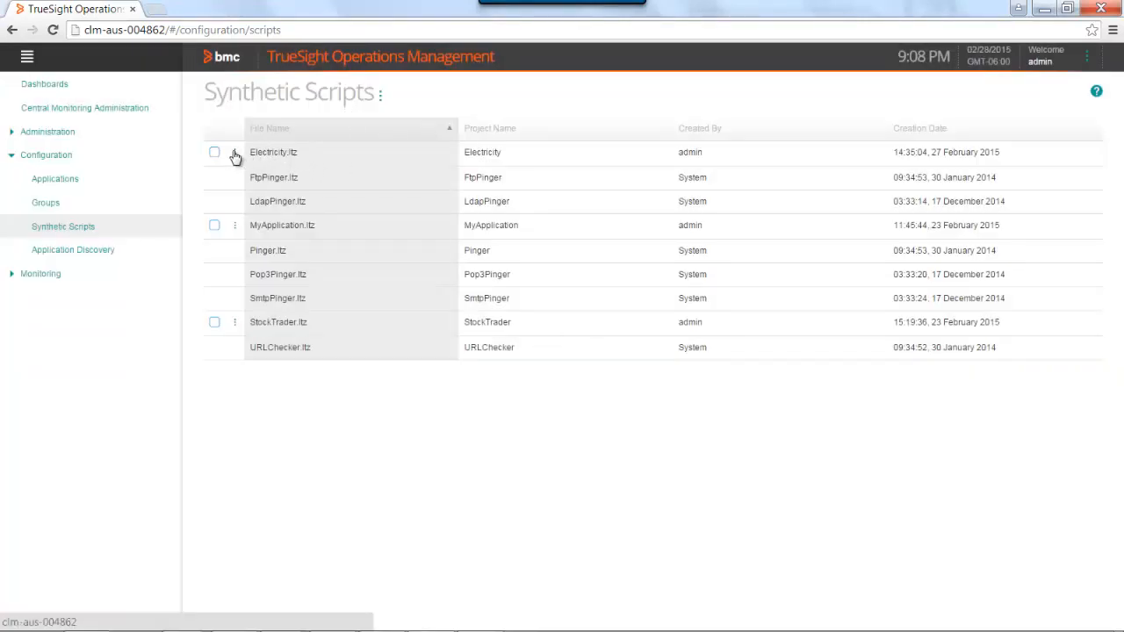
{"action": "mouse_move", "coordinate": [318, 160]}
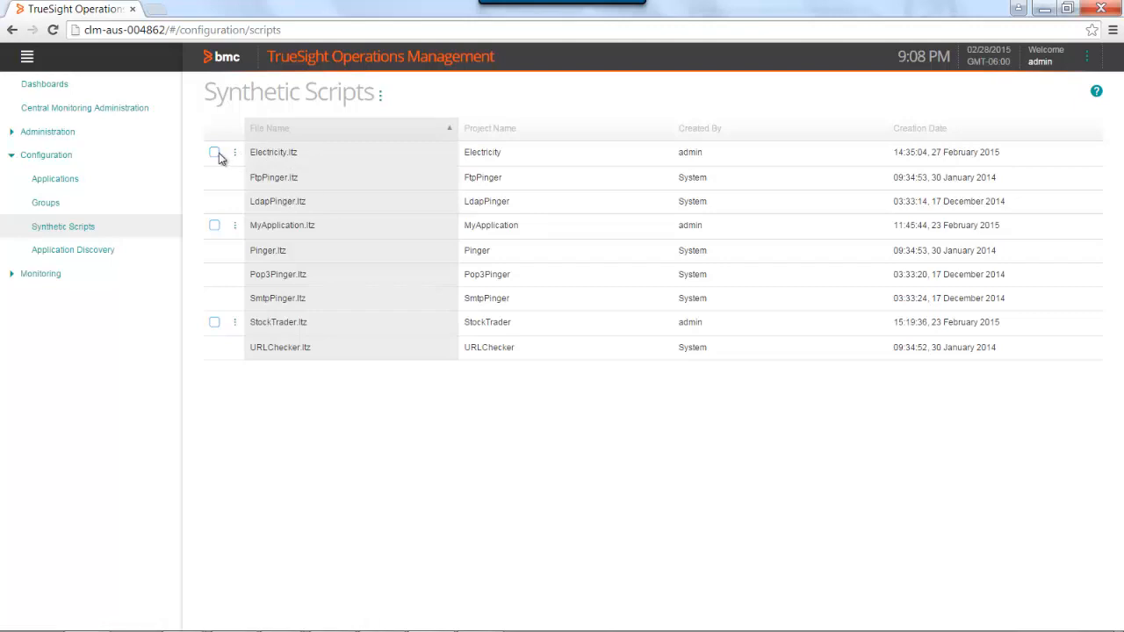
{"action": "left_click", "coordinate": [236, 151]}
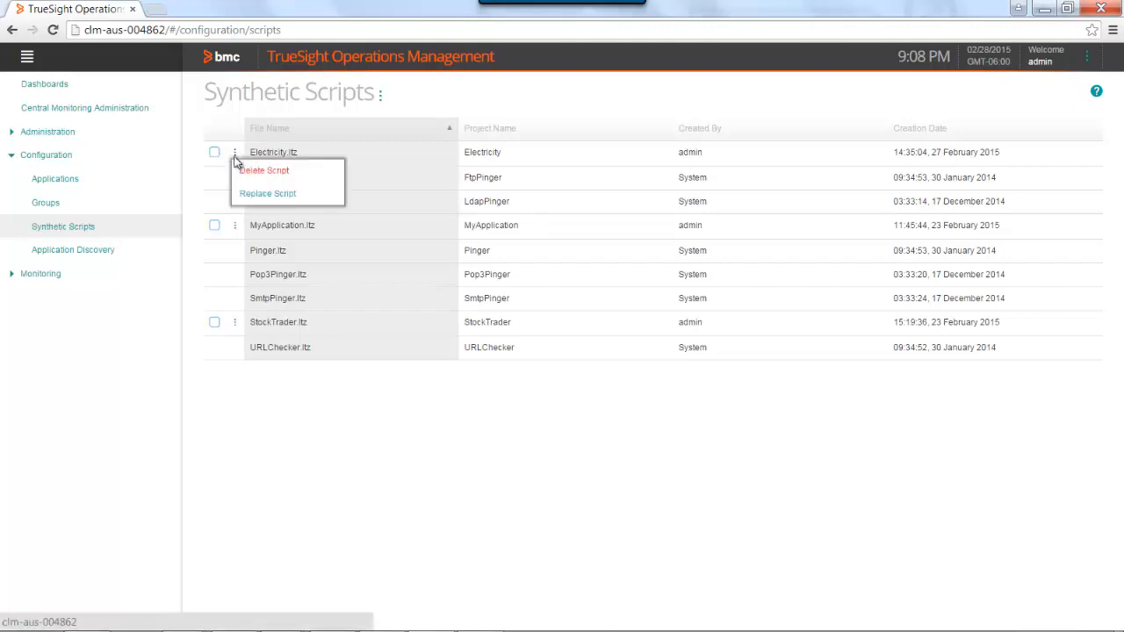
{"action": "left_click", "coordinate": [235, 225]}
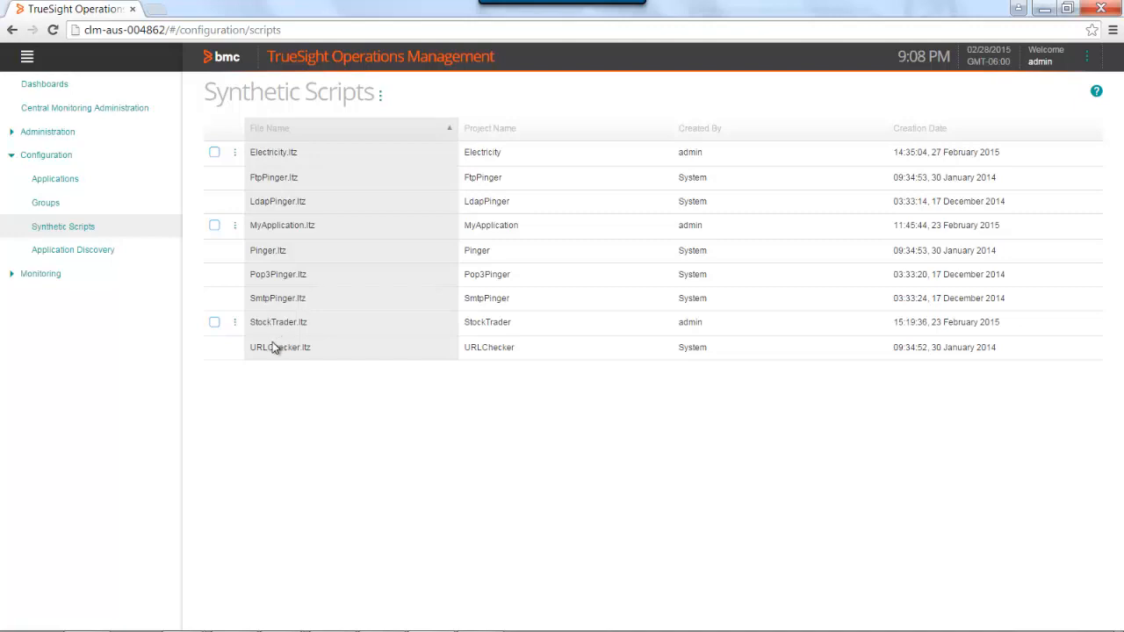
{"action": "mouse_move", "coordinate": [151, 355]}
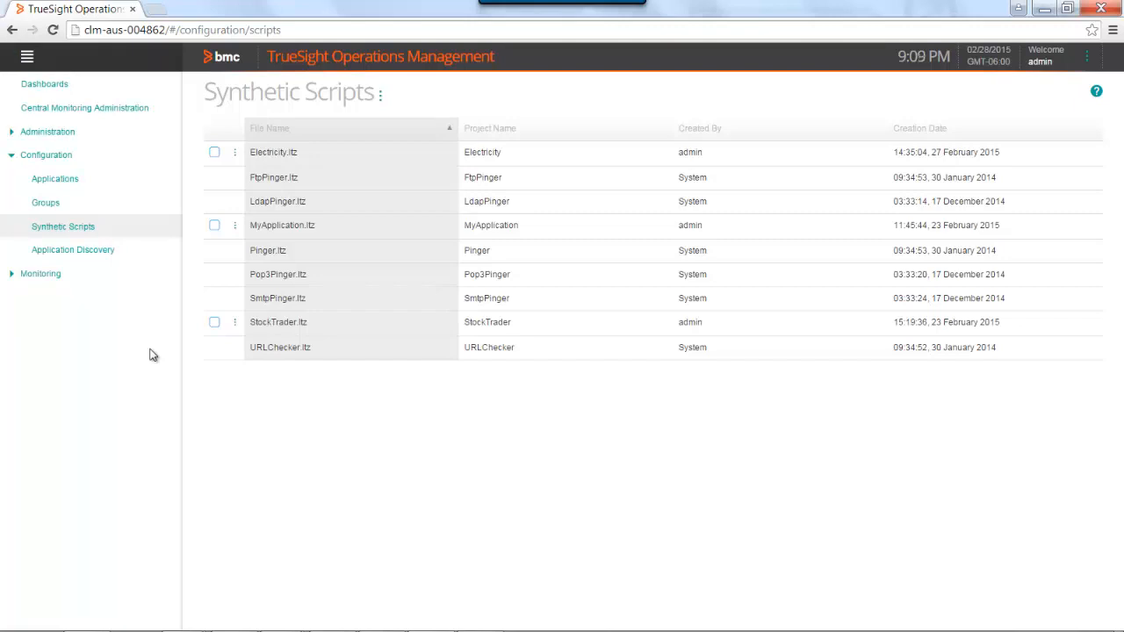
{"action": "mouse_move", "coordinate": [126, 270]}
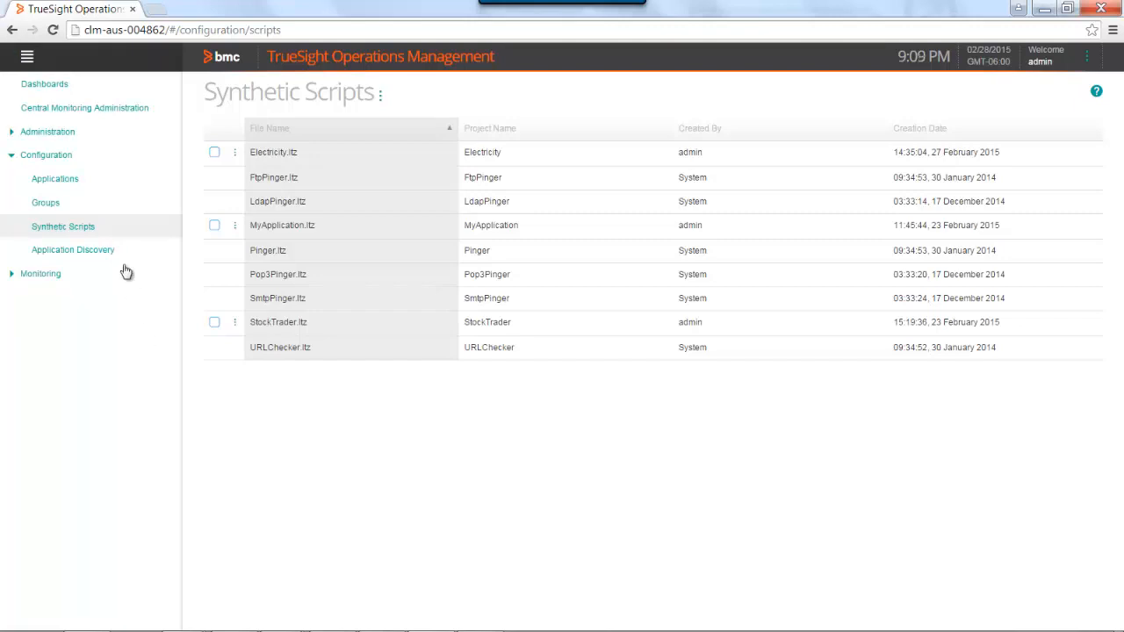
{"action": "left_click", "coordinate": [55, 179]}
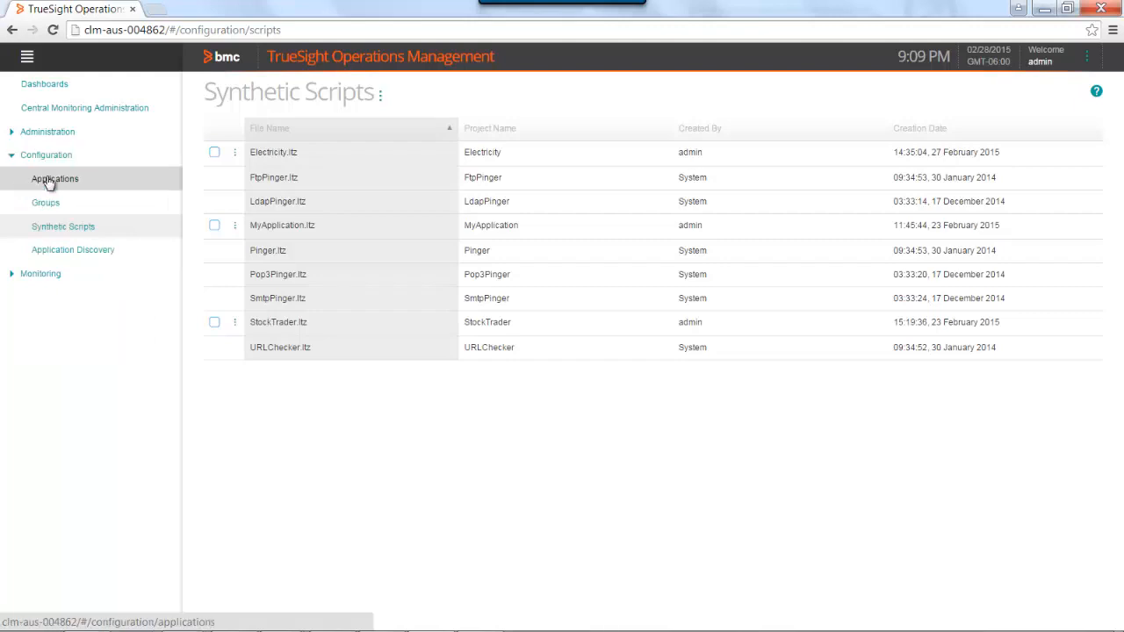
{"action": "left_click", "coordinate": [54, 179]}
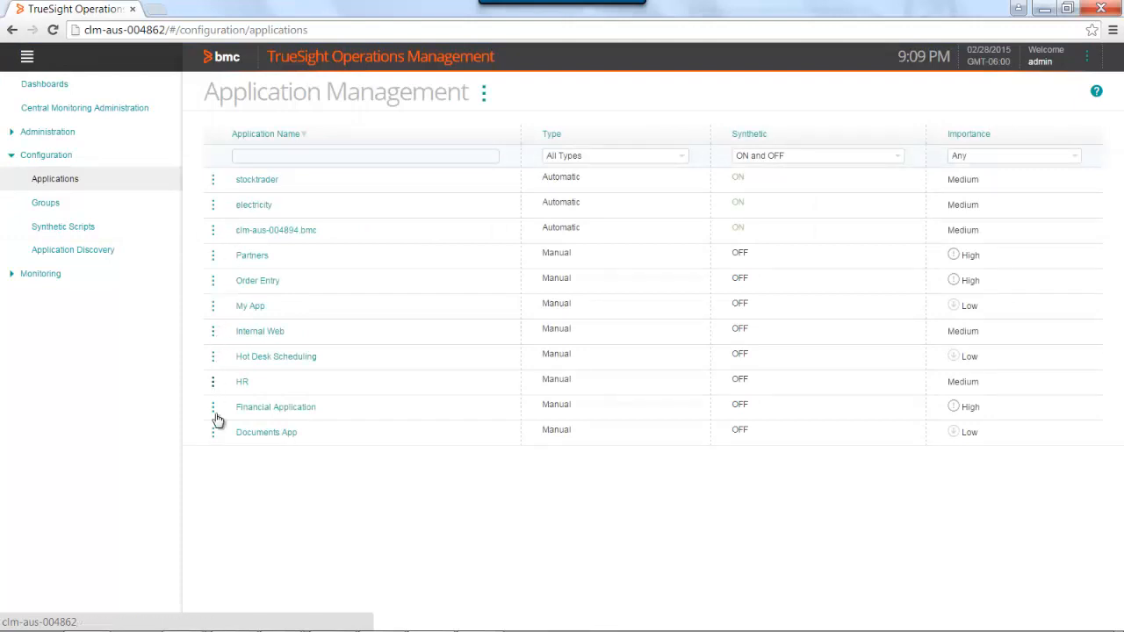
{"action": "mouse_move", "coordinate": [334, 290]}
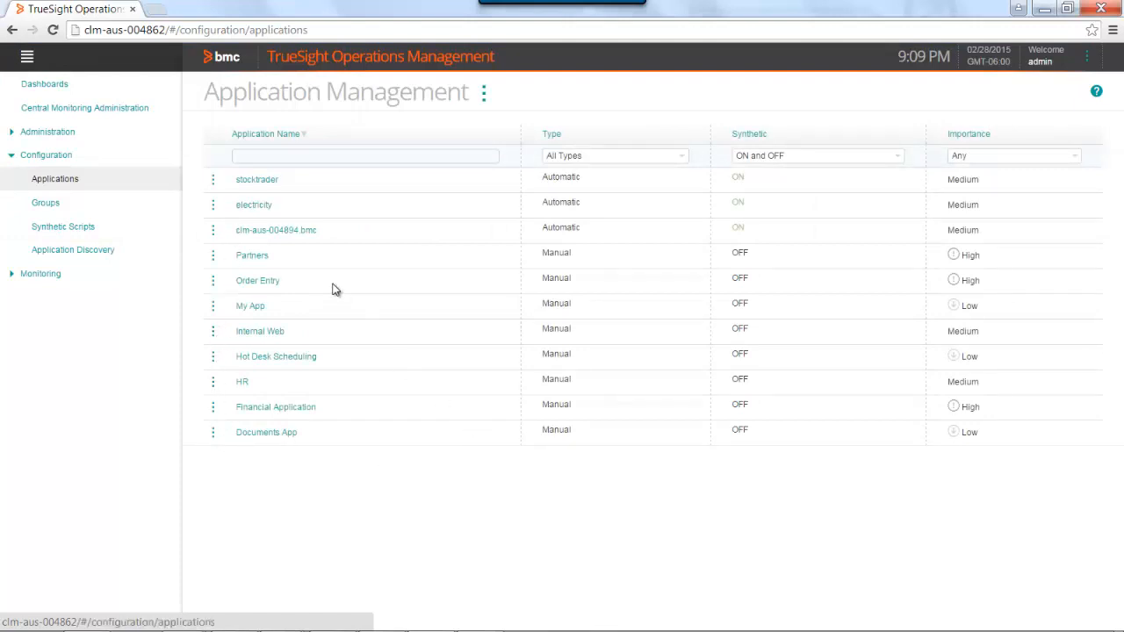
{"action": "mouse_move", "coordinate": [303, 183]}
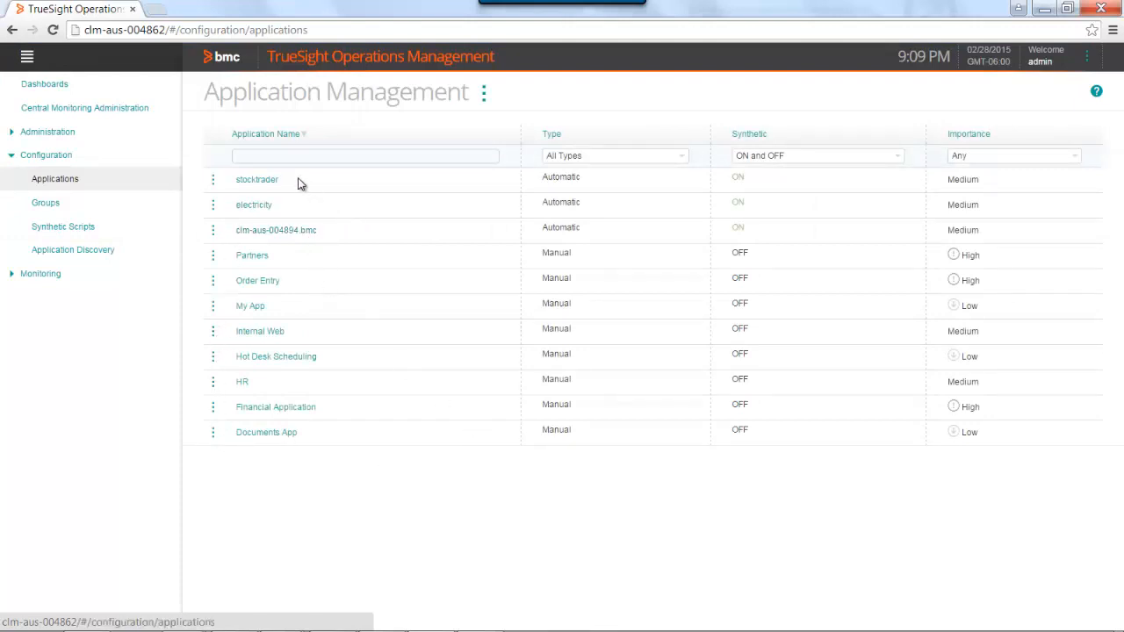
{"action": "mouse_move", "coordinate": [307, 188]}
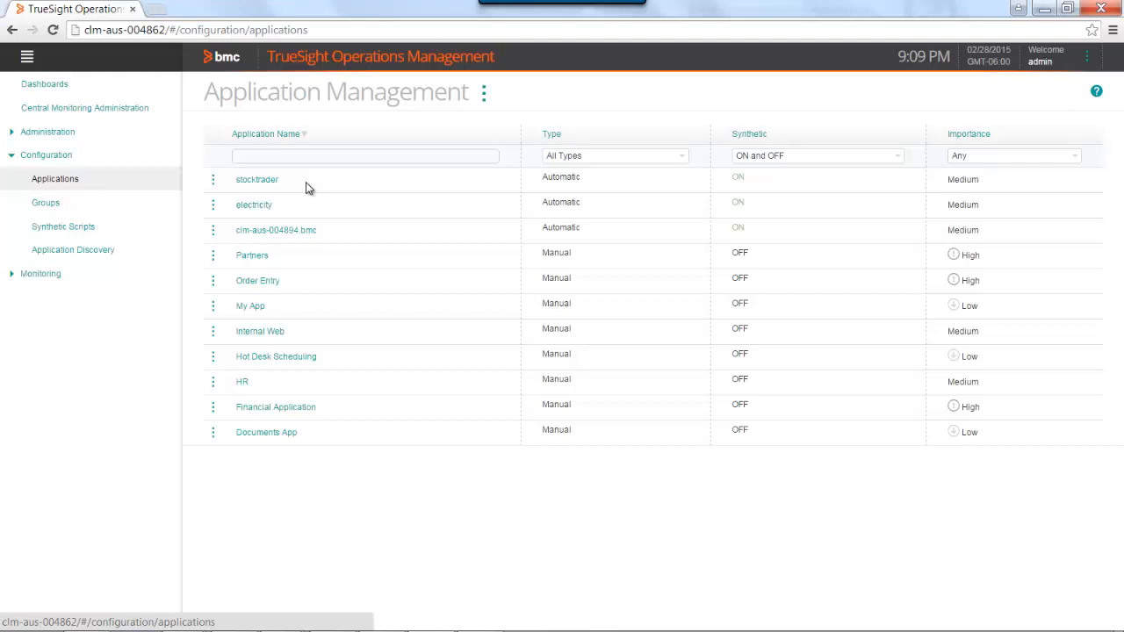
{"action": "mouse_move", "coordinate": [326, 263]}
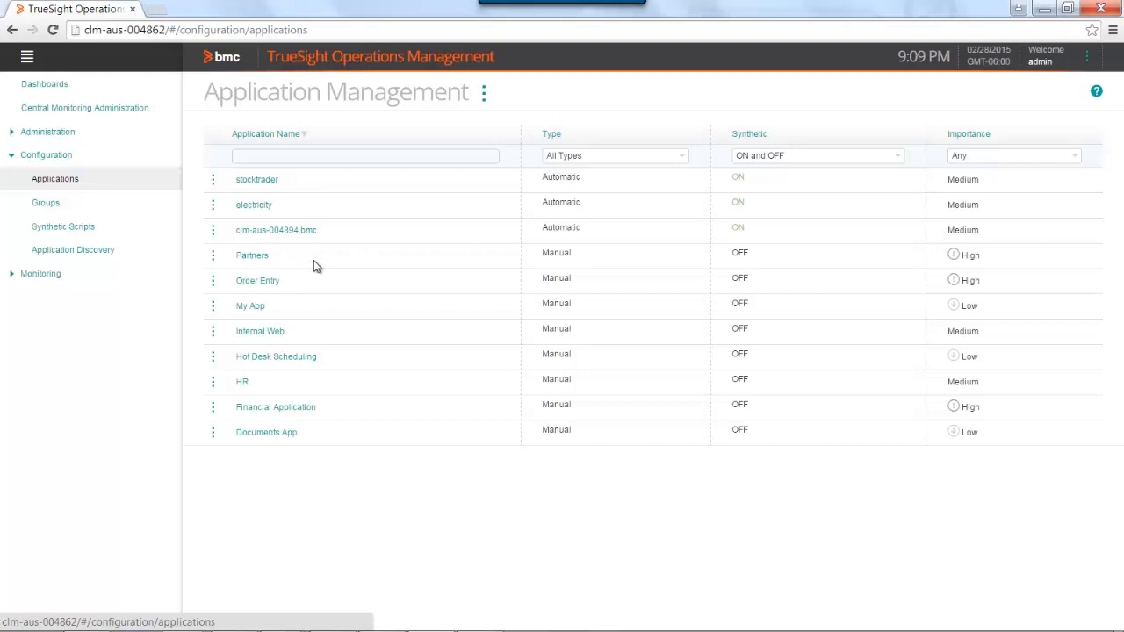
{"action": "mouse_move", "coordinate": [404, 242]}
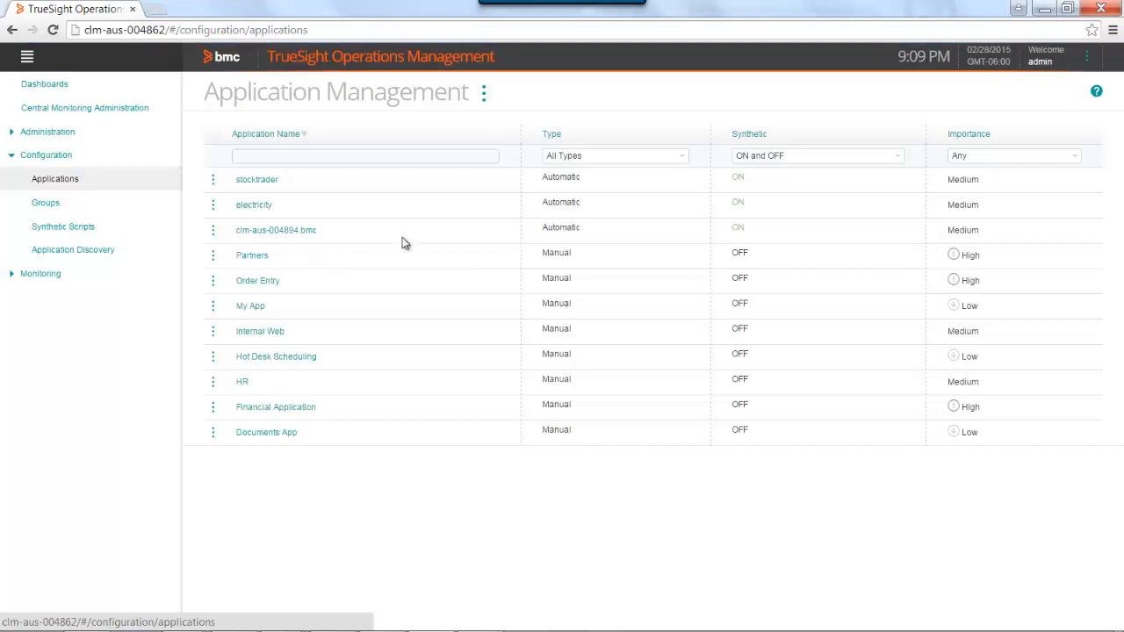
{"action": "mouse_move", "coordinate": [744, 141]}
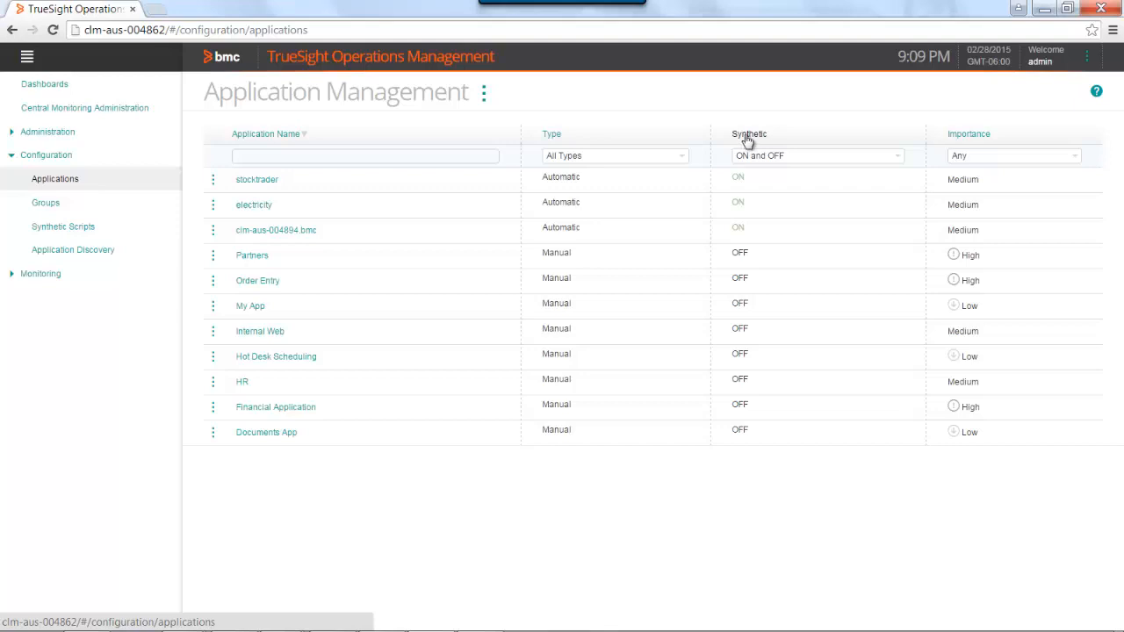
{"action": "mouse_move", "coordinate": [759, 245]}
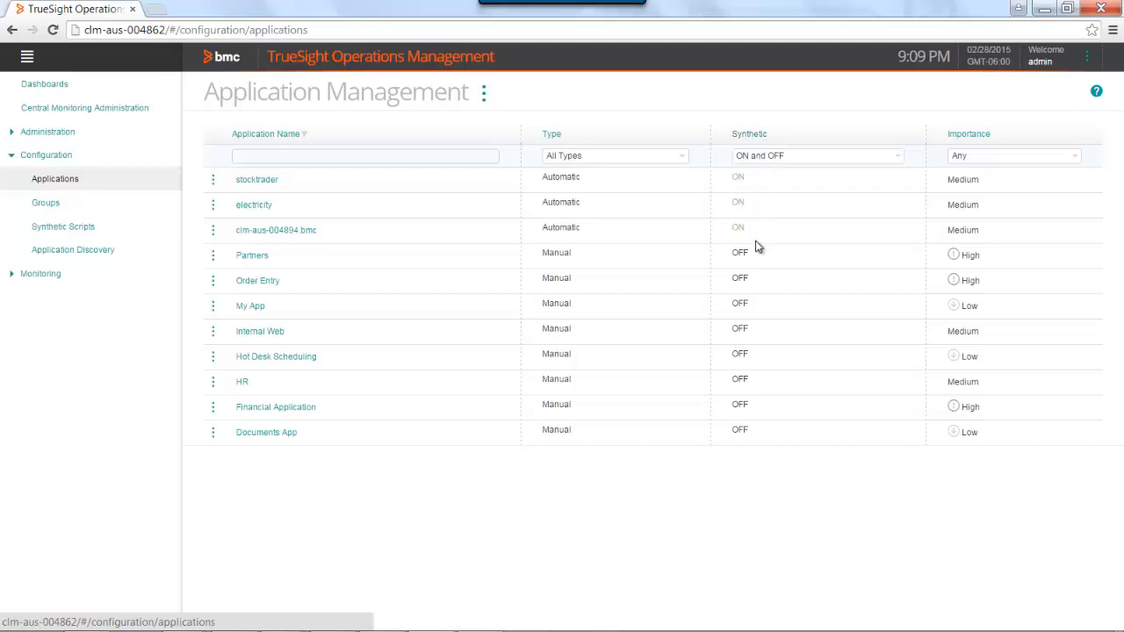
{"action": "mouse_move", "coordinate": [709, 245]}
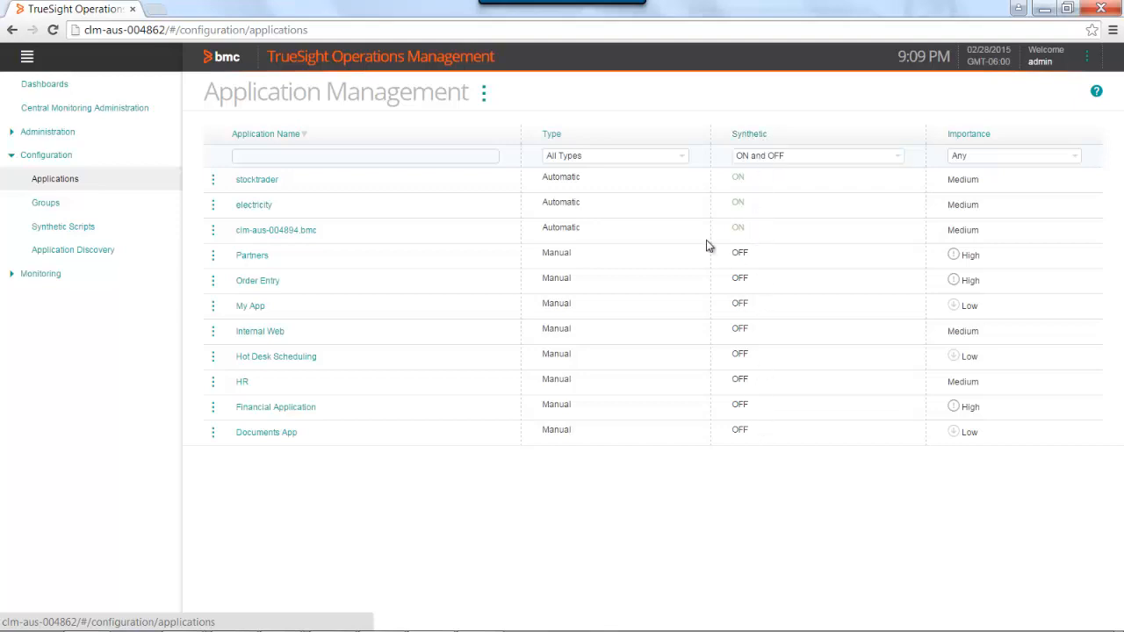
{"action": "mouse_move", "coordinate": [297, 181]}
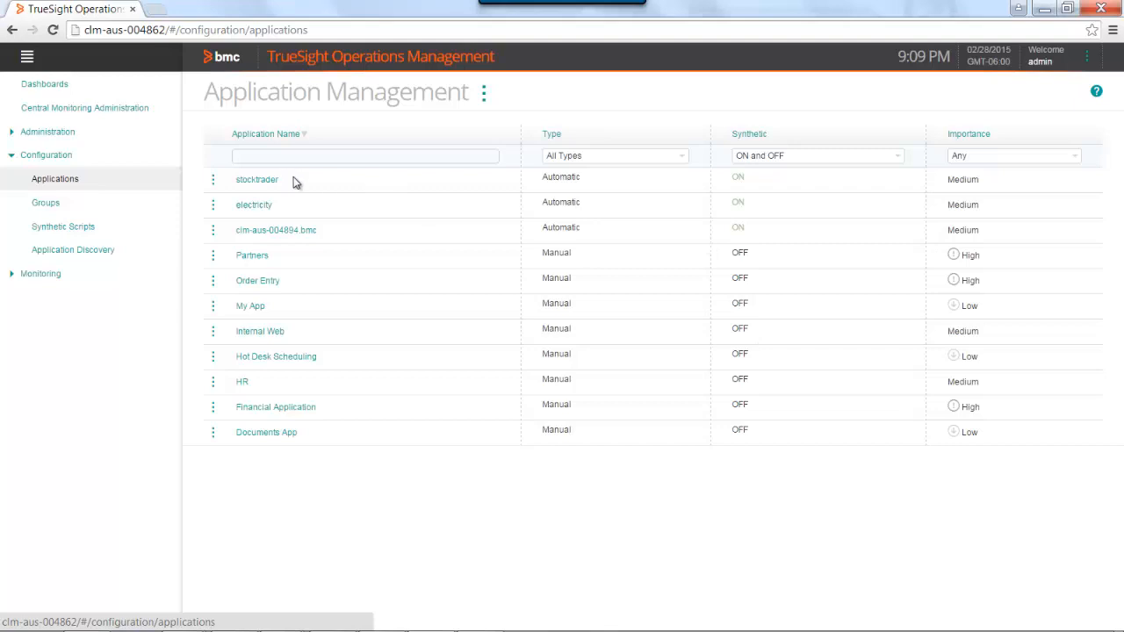
{"action": "mouse_move", "coordinate": [737, 192]}
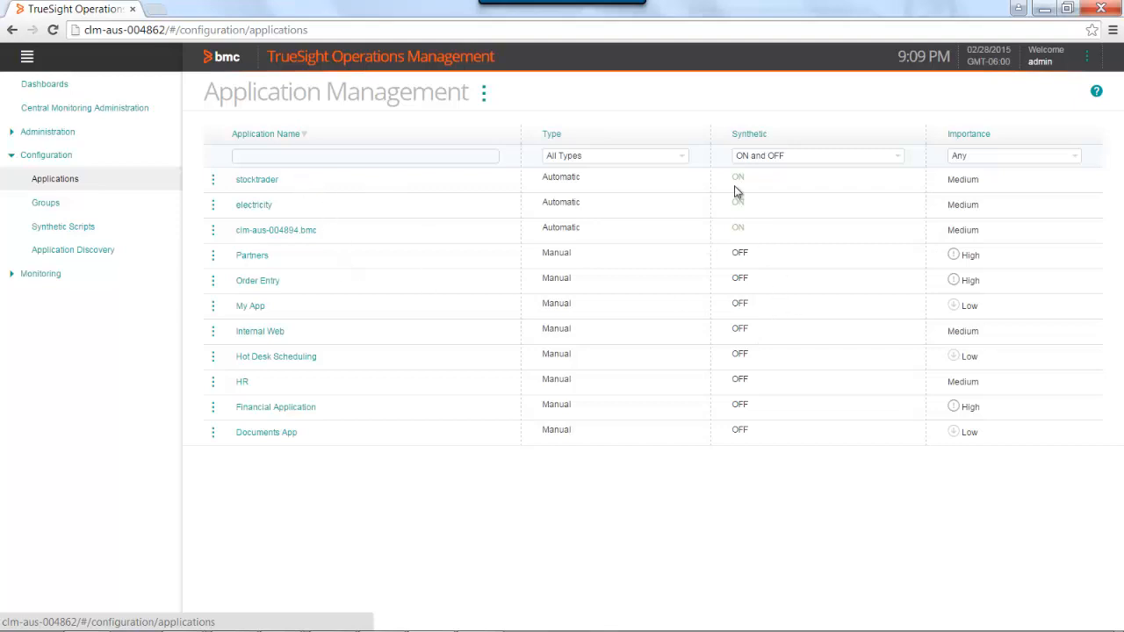
{"action": "mouse_move", "coordinate": [738, 179]}
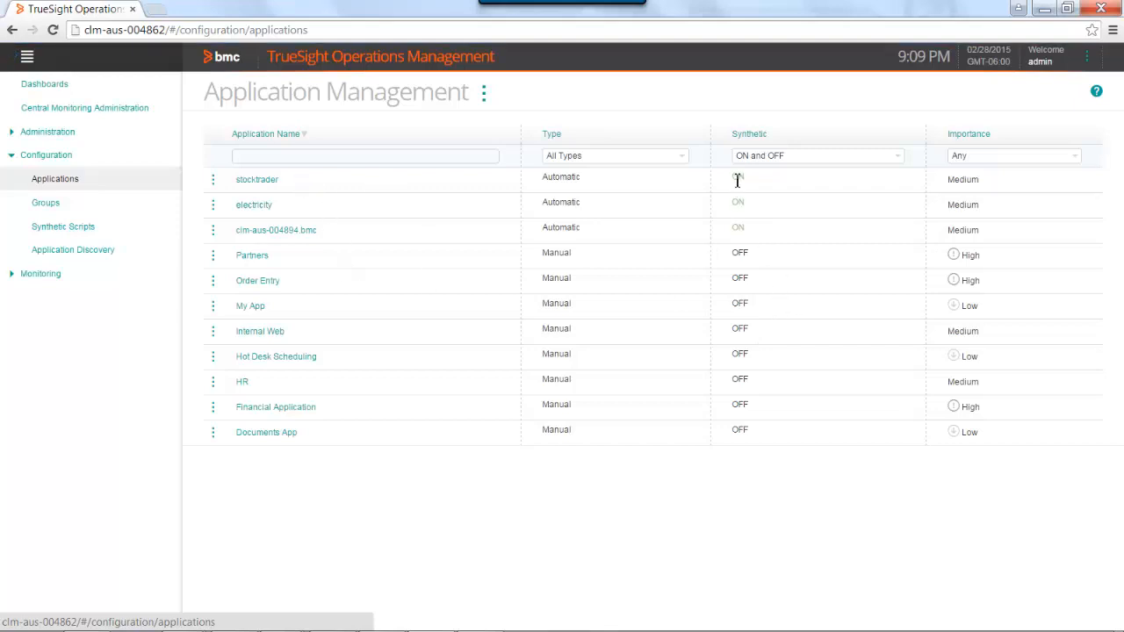
{"action": "mouse_move", "coordinate": [744, 351]}
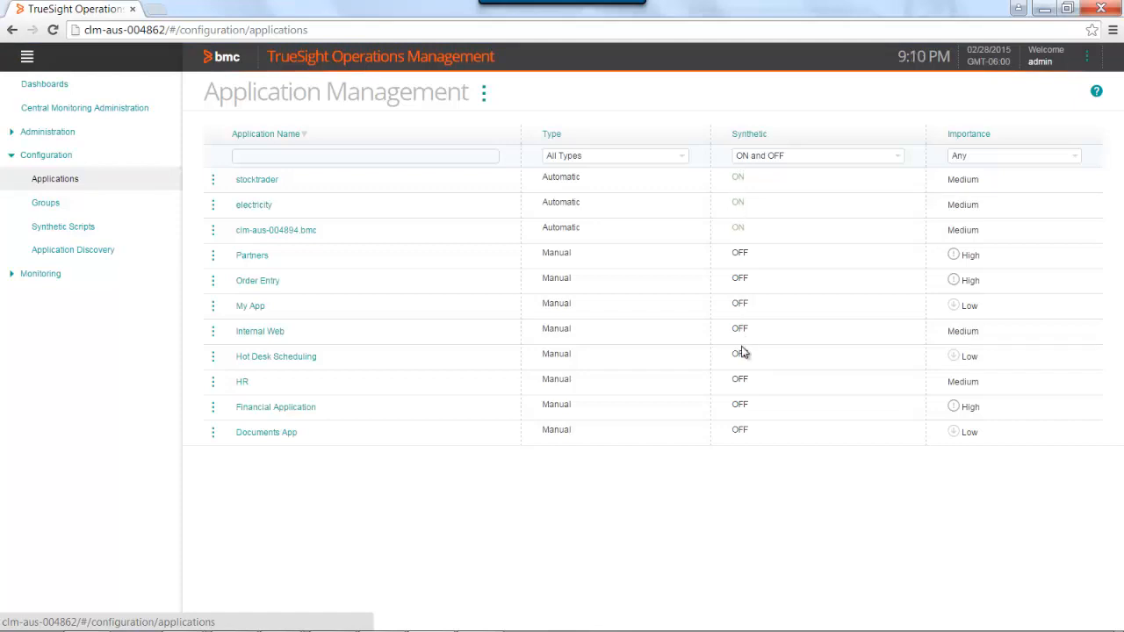
{"action": "mouse_move", "coordinate": [281, 281]}
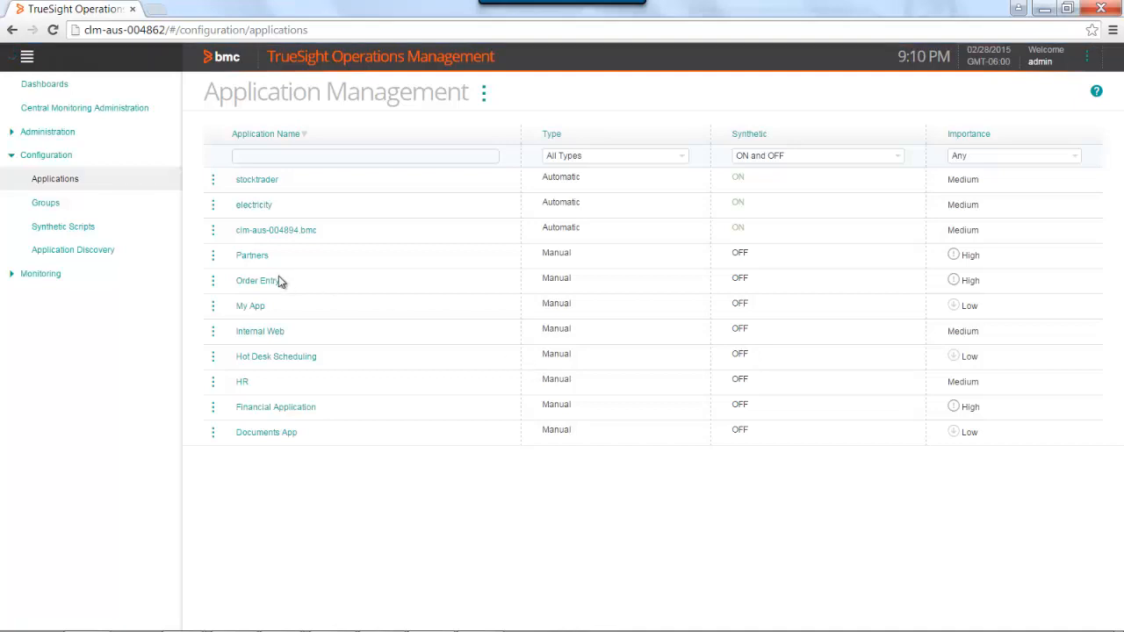
{"action": "mouse_move", "coordinate": [757, 244]}
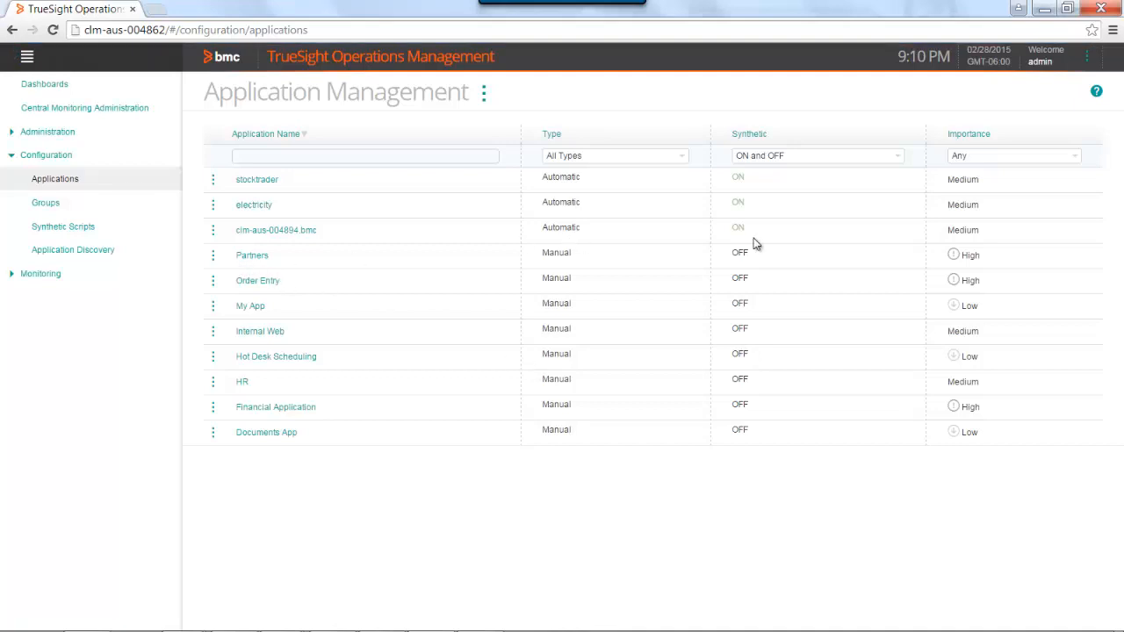
{"action": "mouse_move", "coordinate": [768, 256]}
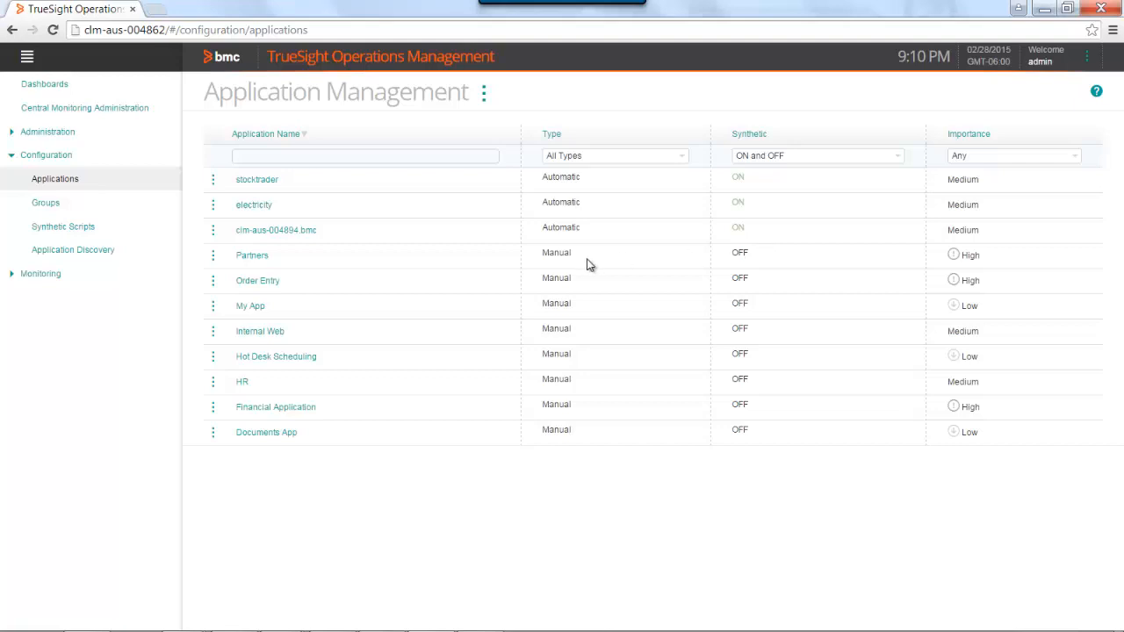
{"action": "mouse_move", "coordinate": [246, 260]}
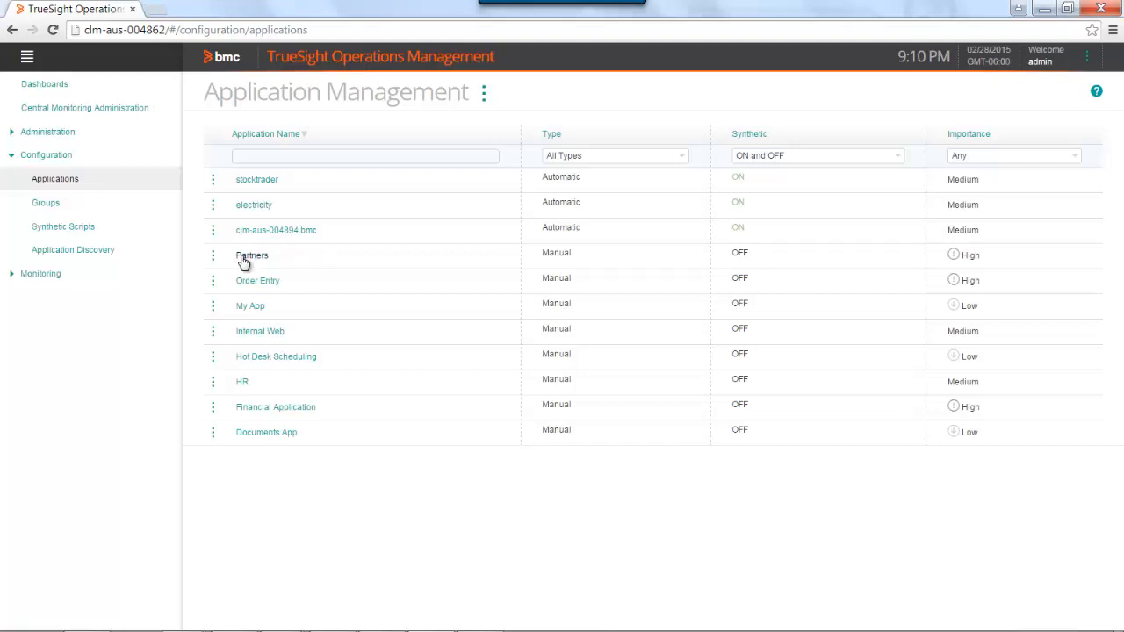
{"action": "mouse_move", "coordinate": [219, 262]}
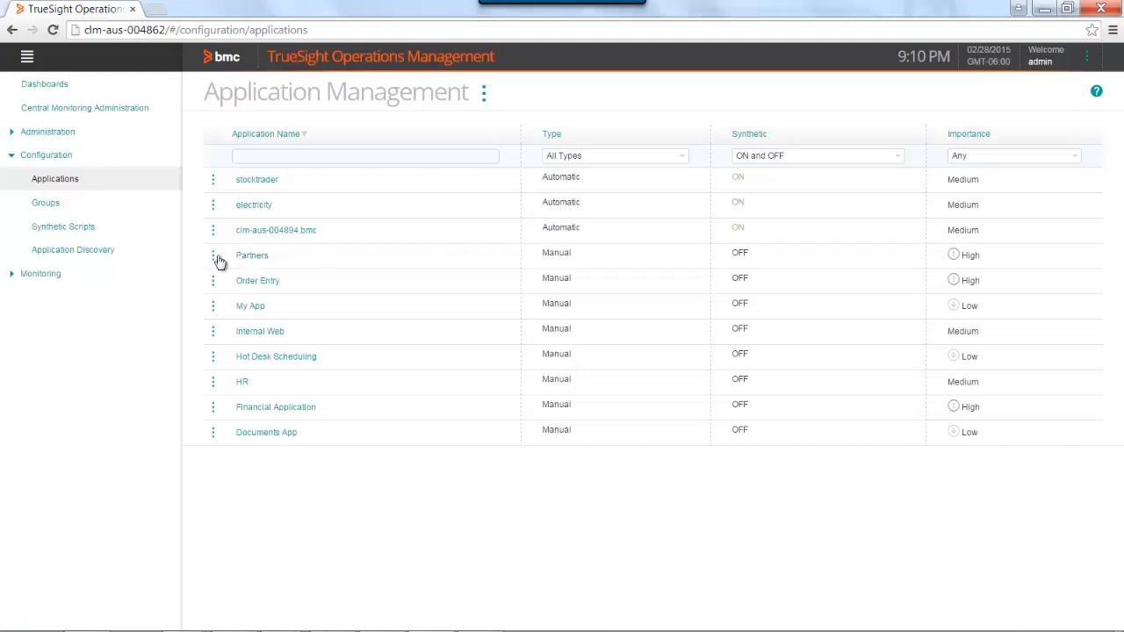
- Edit the Partners application, set Synthetic to ON and save it
{"action": "left_click", "coordinate": [213, 257]}
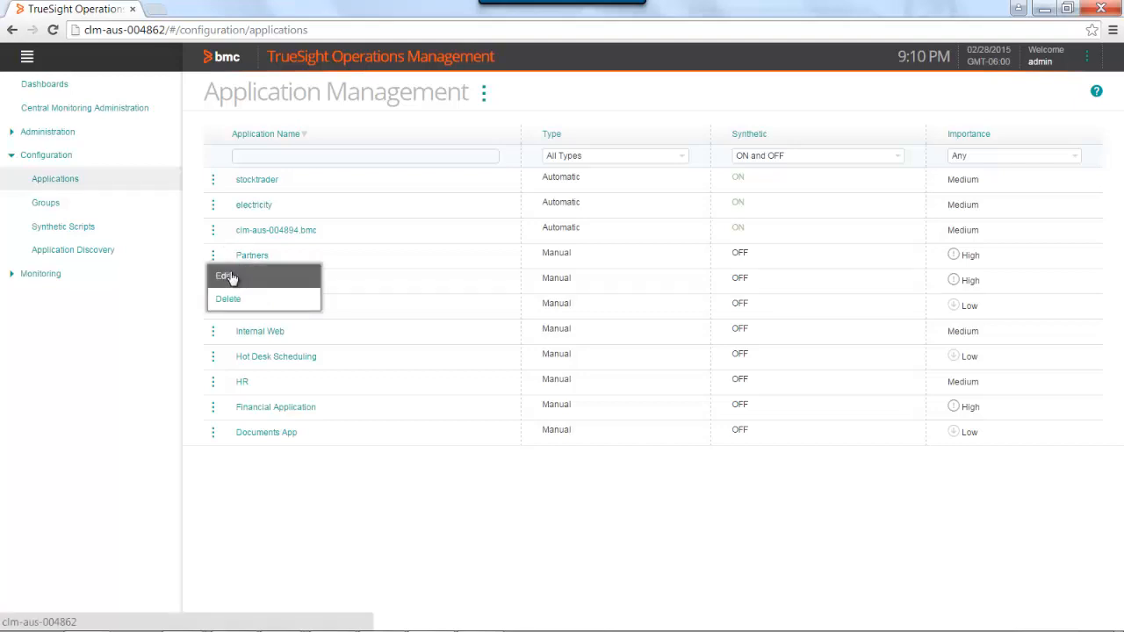
{"action": "left_click", "coordinate": [225, 276]}
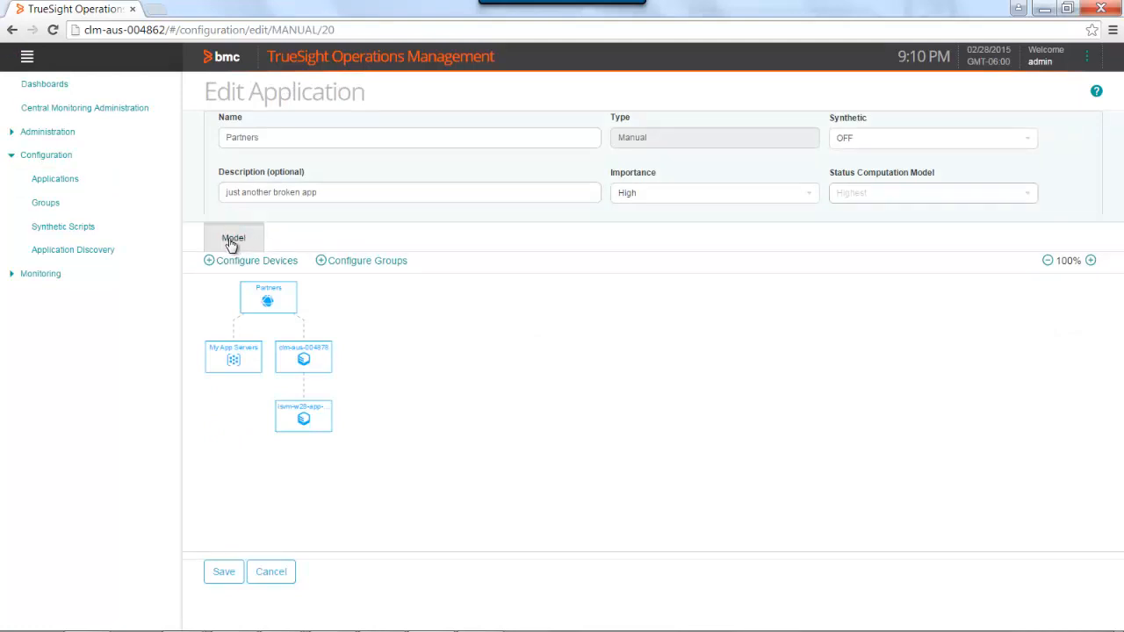
{"action": "mouse_move", "coordinate": [302, 330]}
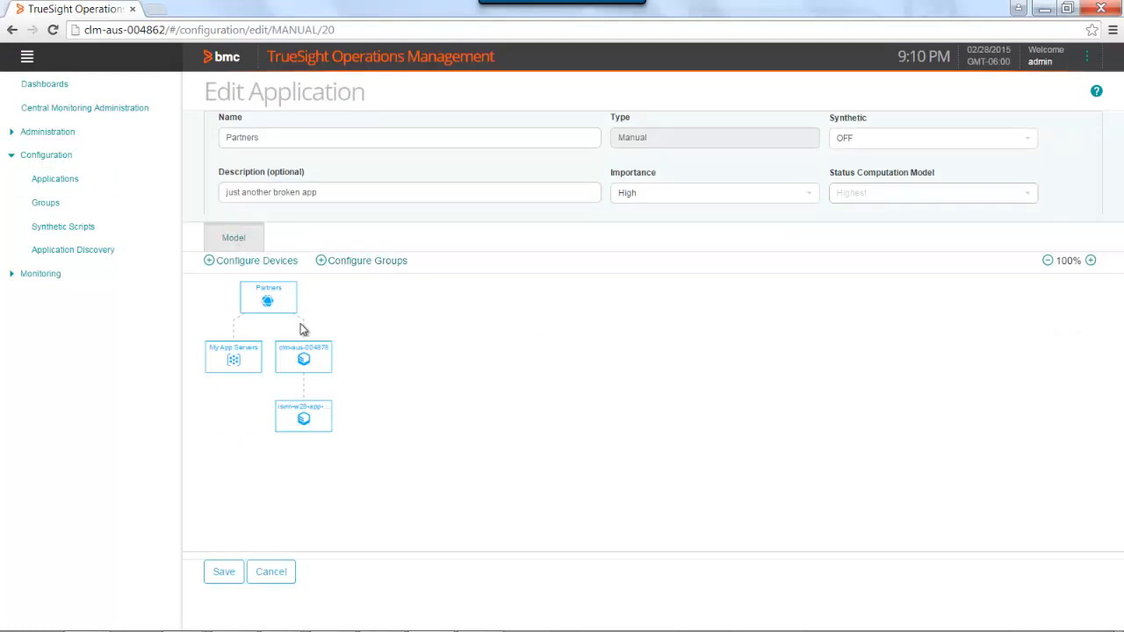
{"action": "mouse_move", "coordinate": [380, 337]}
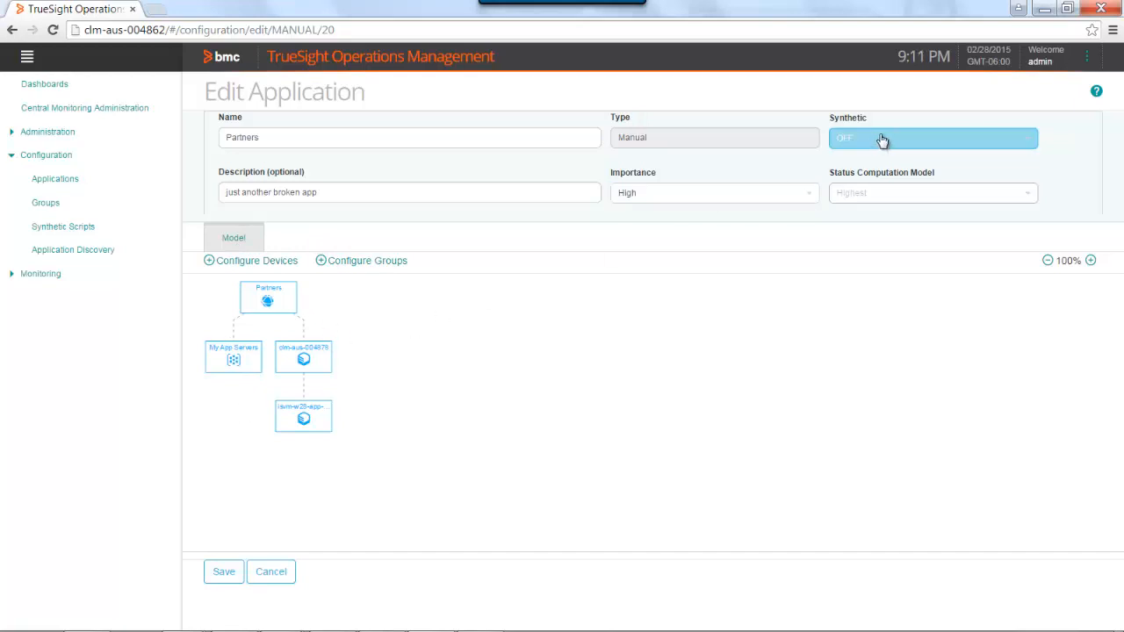
{"action": "mouse_move", "coordinate": [888, 140]}
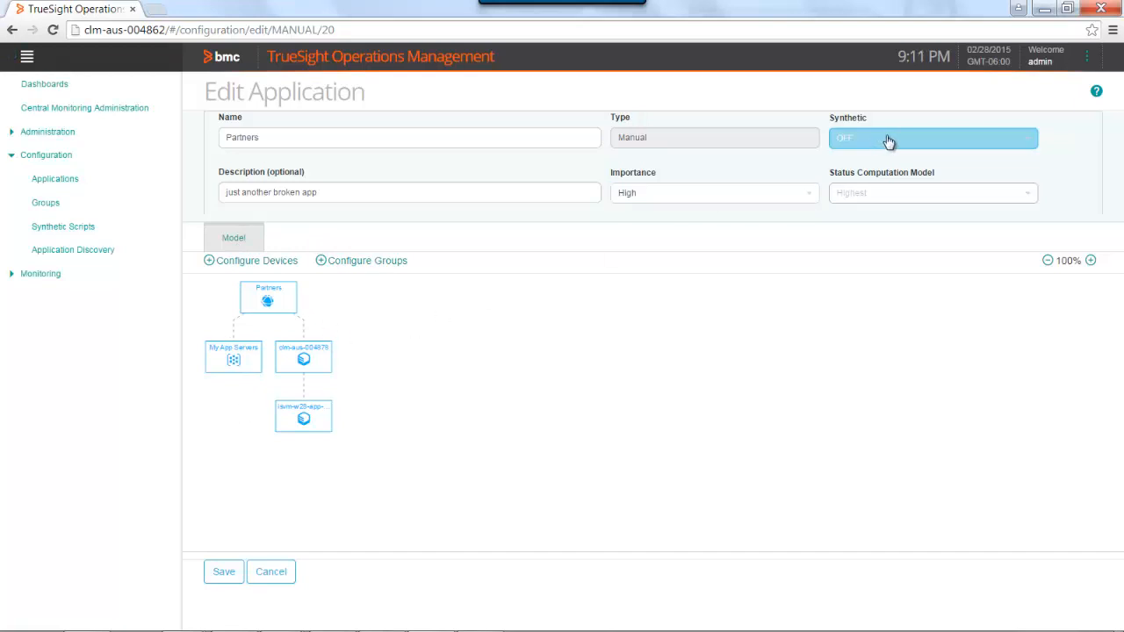
{"action": "left_click", "coordinate": [931, 137]}
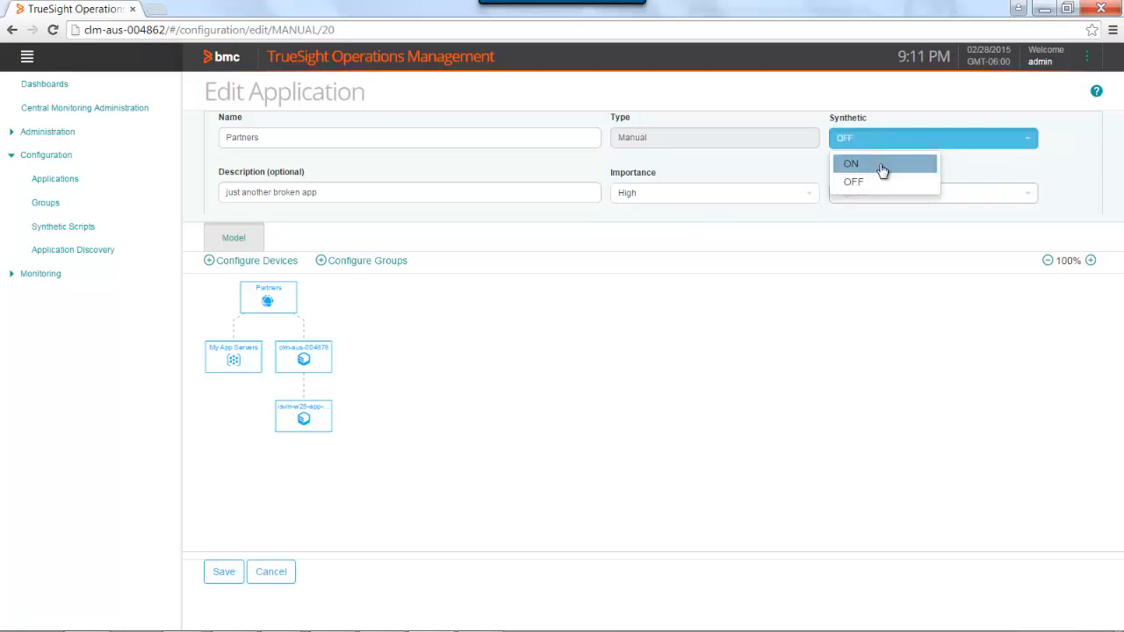
{"action": "left_click", "coordinate": [850, 163]}
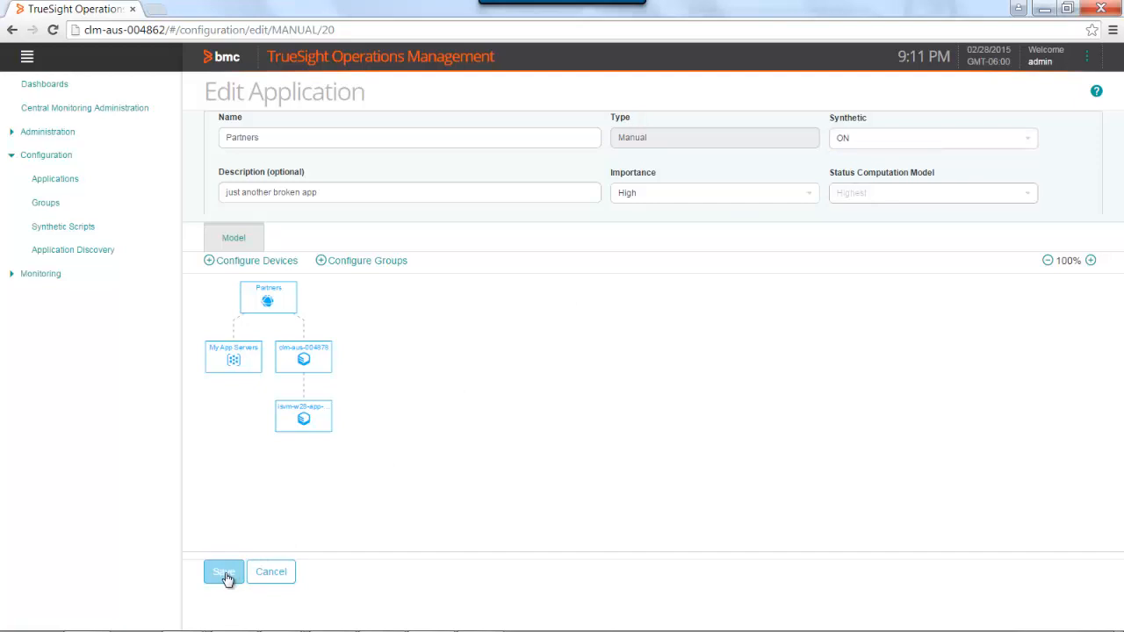
{"action": "left_click", "coordinate": [223, 572]}
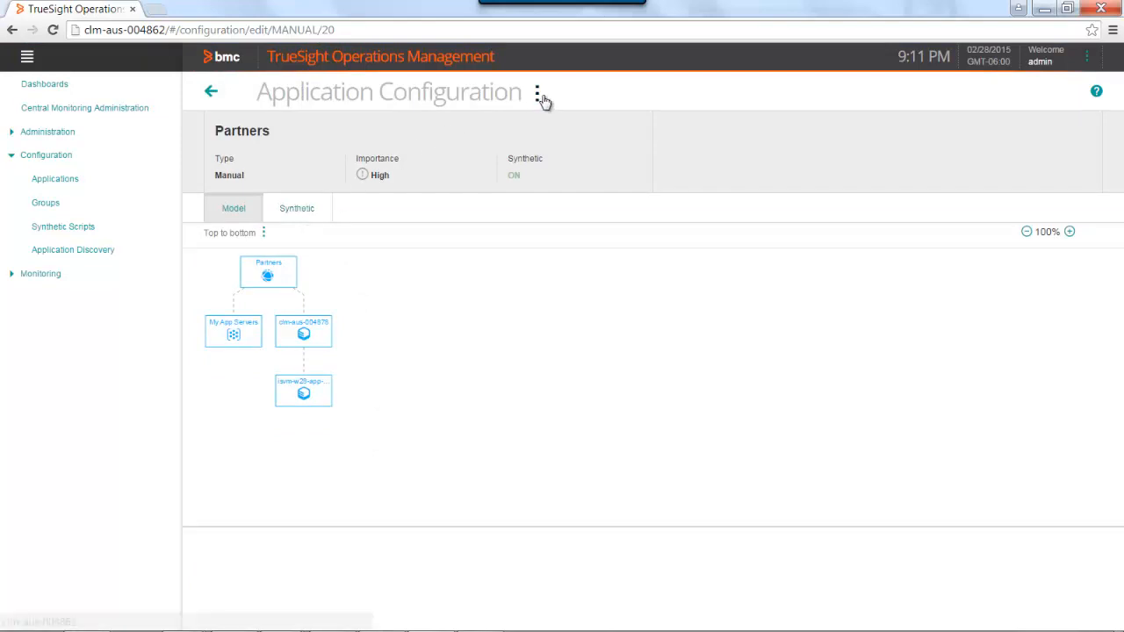
- Edit Partners again and review its Synthetic settings, expanding and collapsing Global SLA thresholds
{"action": "left_click", "coordinate": [537, 92]}
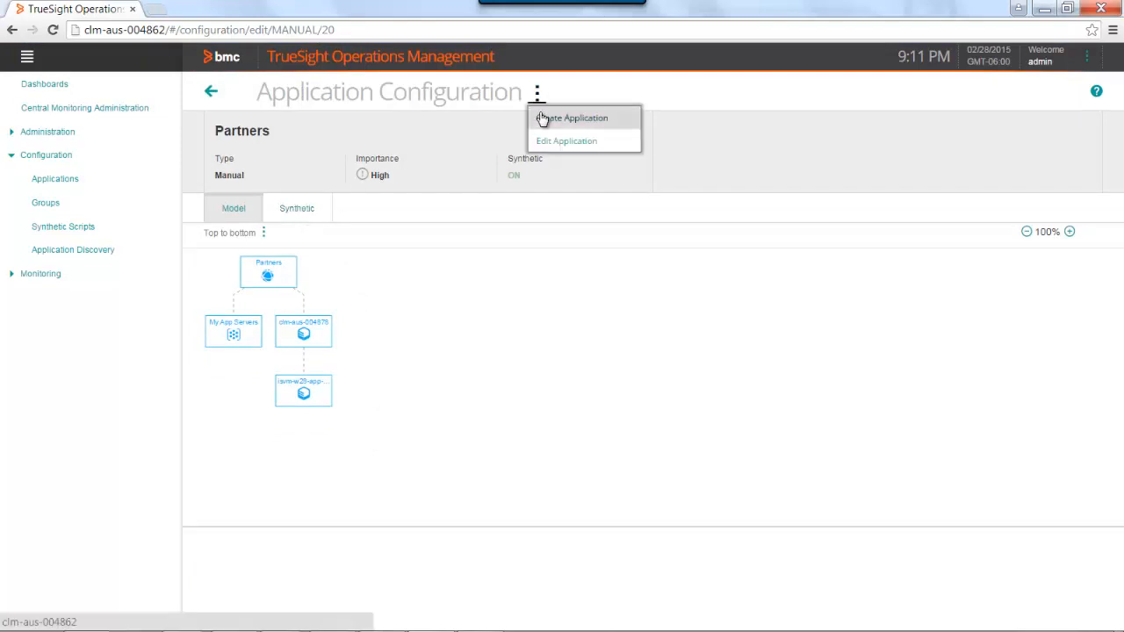
{"action": "left_click", "coordinate": [566, 141]}
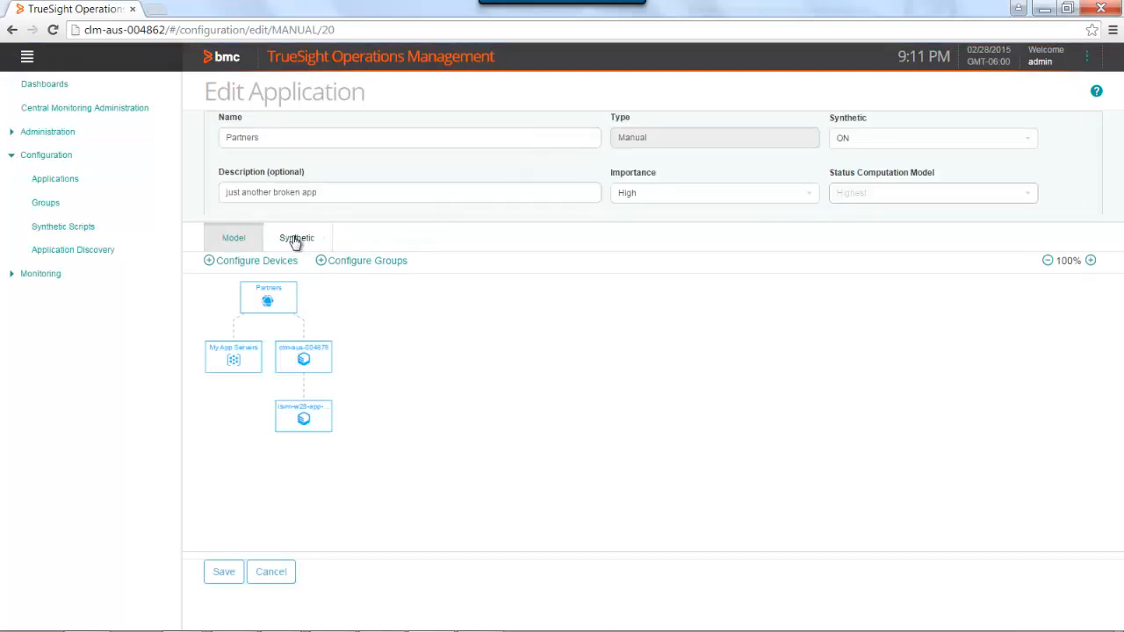
{"action": "left_click", "coordinate": [296, 237]}
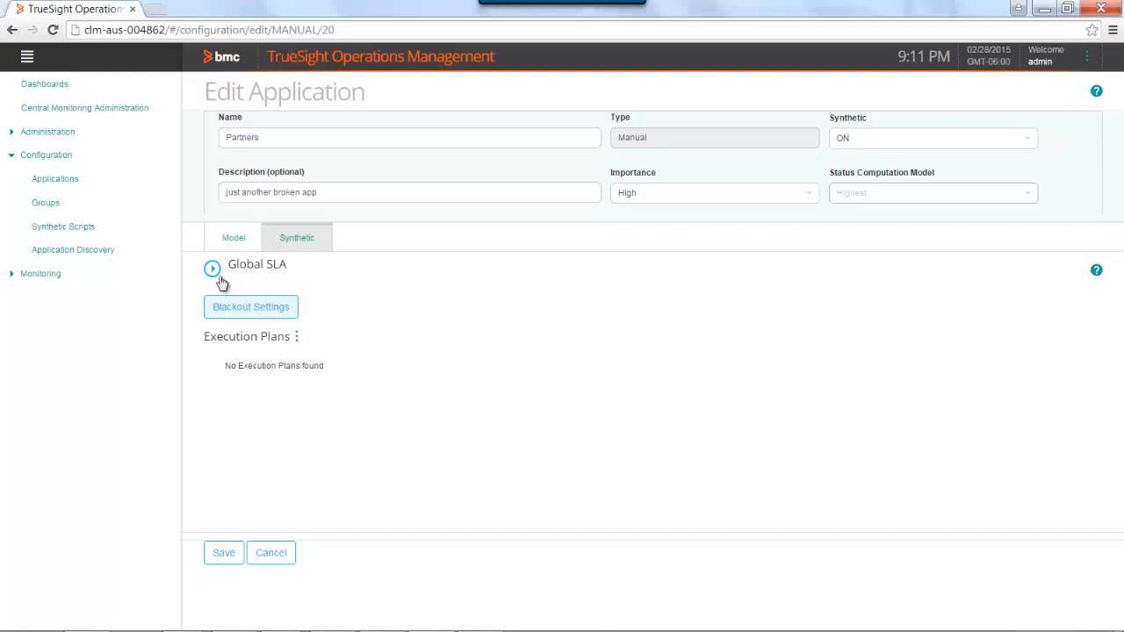
{"action": "left_click", "coordinate": [211, 268]}
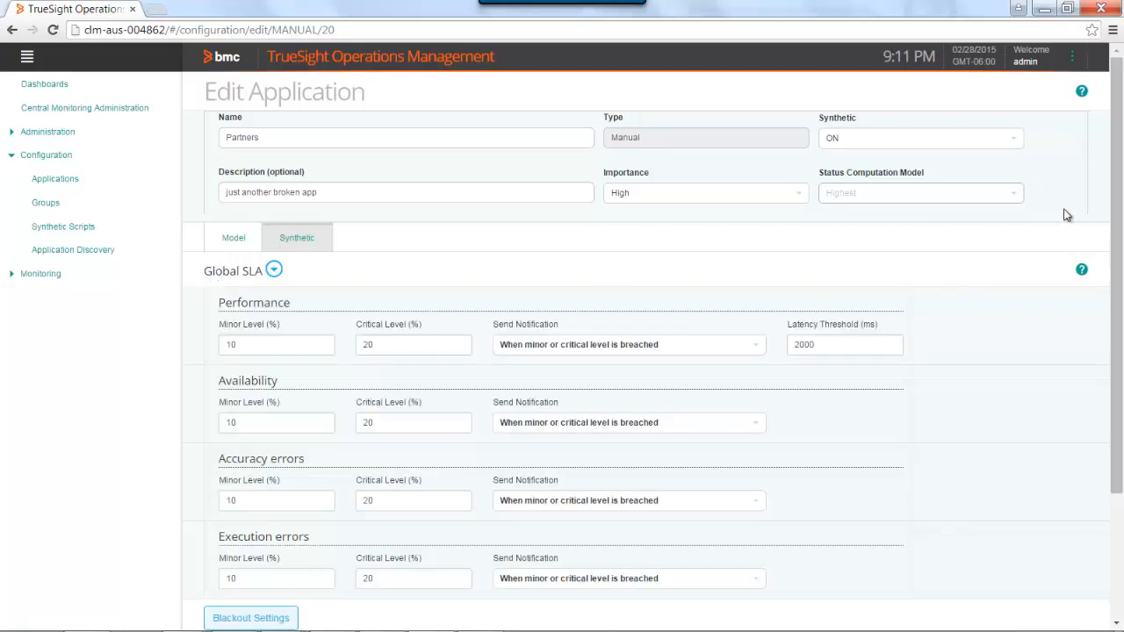
{"action": "scroll", "scroll_direction": "down", "scroll_amount": 3}
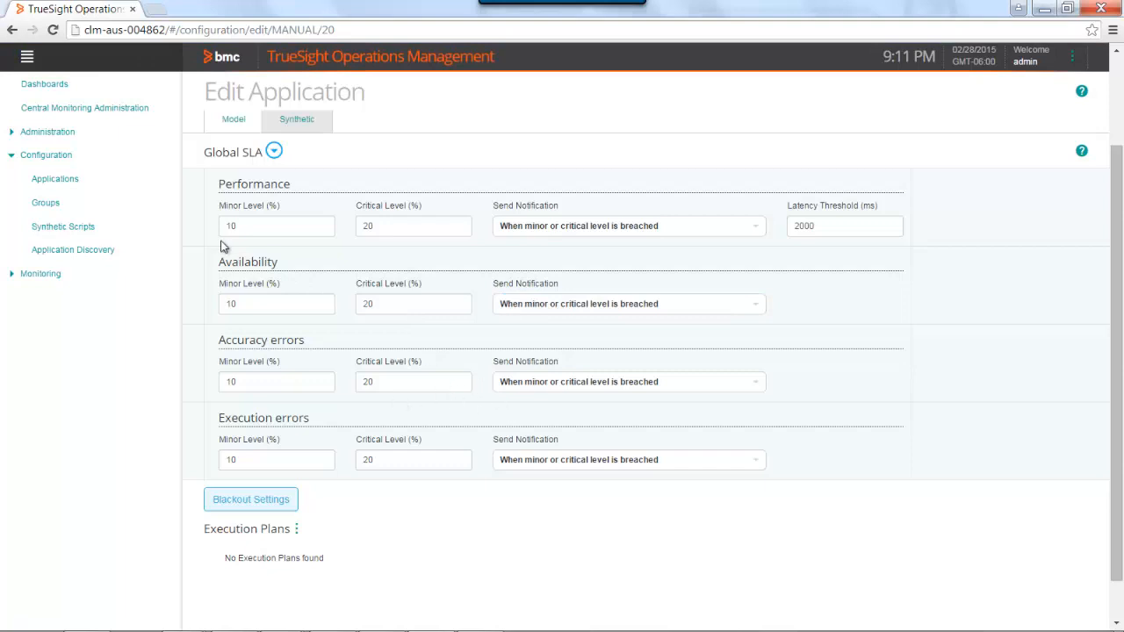
{"action": "left_click", "coordinate": [274, 151]}
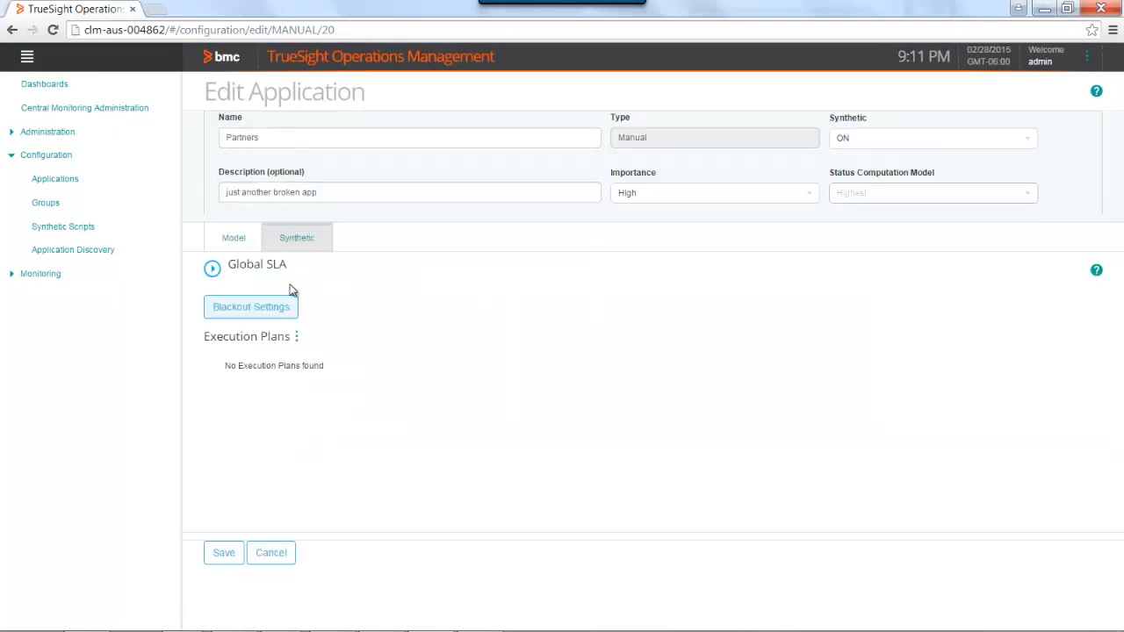
{"action": "left_click", "coordinate": [249, 306]}
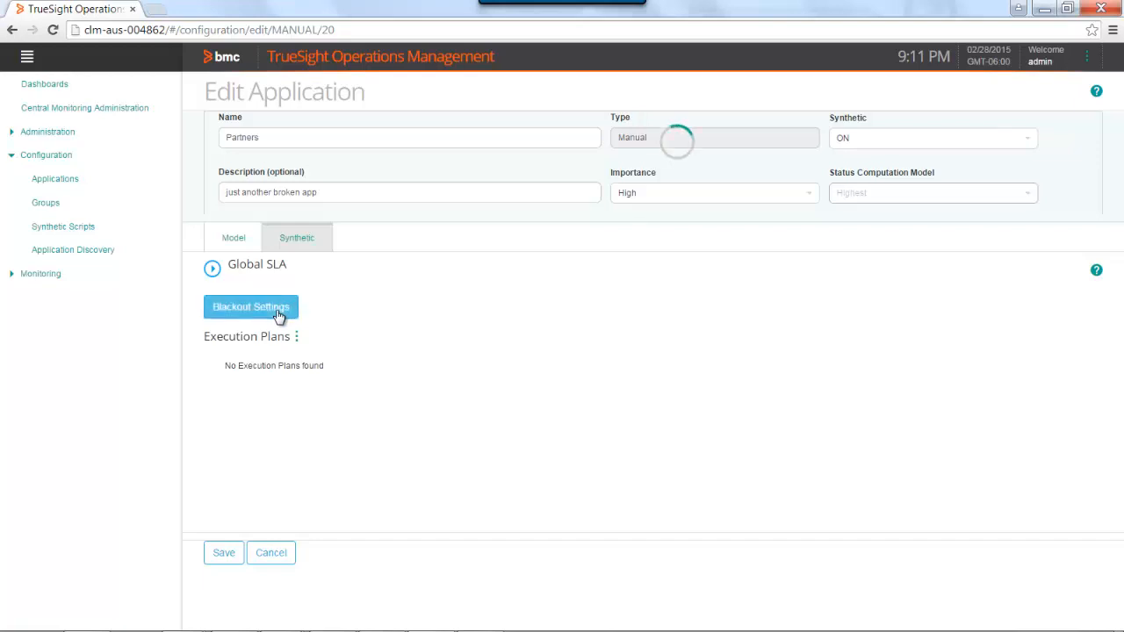
{"action": "left_click", "coordinate": [251, 305]}
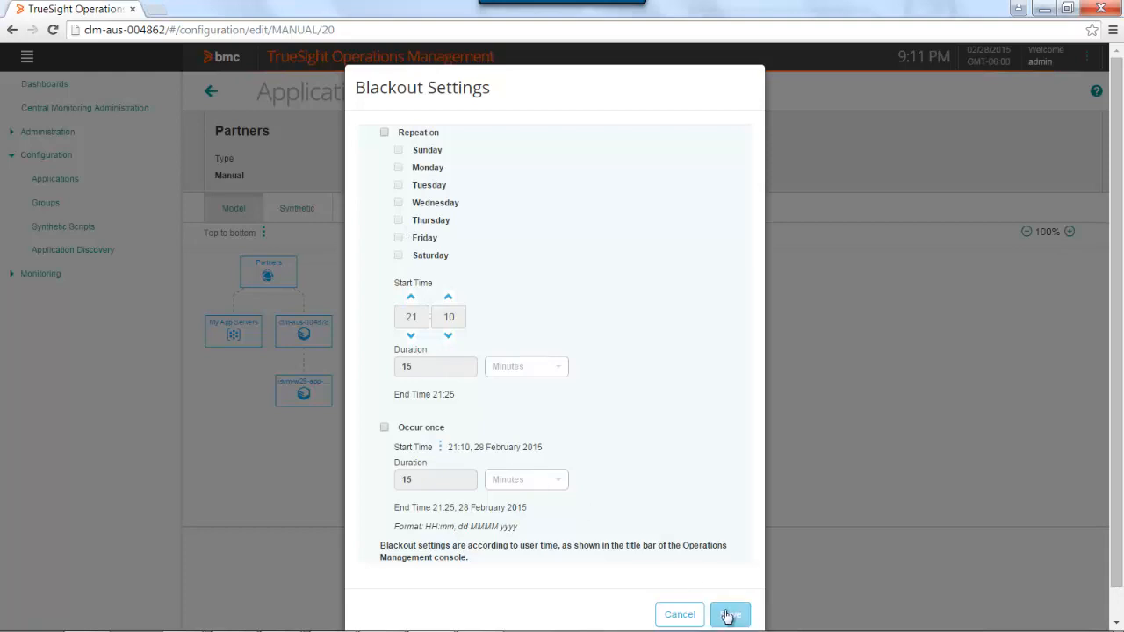
{"action": "left_click", "coordinate": [731, 615]}
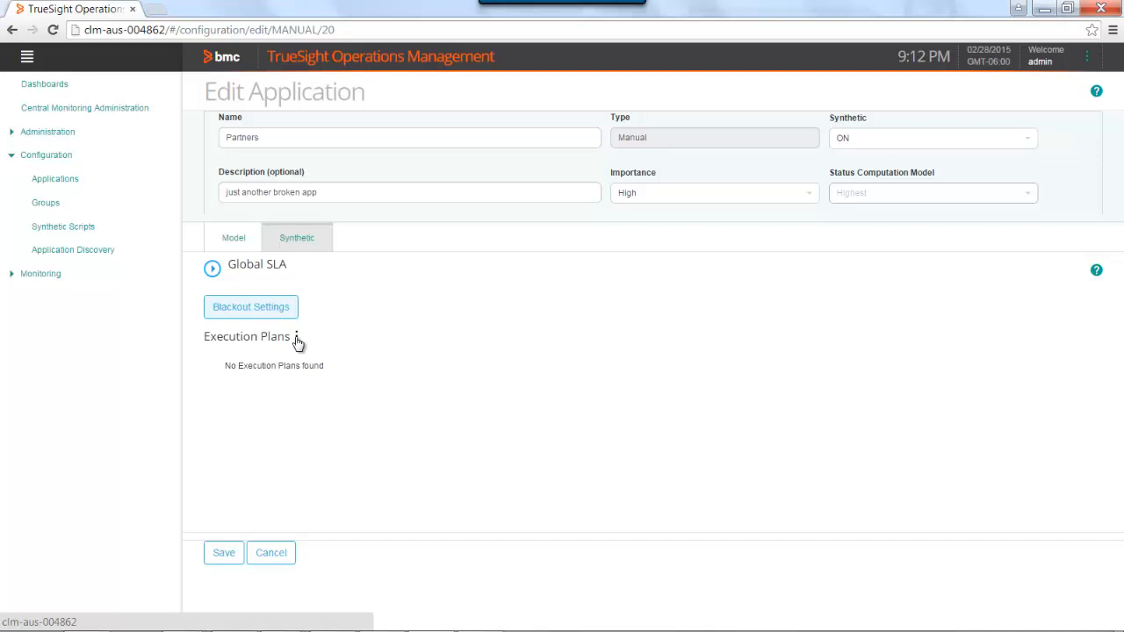
- Create a new execution plan named Billing
{"action": "left_click", "coordinate": [297, 338]}
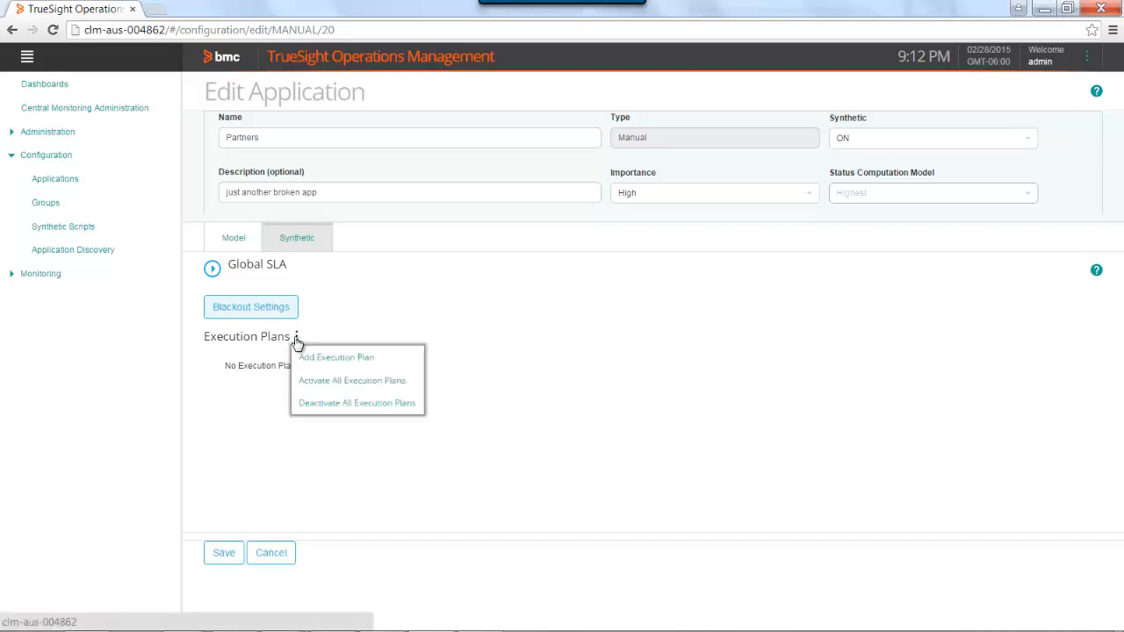
{"action": "mouse_move", "coordinate": [393, 362]}
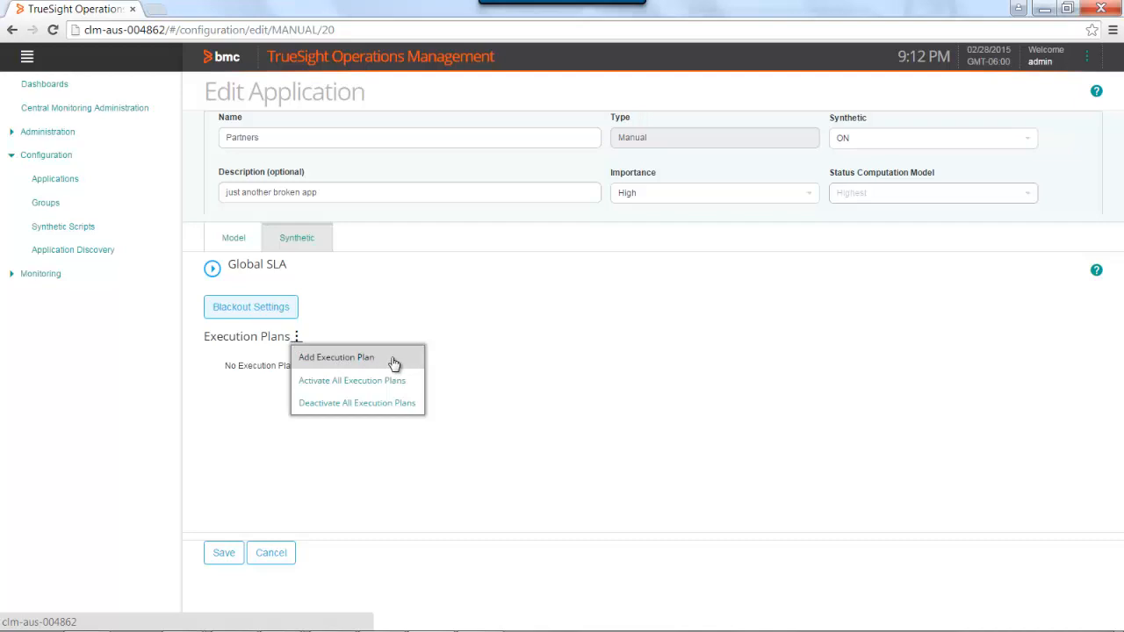
{"action": "left_click", "coordinate": [337, 358]}
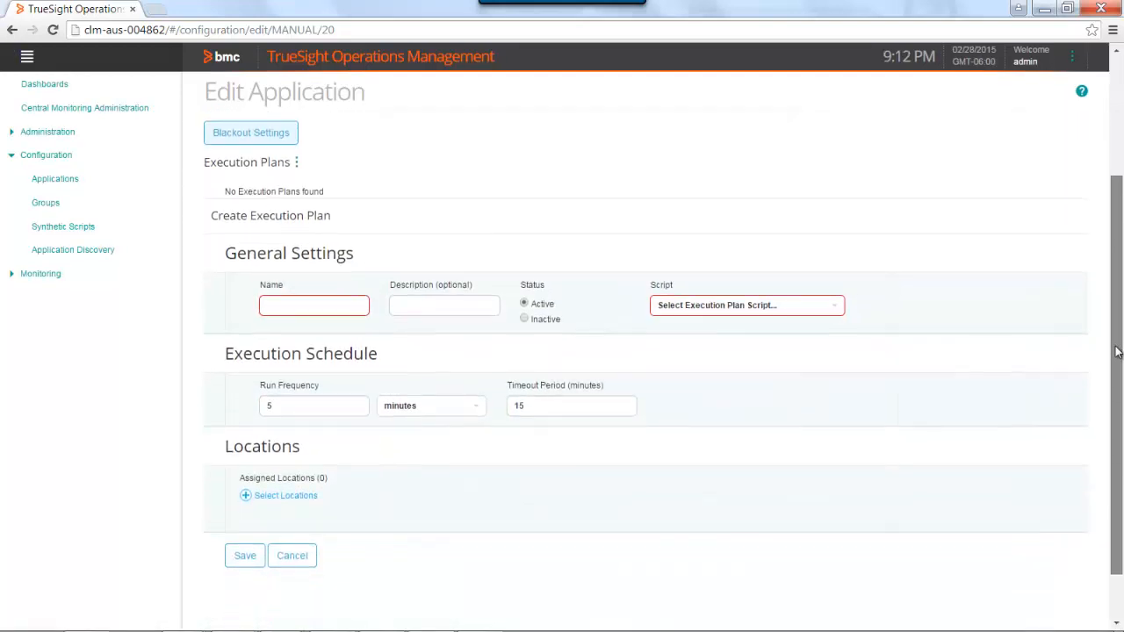
{"action": "left_click", "coordinate": [315, 305]}
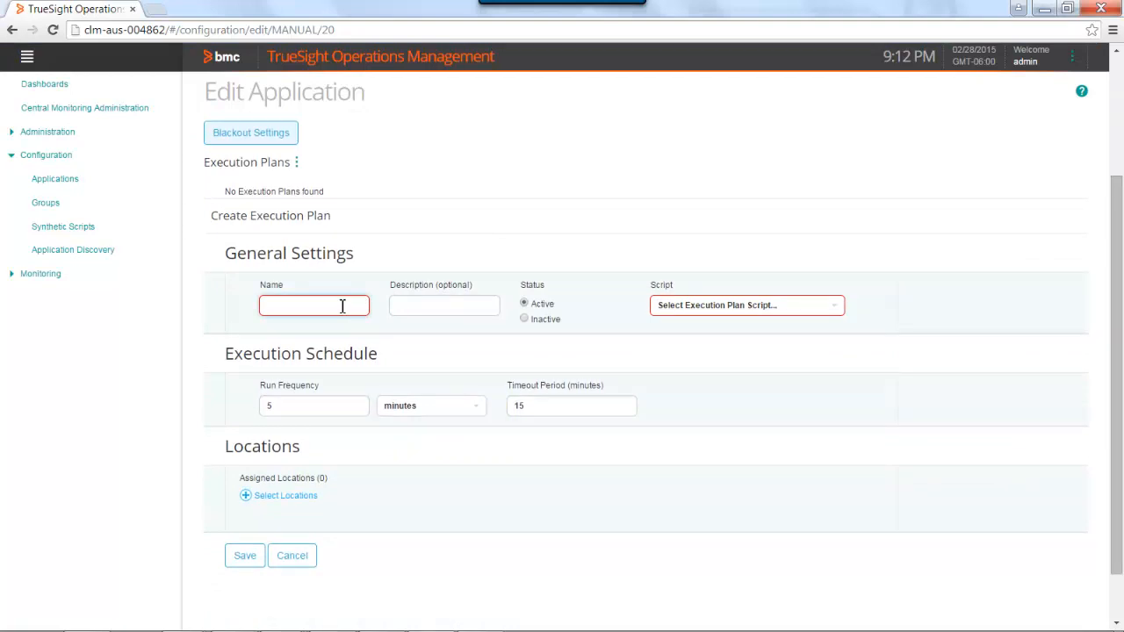
{"action": "left_click", "coordinate": [315, 306]}
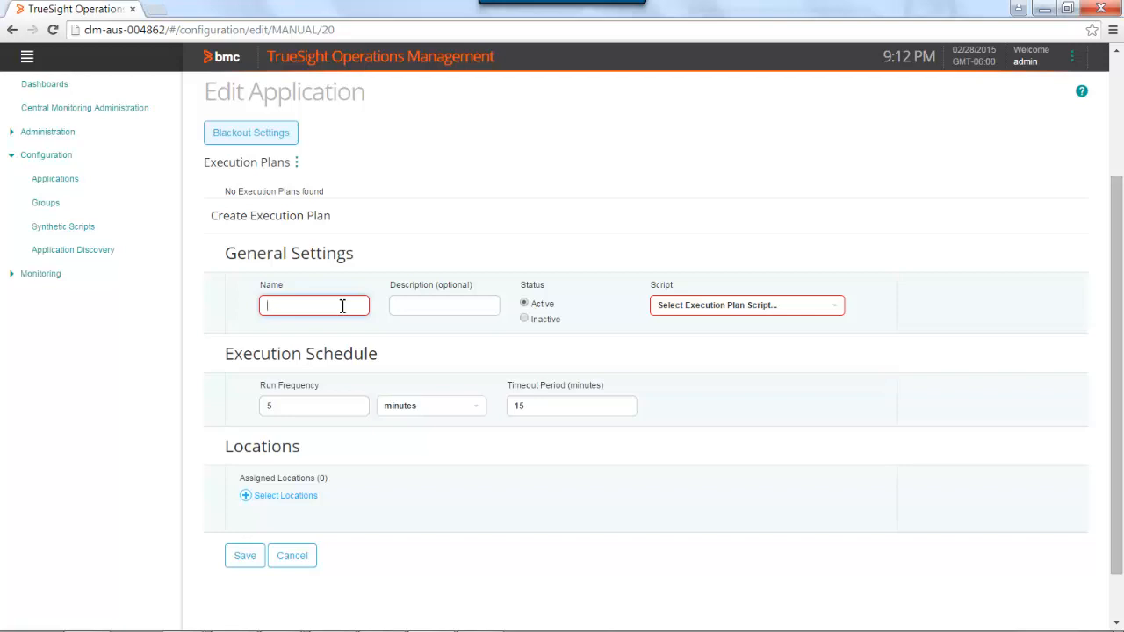
{"action": "type", "text": "Billing"}
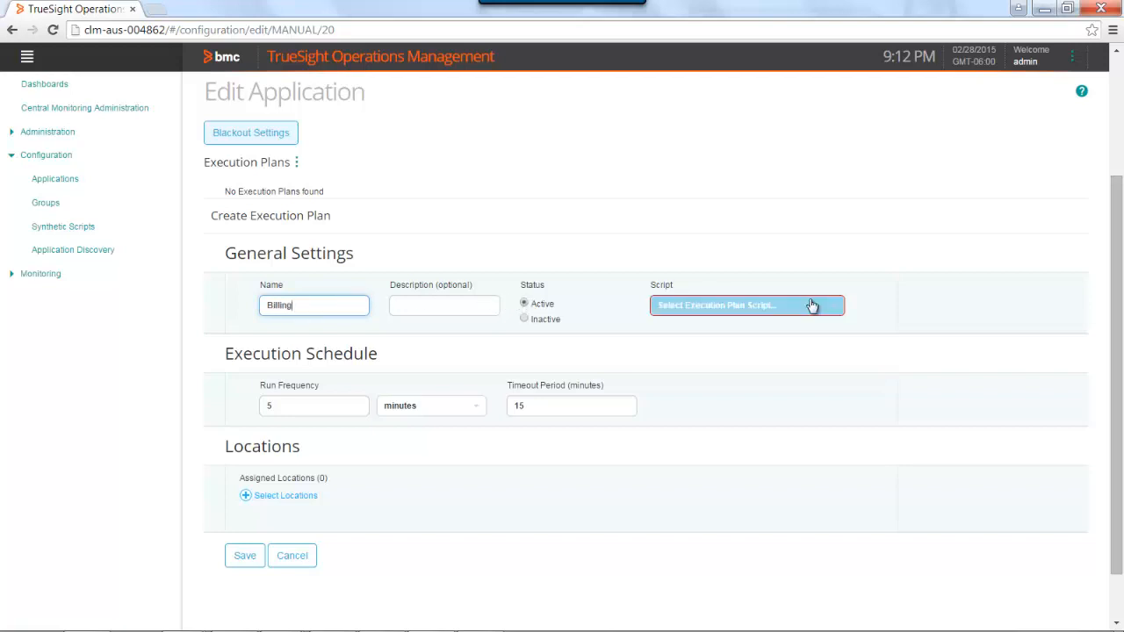
- Choose Electricity.ltz as the plan's script, keeping 5-minute frequency and 15-minute timeout
{"action": "left_click", "coordinate": [746, 306]}
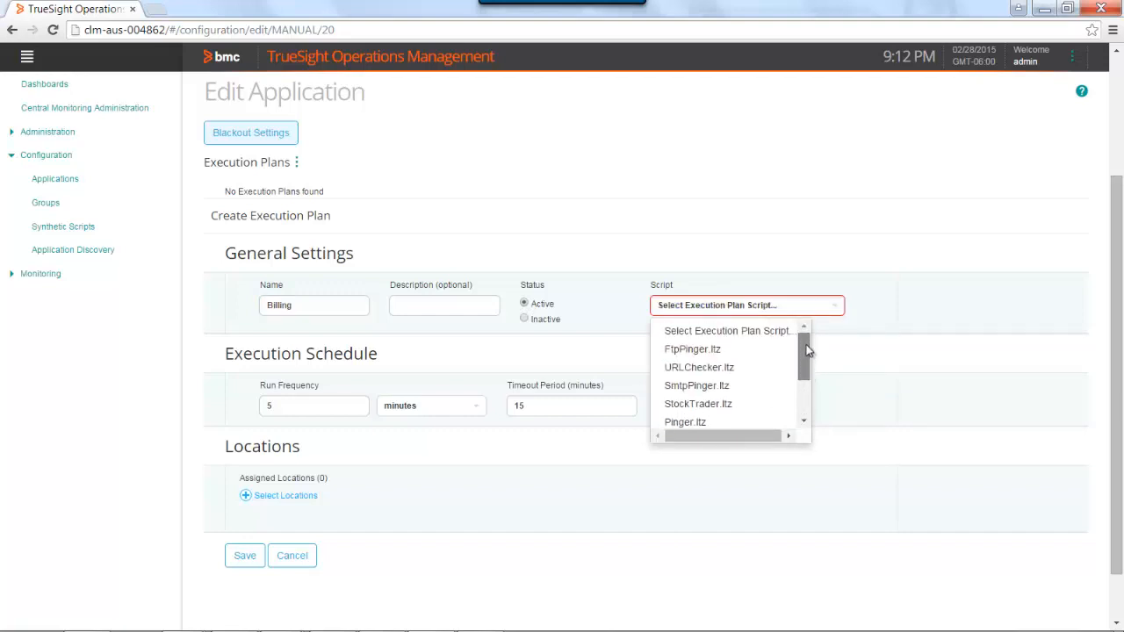
{"action": "scroll", "scroll_direction": "down", "scroll_amount": 3}
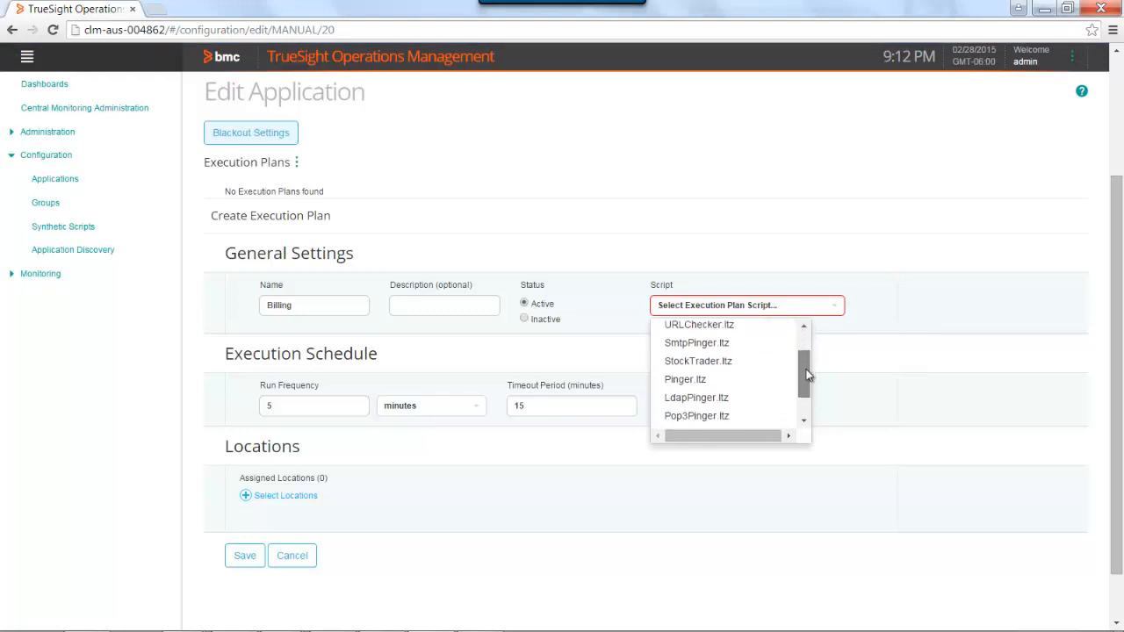
{"action": "scroll", "scroll_direction": "down", "scroll_amount": 3}
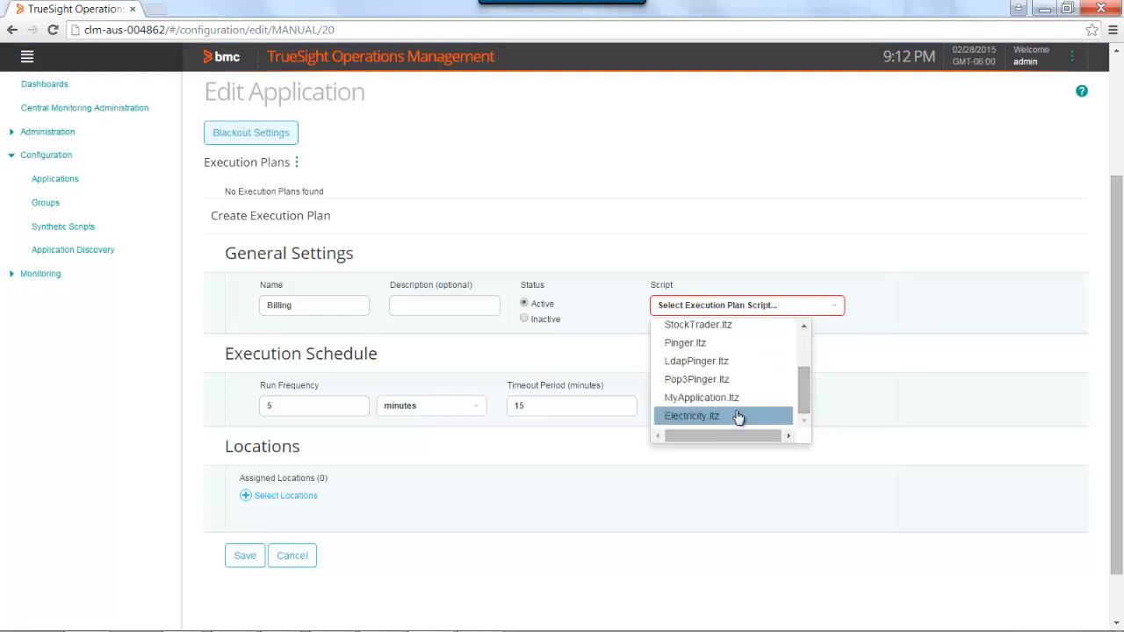
{"action": "mouse_move", "coordinate": [738, 416]}
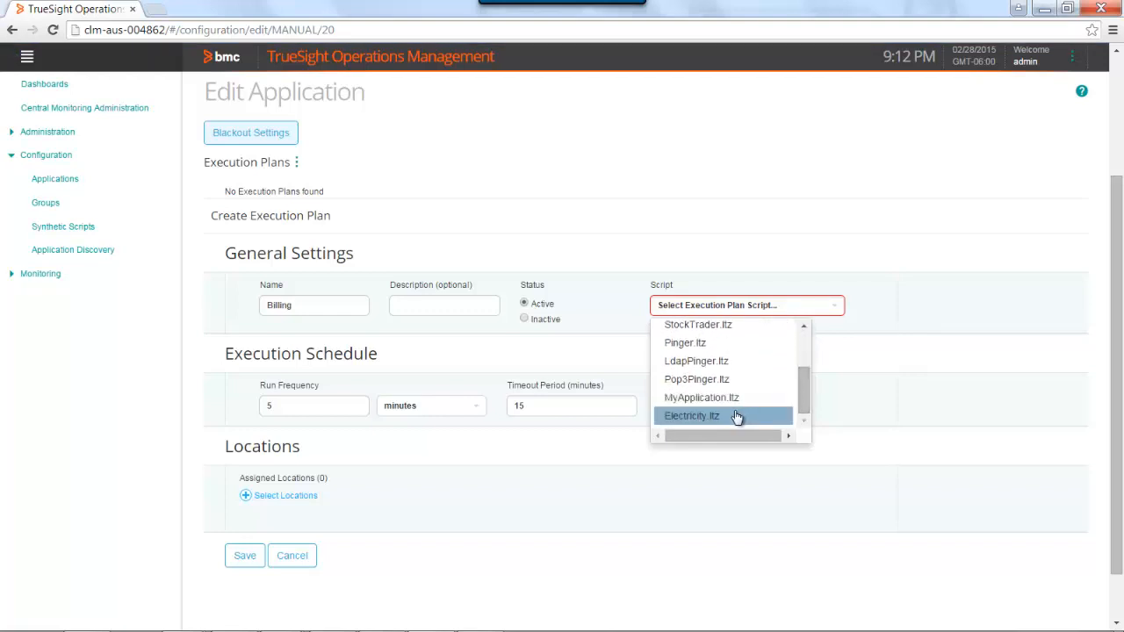
{"action": "left_click", "coordinate": [692, 414]}
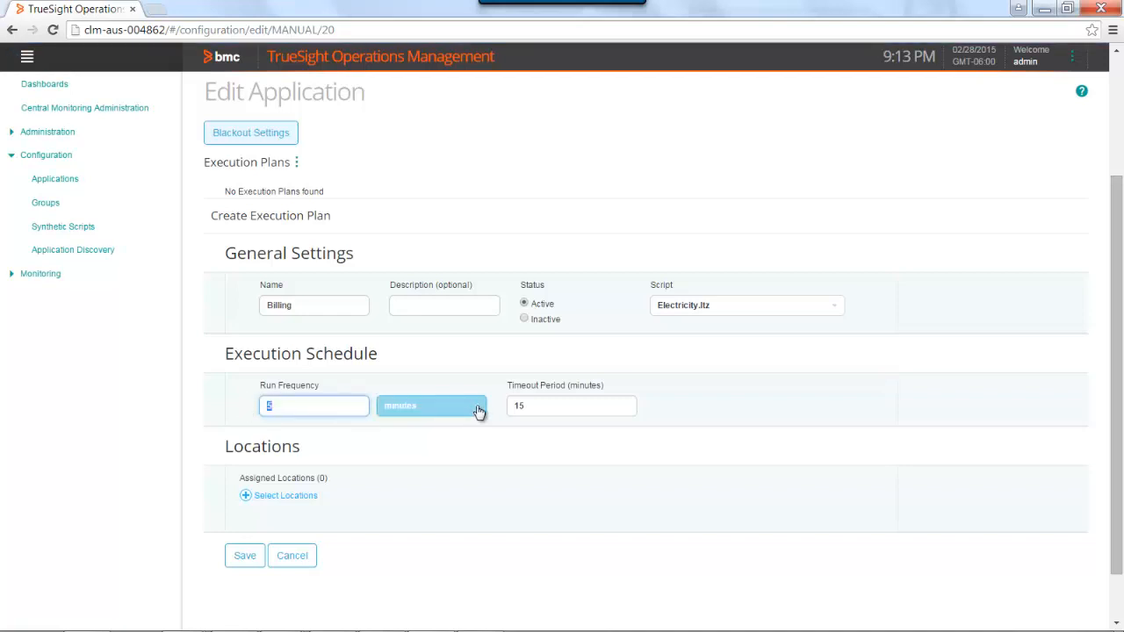
{"action": "left_click", "coordinate": [570, 404]}
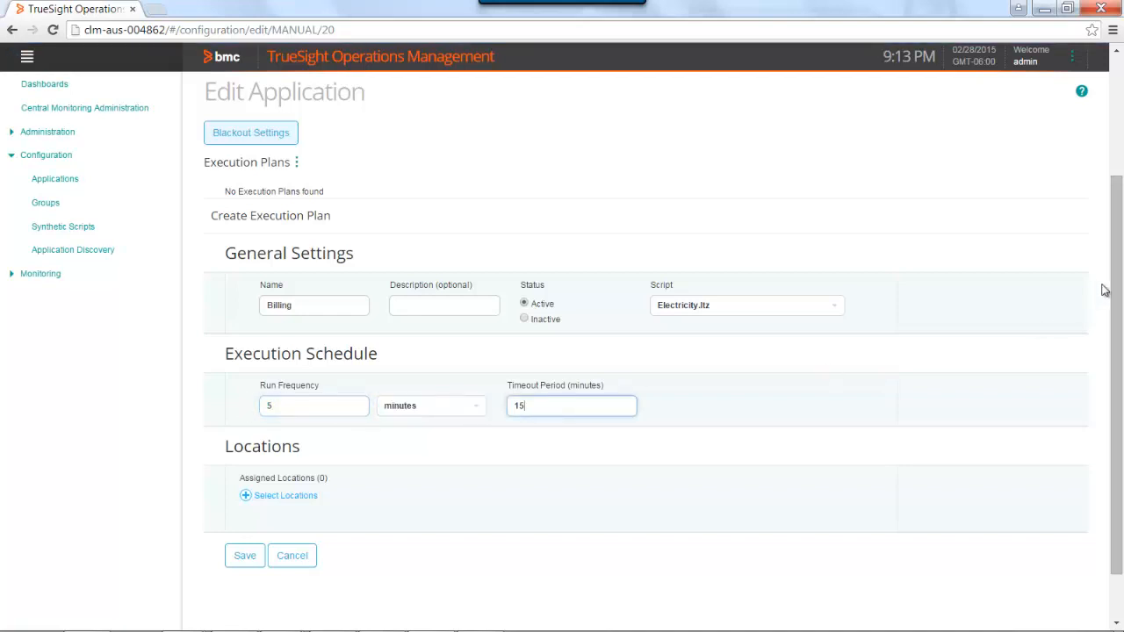
{"action": "scroll", "scroll_direction": "down", "scroll_amount": 3}
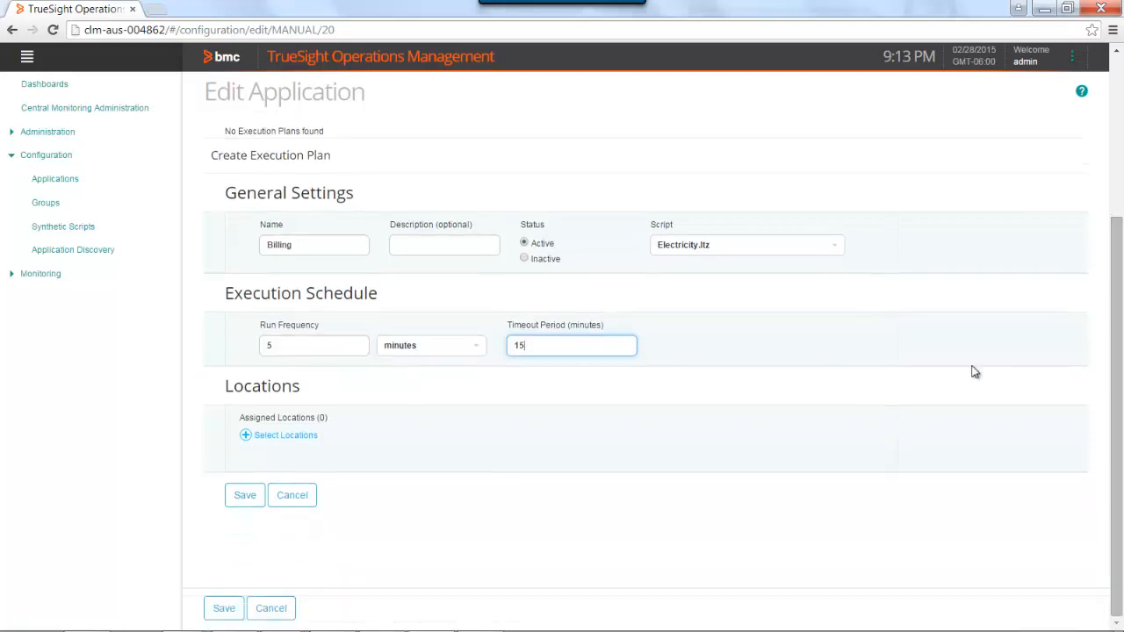
{"action": "mouse_move", "coordinate": [272, 422]}
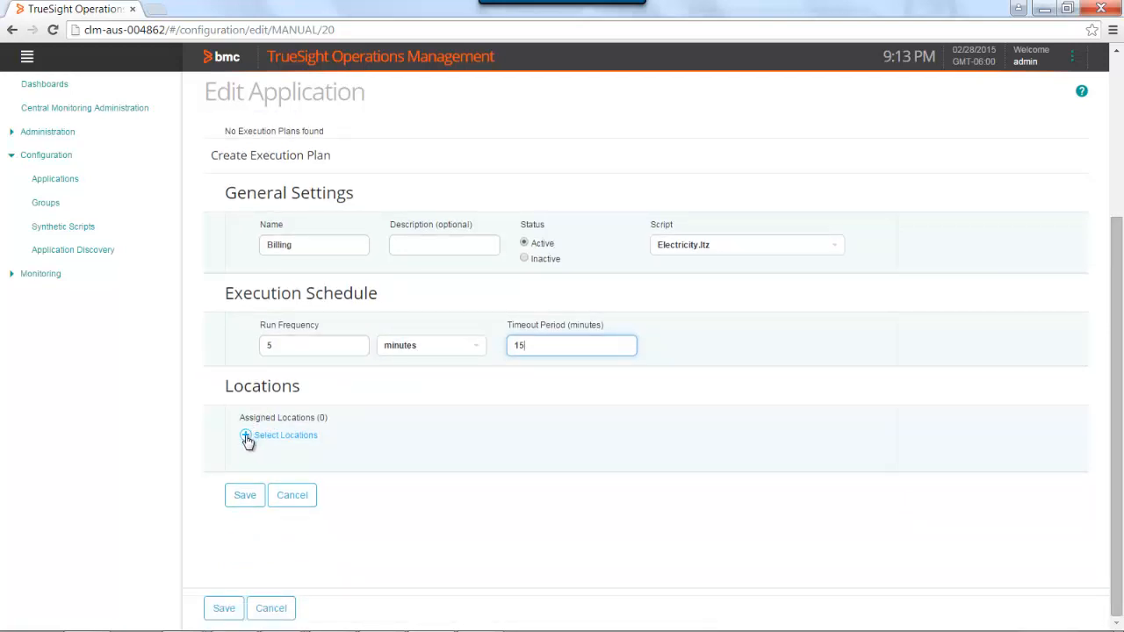
- Assign the Houston location to the Billing execution plan via Select Locations
{"action": "left_click", "coordinate": [284, 436]}
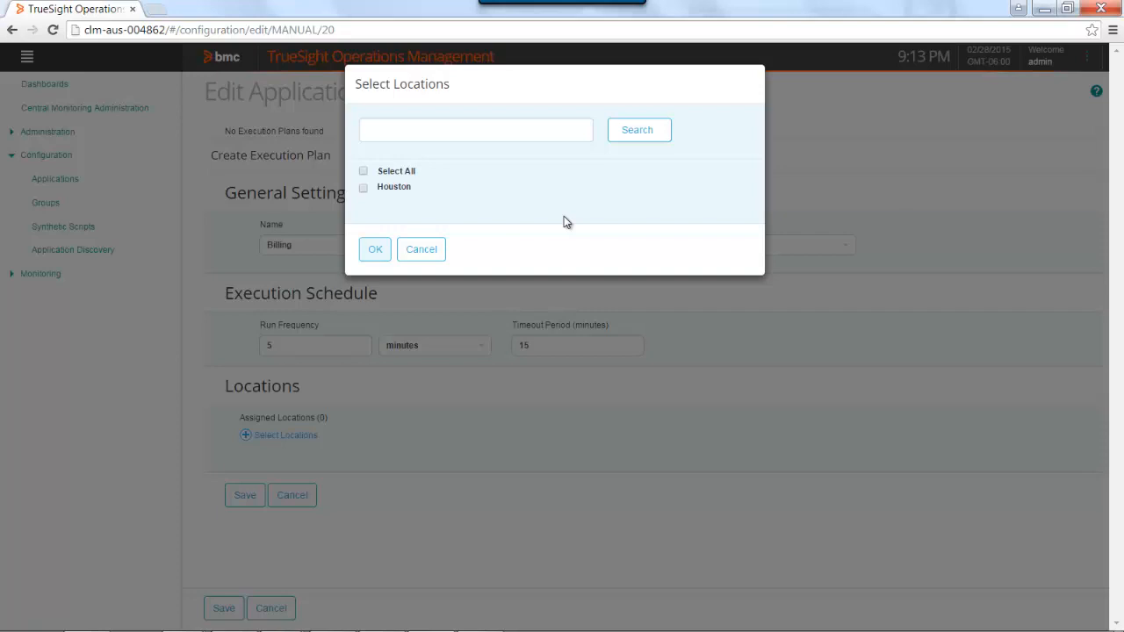
{"action": "left_click", "coordinate": [363, 170]}
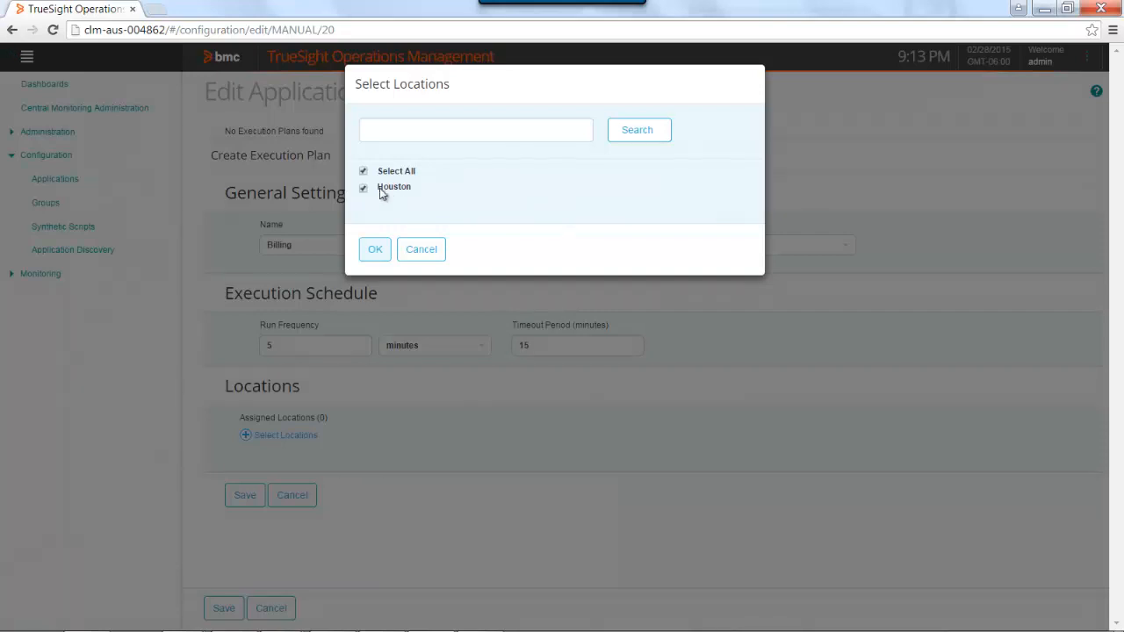
{"action": "left_click", "coordinate": [376, 250]}
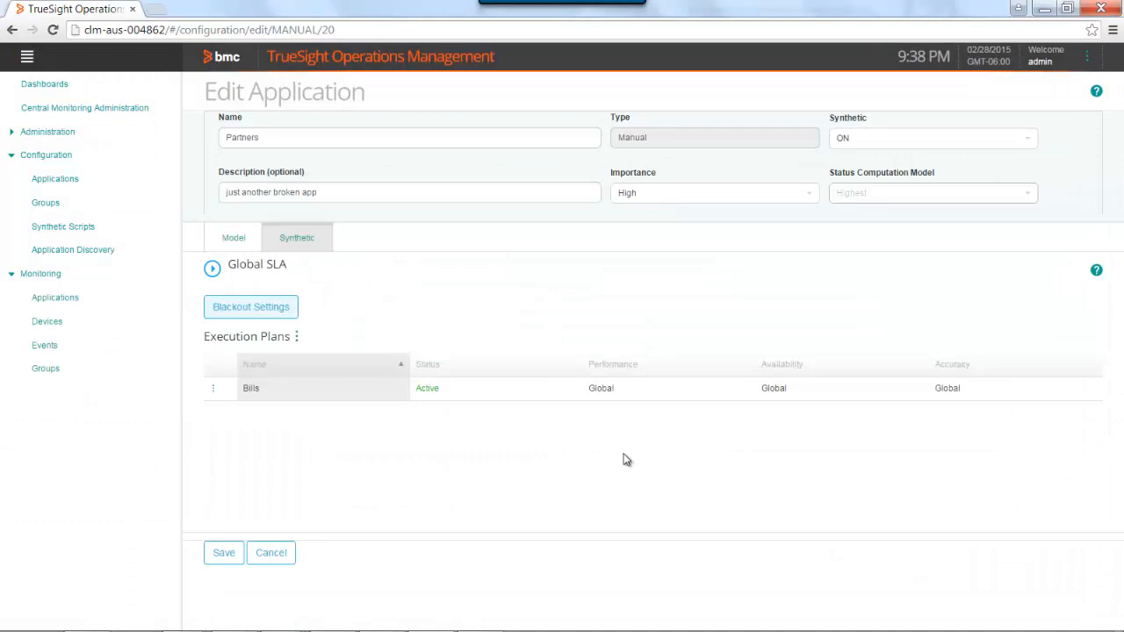
{"action": "mouse_move", "coordinate": [569, 471]}
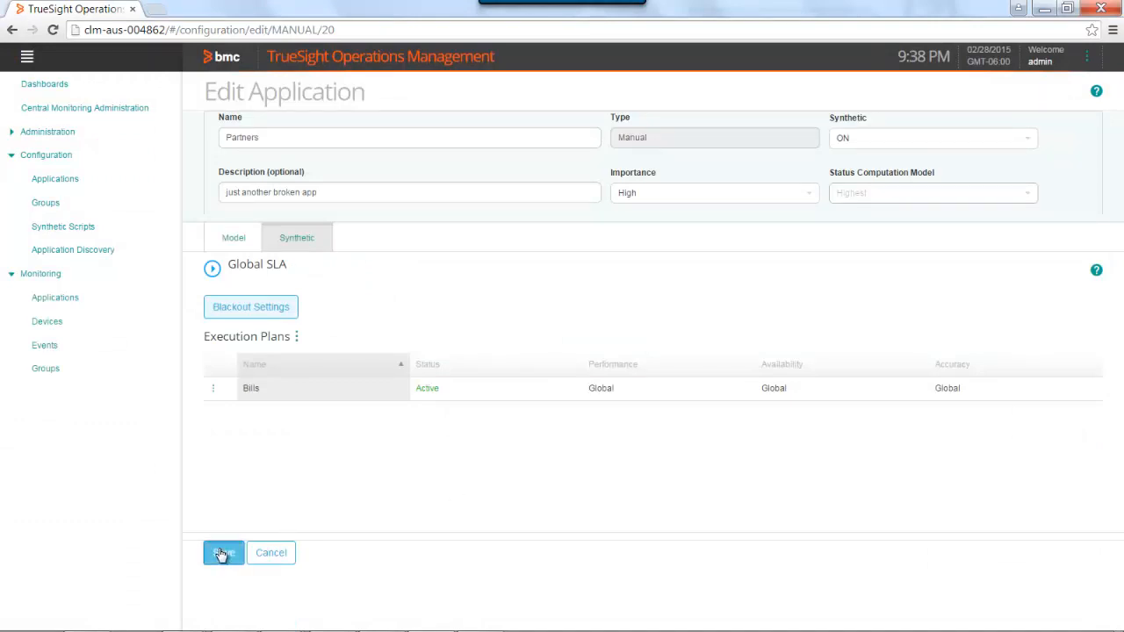
- Save Partners and return to its Application Configuration page with Synthetic ON
{"action": "left_click", "coordinate": [223, 551]}
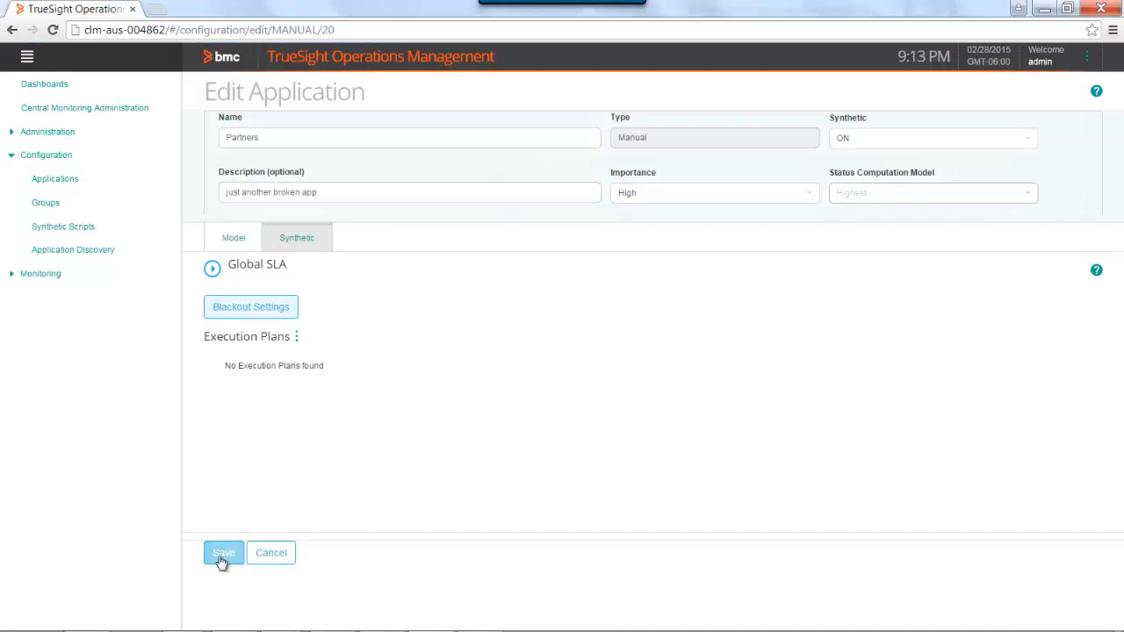
{"action": "left_click", "coordinate": [223, 551]}
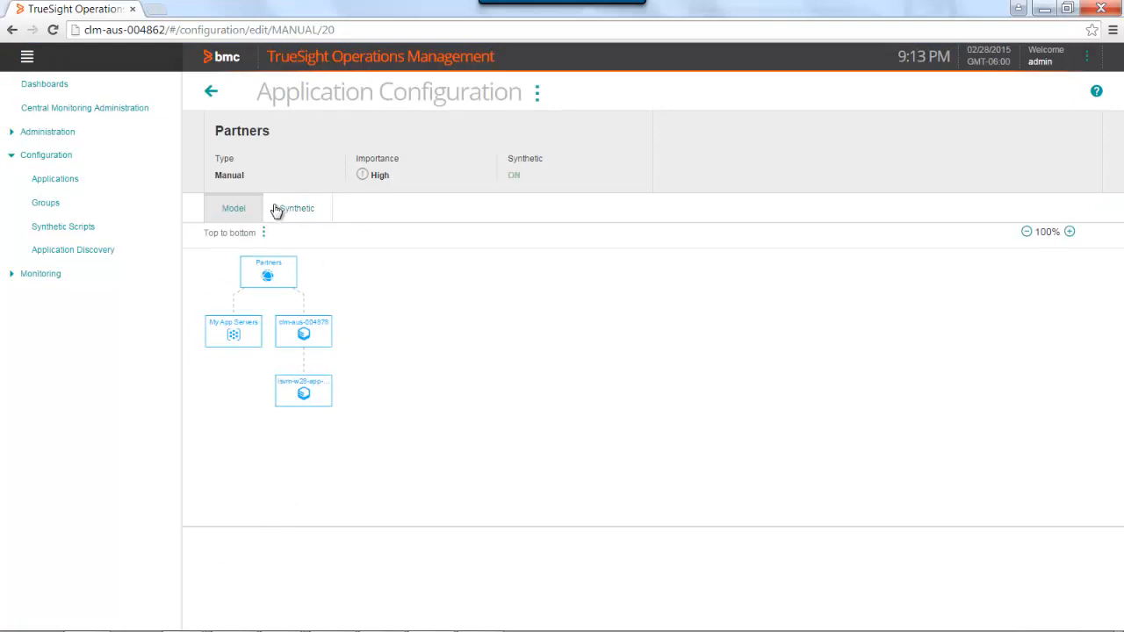
{"action": "mouse_move", "coordinate": [120, 323]}
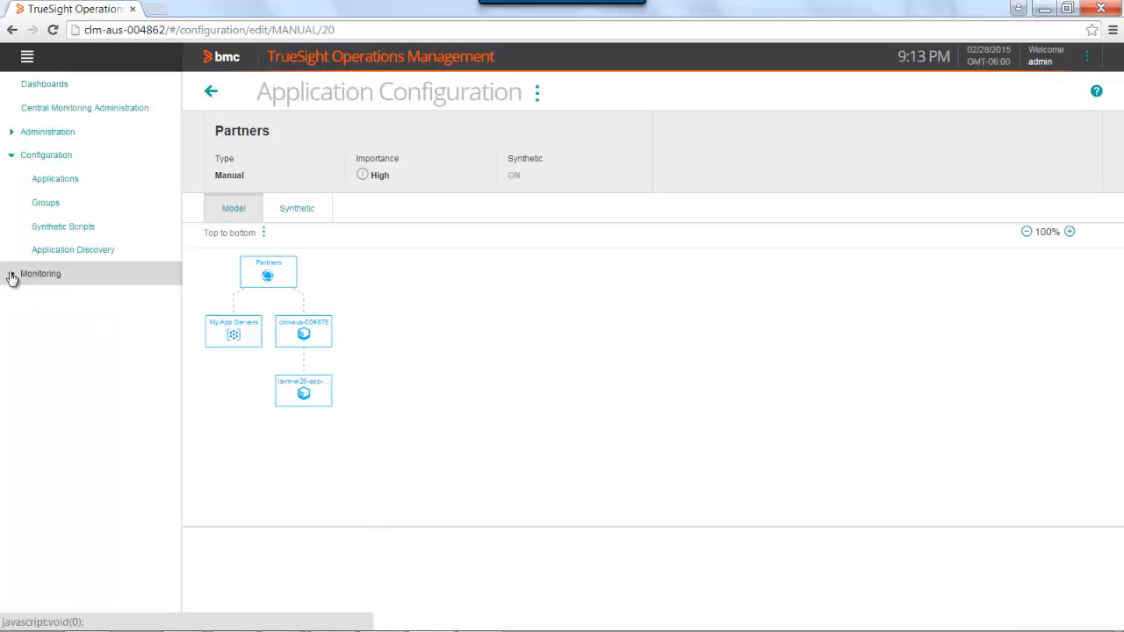
- Go to Monitoring > Applications and enter the electricity application's monitoring view
{"action": "left_click", "coordinate": [40, 274]}
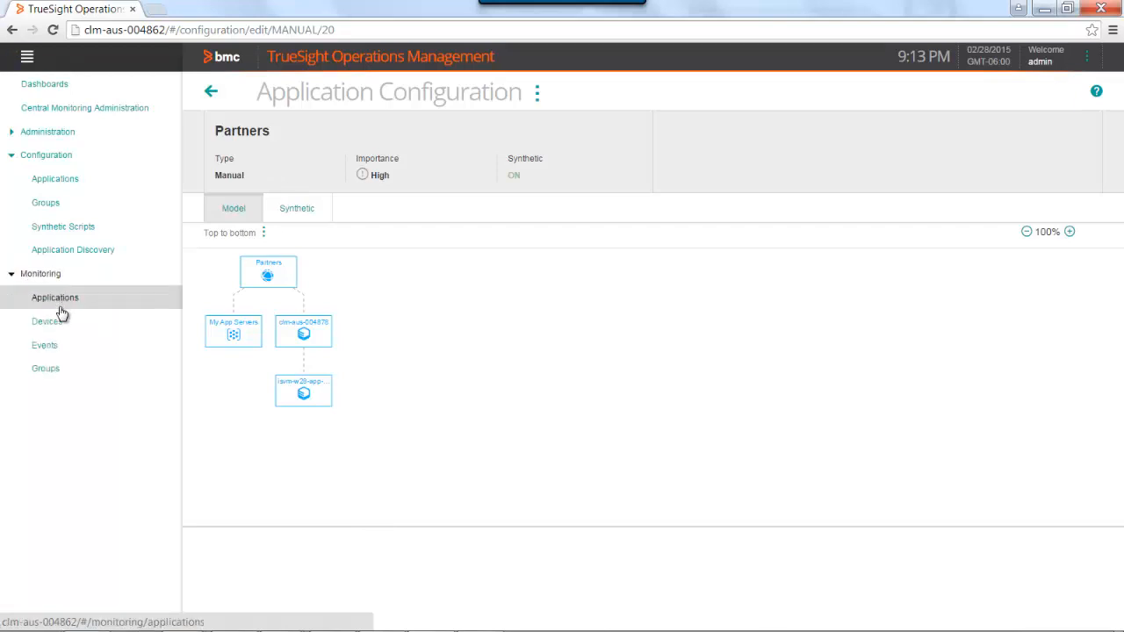
{"action": "left_click", "coordinate": [54, 297]}
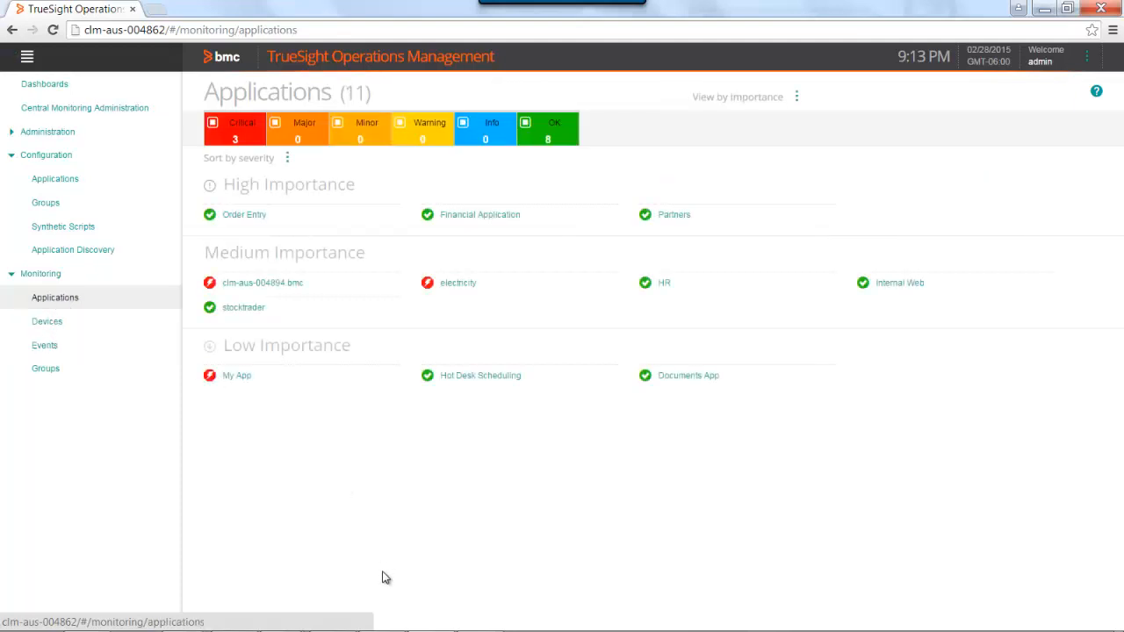
{"action": "mouse_move", "coordinate": [685, 214]}
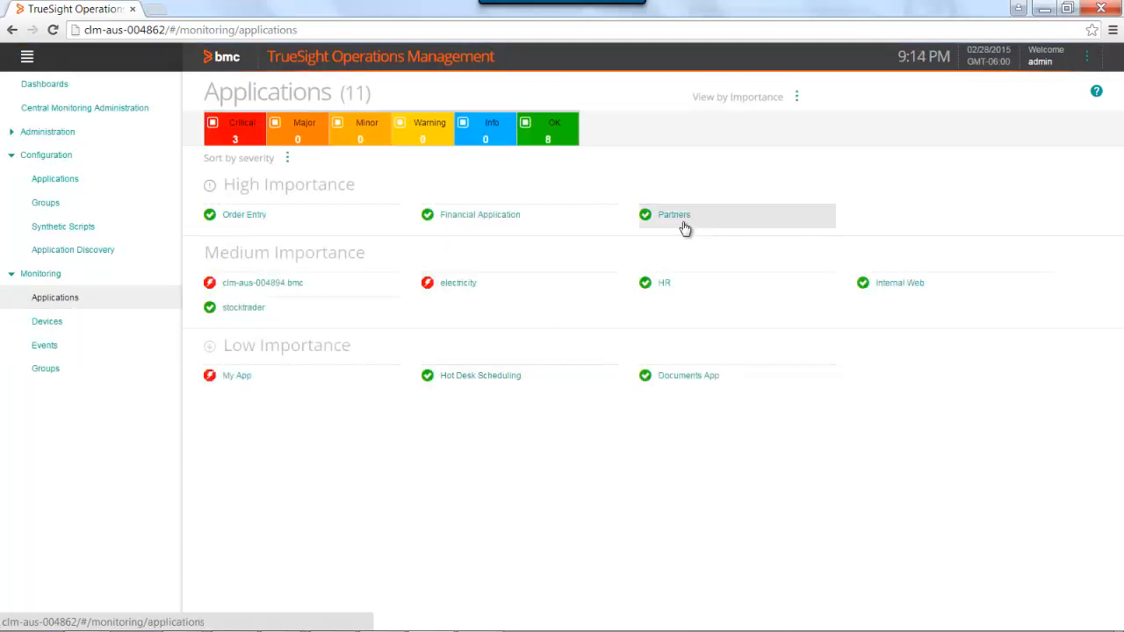
{"action": "mouse_move", "coordinate": [471, 288]}
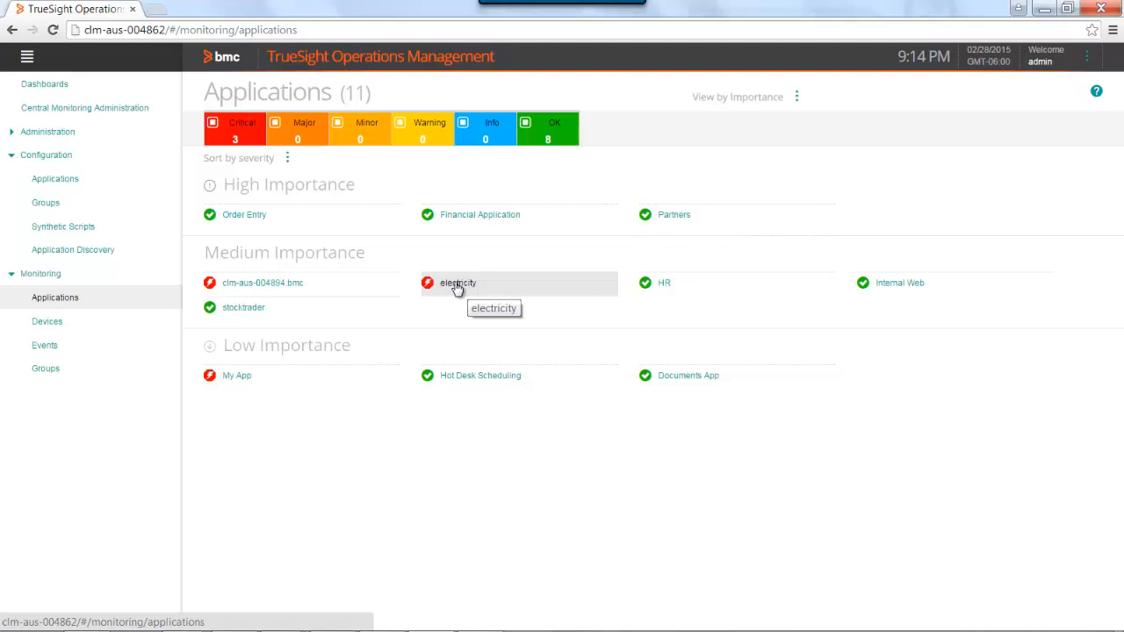
{"action": "left_click", "coordinate": [456, 283]}
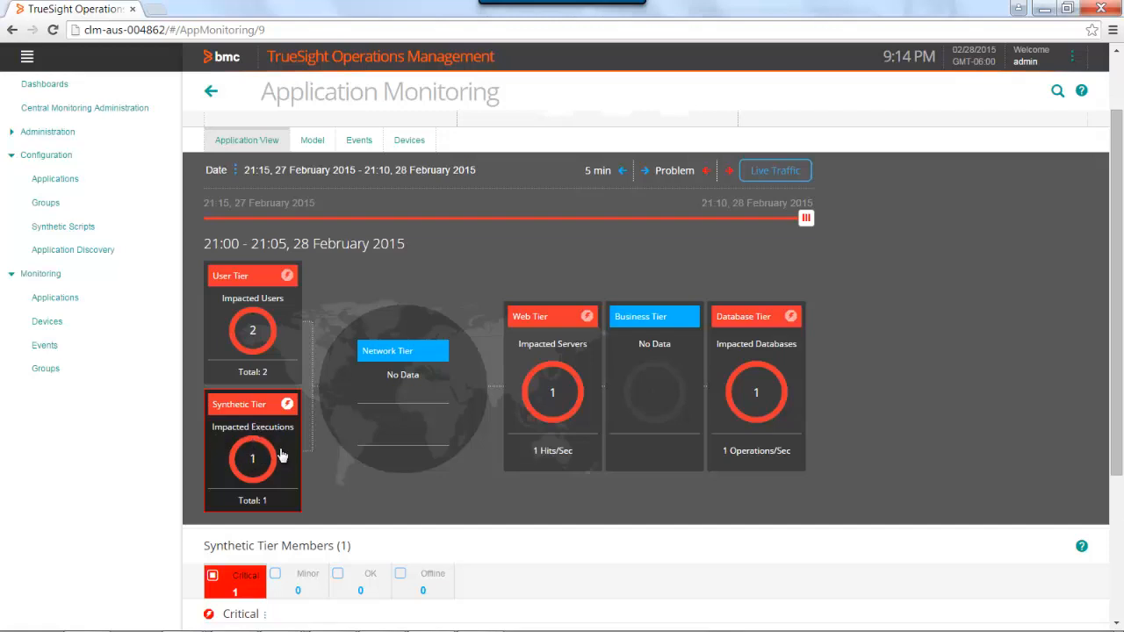
{"action": "mouse_move", "coordinate": [928, 390]}
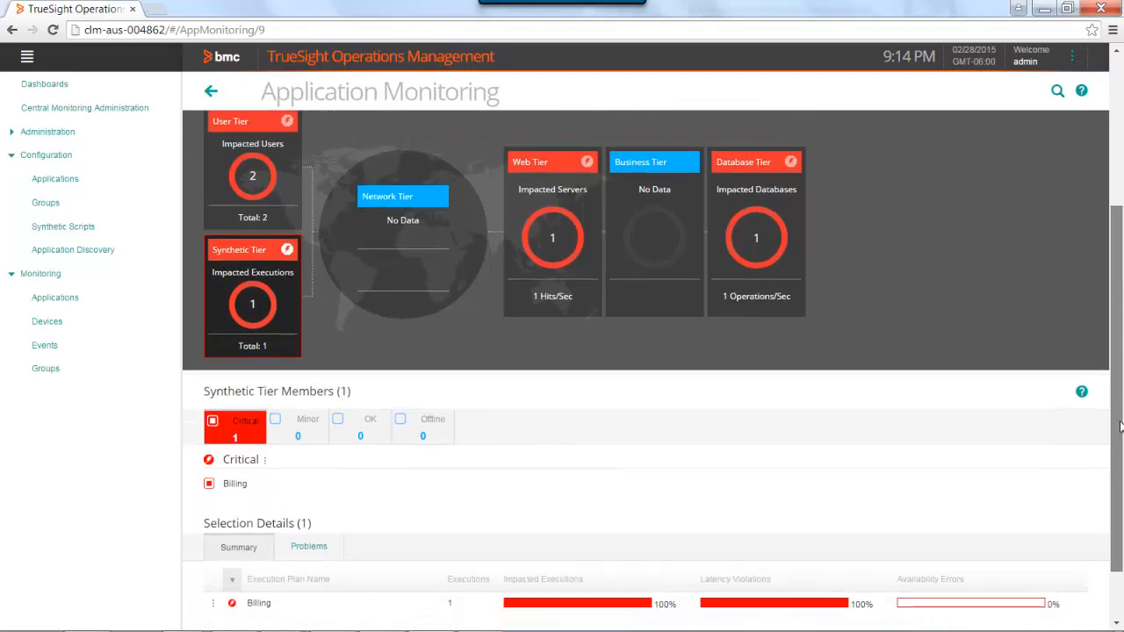
- Scroll to the Synthetic Tier Members to review the Billing row's impacted executions and problems
{"action": "scroll", "scroll_direction": "down", "scroll_amount": 3}
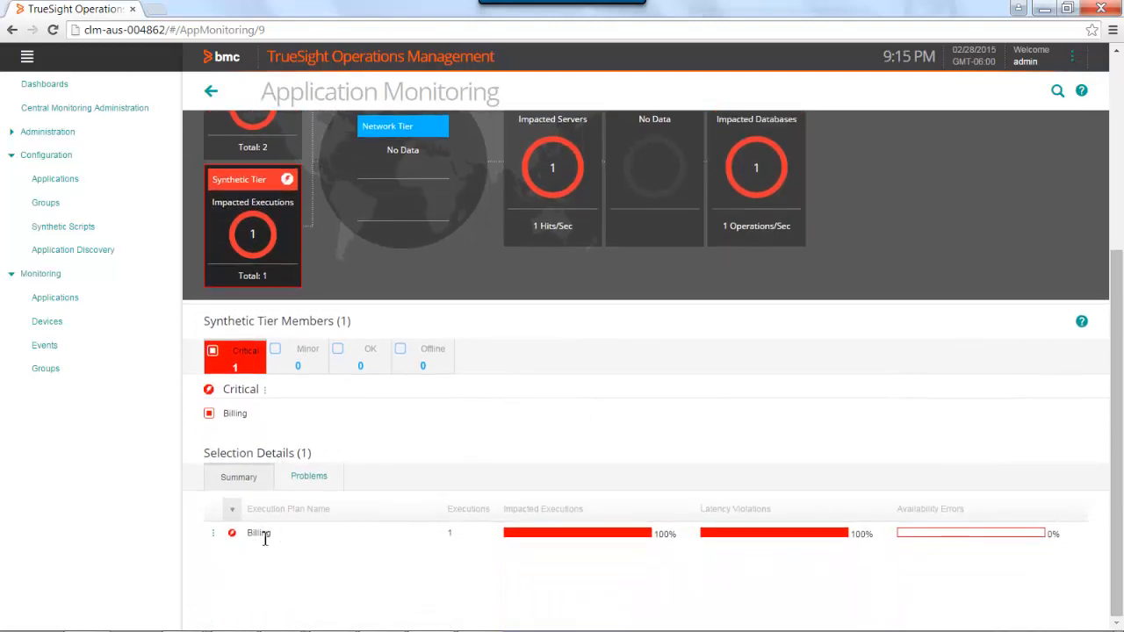
{"action": "mouse_move", "coordinate": [349, 541]}
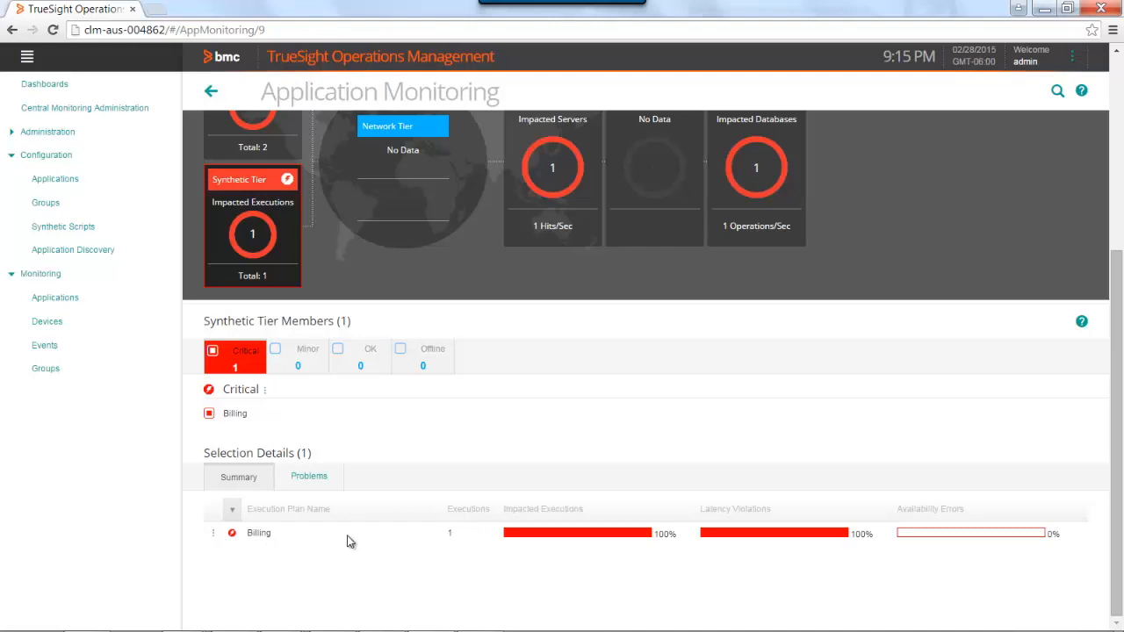
{"action": "mouse_move", "coordinate": [577, 537]}
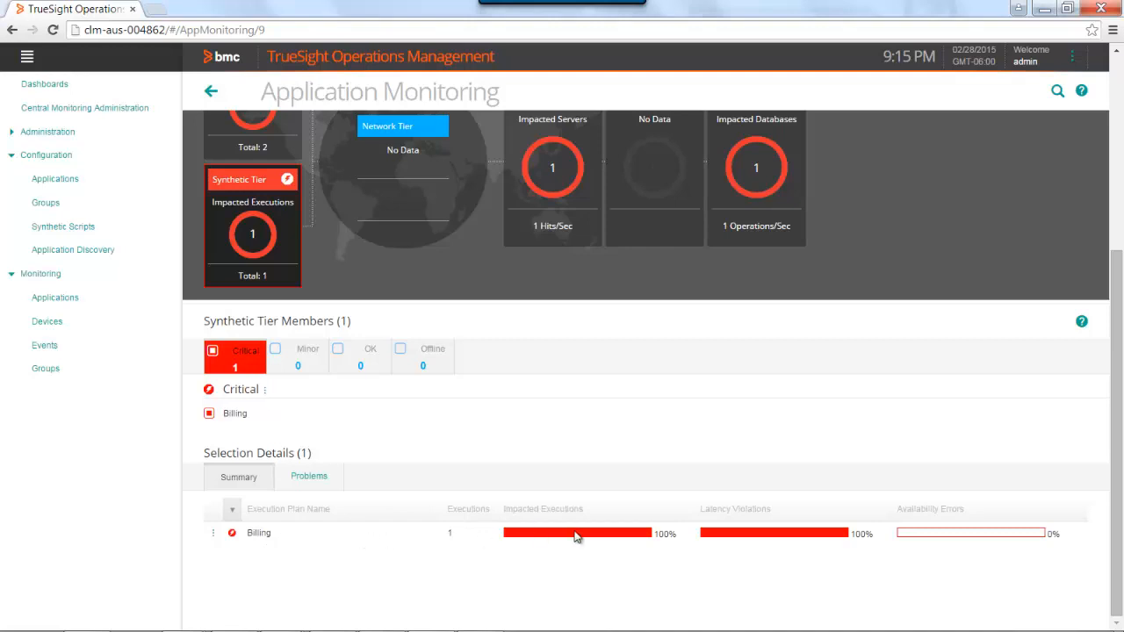
{"action": "mouse_move", "coordinate": [587, 537]}
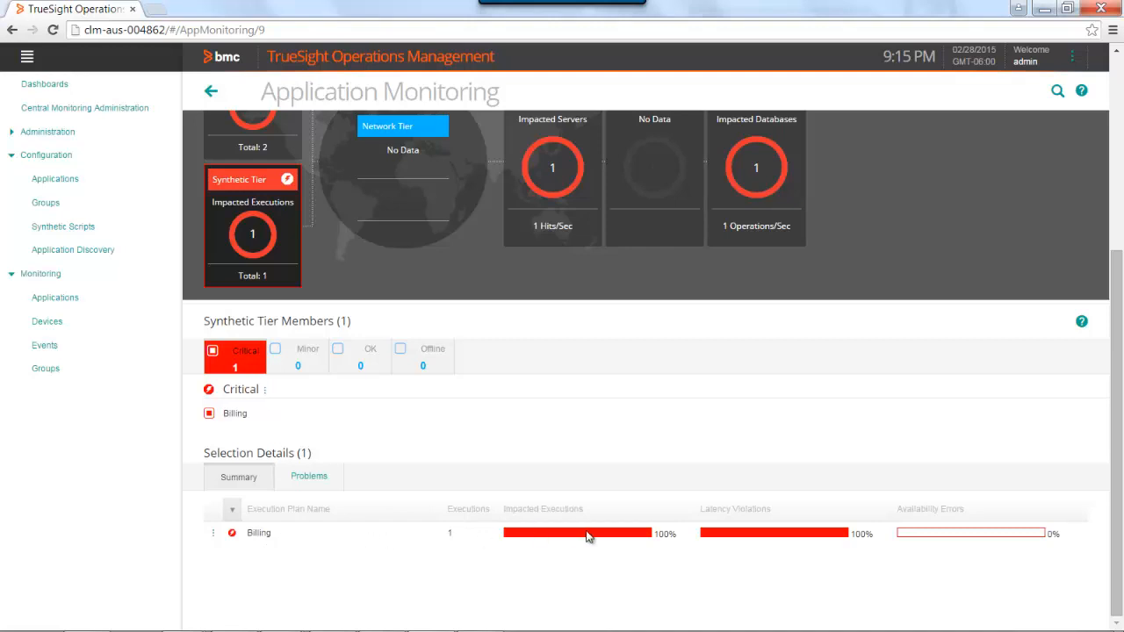
{"action": "mouse_move", "coordinate": [606, 537]}
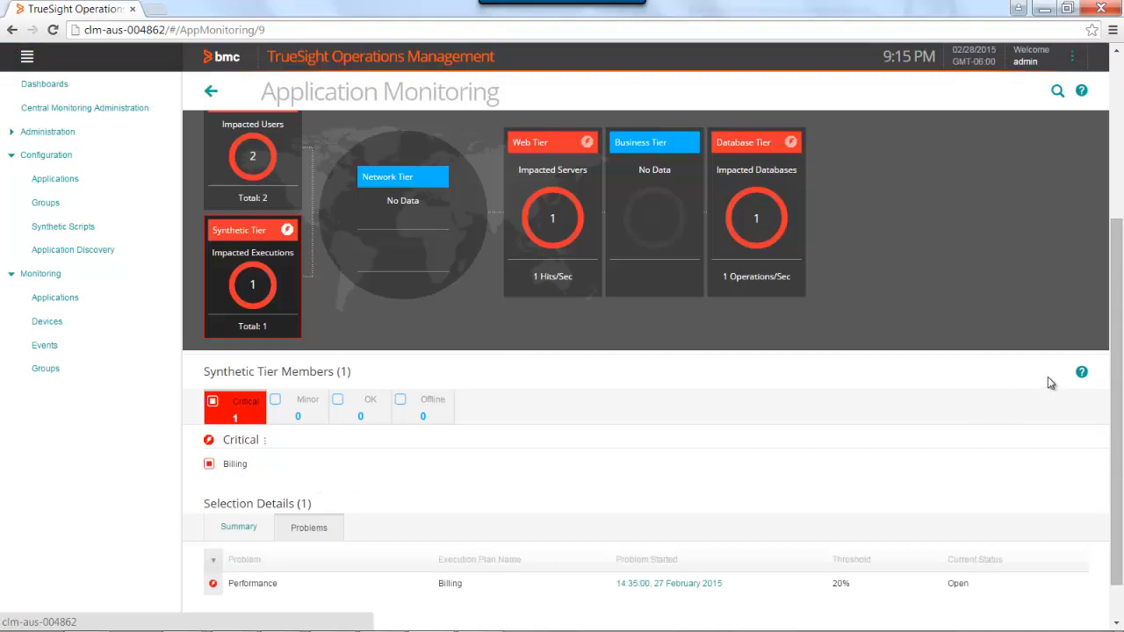
{"action": "scroll", "scroll_direction": "down", "scroll_amount": 3}
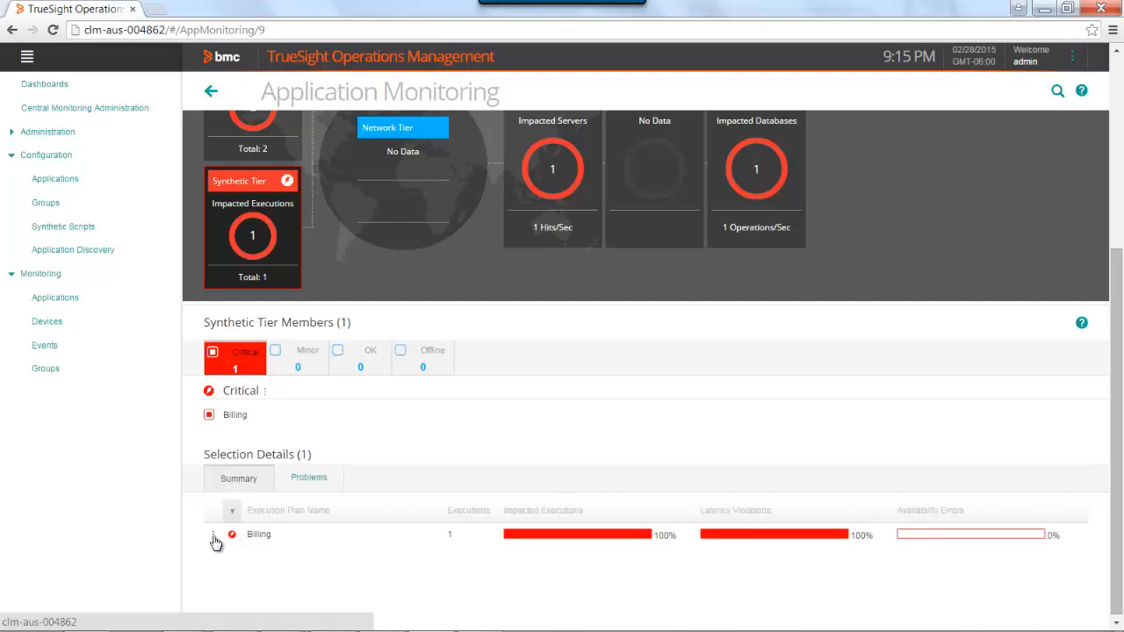
- Drill from the Billing plan to Houston's Executions list and widen the range to the last 60 minutes
{"action": "left_click", "coordinate": [214, 534]}
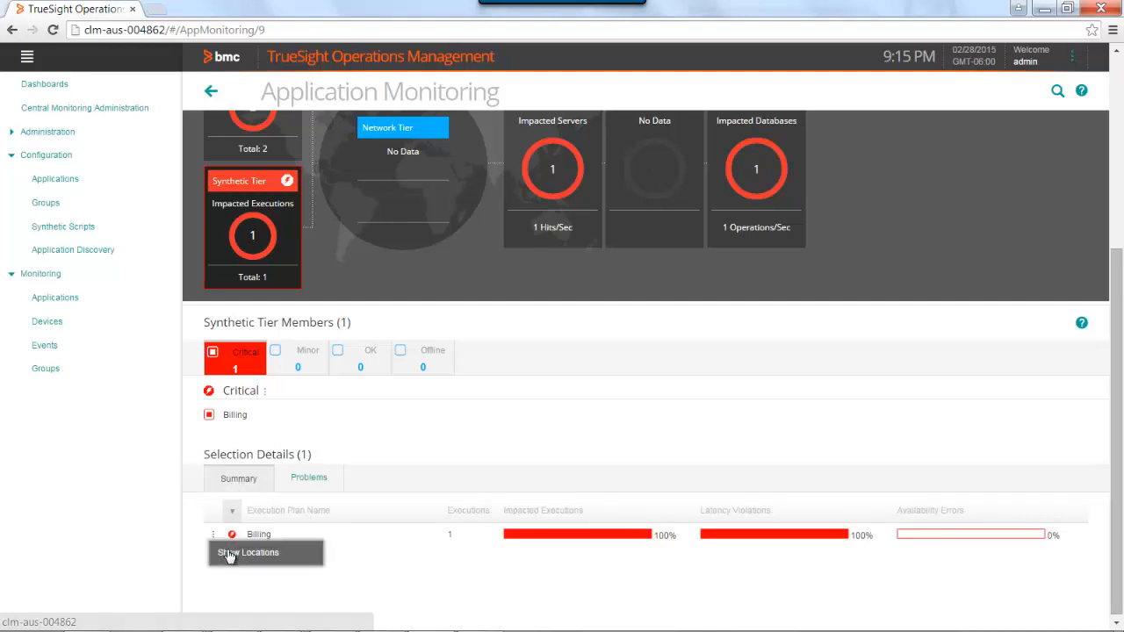
{"action": "left_click", "coordinate": [246, 552]}
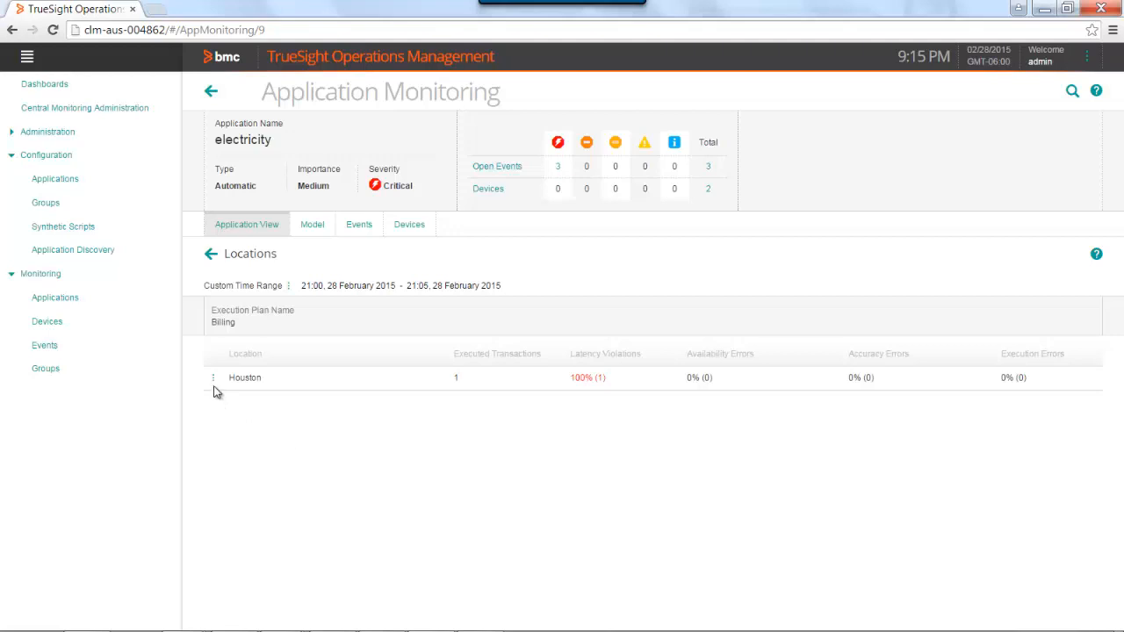
{"action": "left_click", "coordinate": [214, 377]}
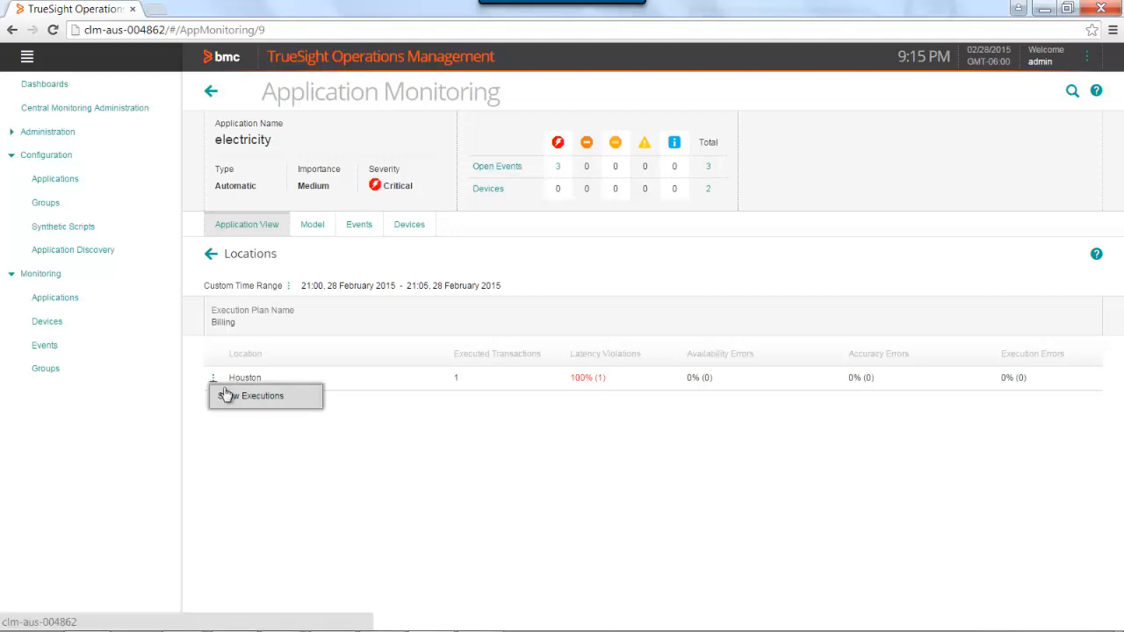
{"action": "left_click", "coordinate": [260, 395]}
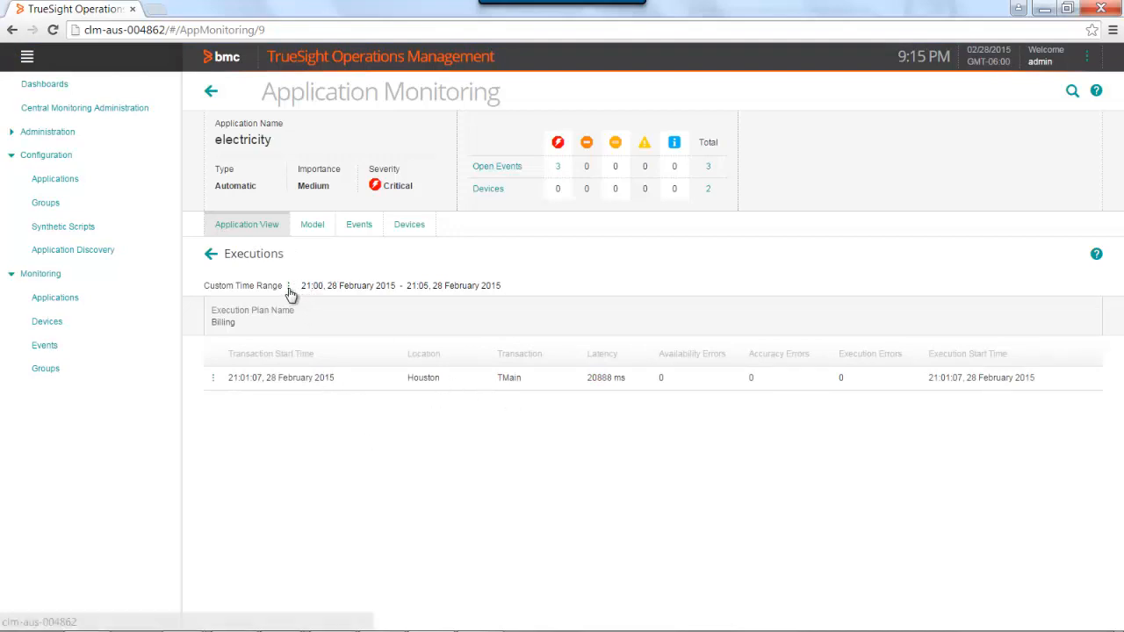
{"action": "left_click", "coordinate": [273, 285]}
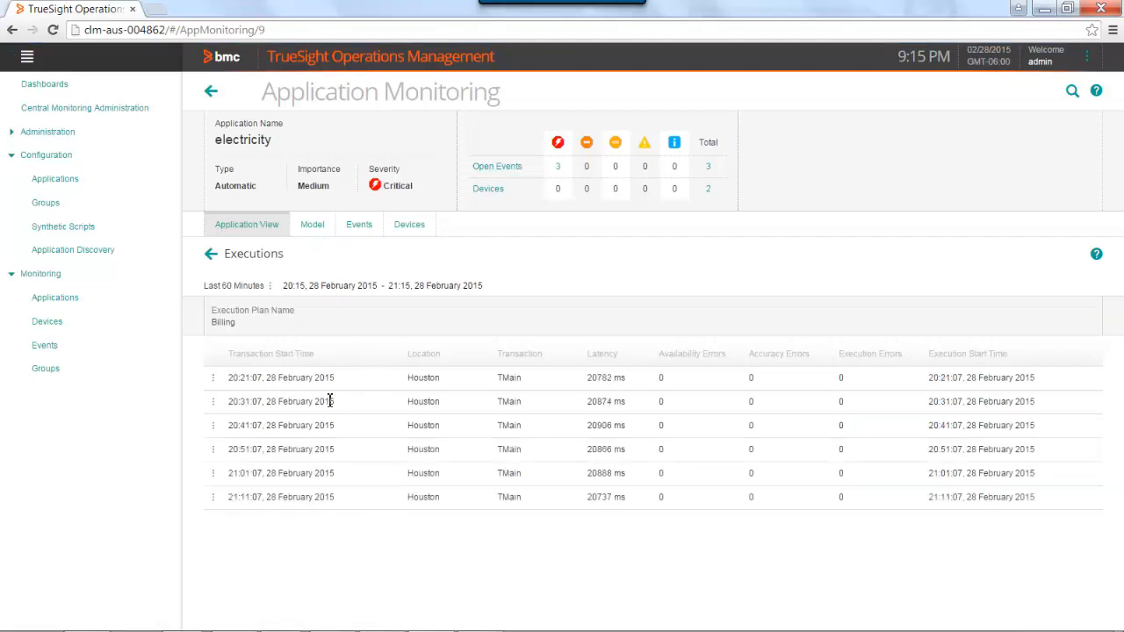
{"action": "mouse_move", "coordinate": [726, 374]}
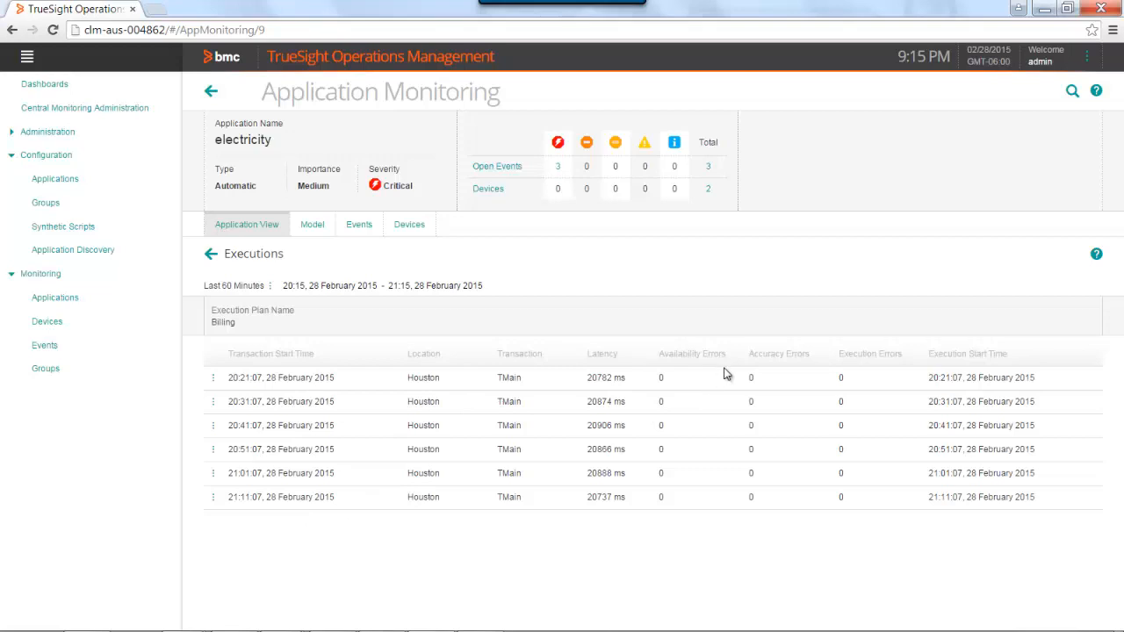
{"action": "mouse_move", "coordinate": [847, 495]}
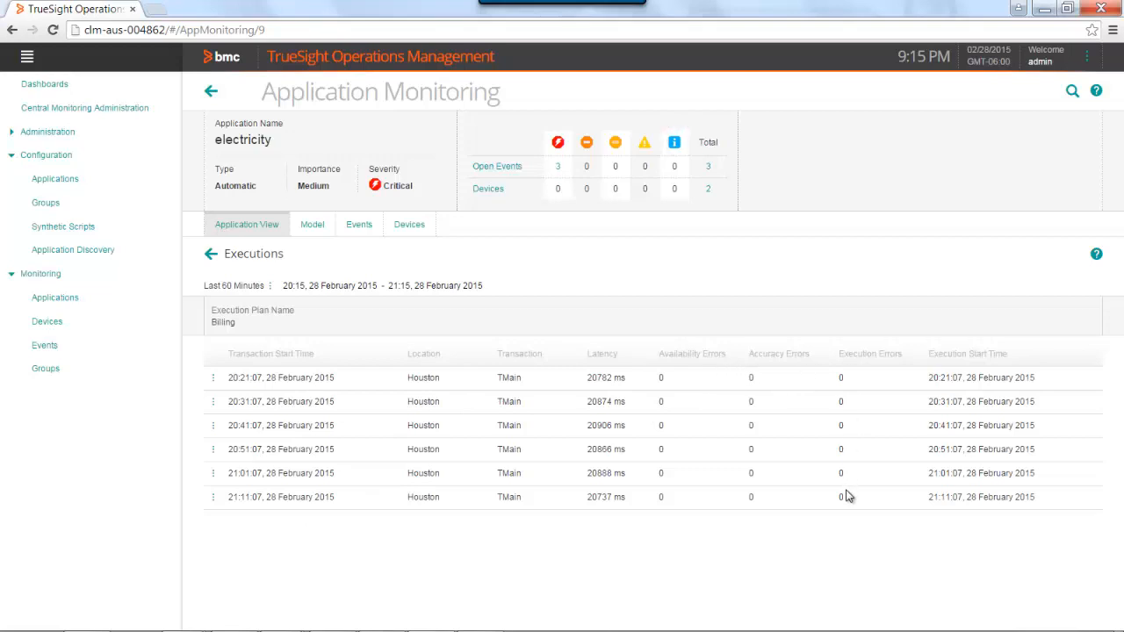
{"action": "mouse_move", "coordinate": [775, 478]}
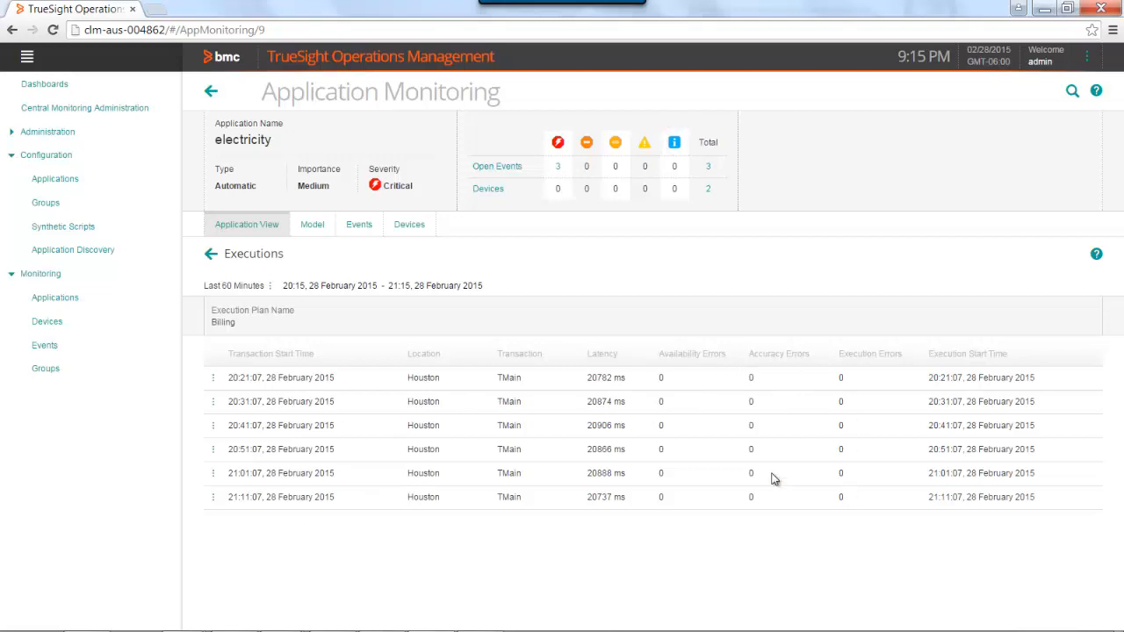
{"action": "mouse_move", "coordinate": [439, 427]}
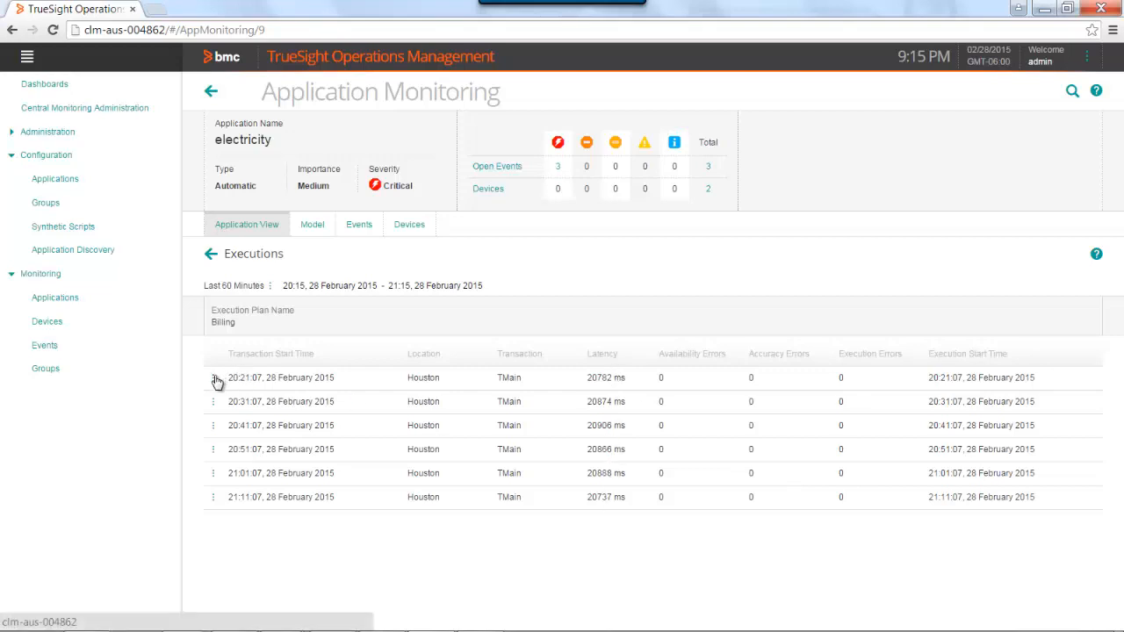
{"action": "left_click", "coordinate": [214, 378]}
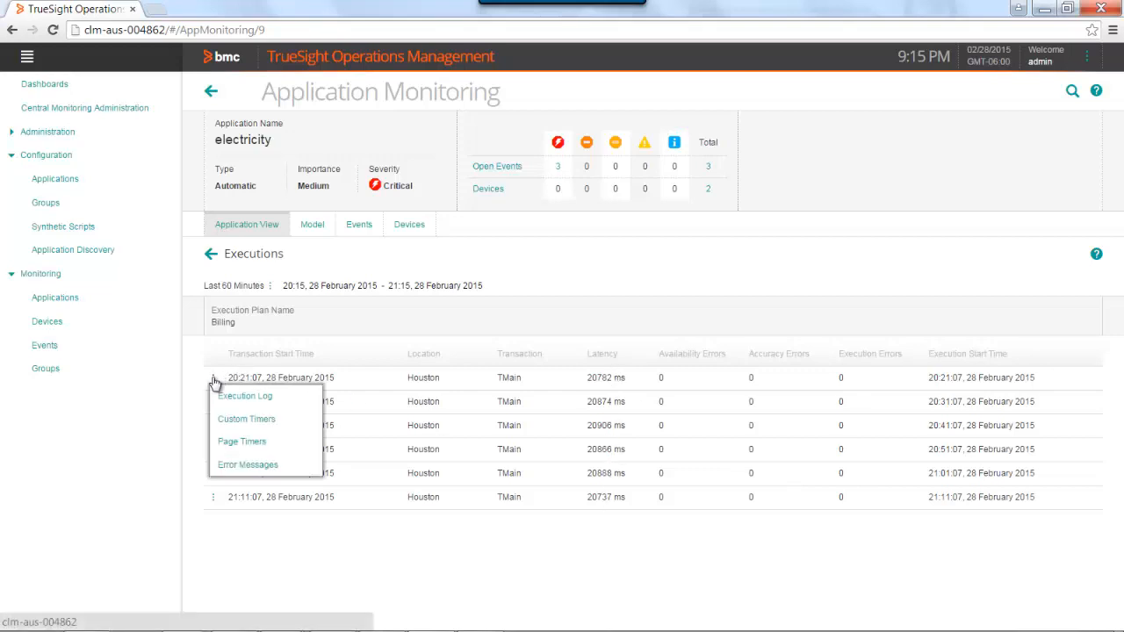
{"action": "mouse_move", "coordinate": [245, 397]}
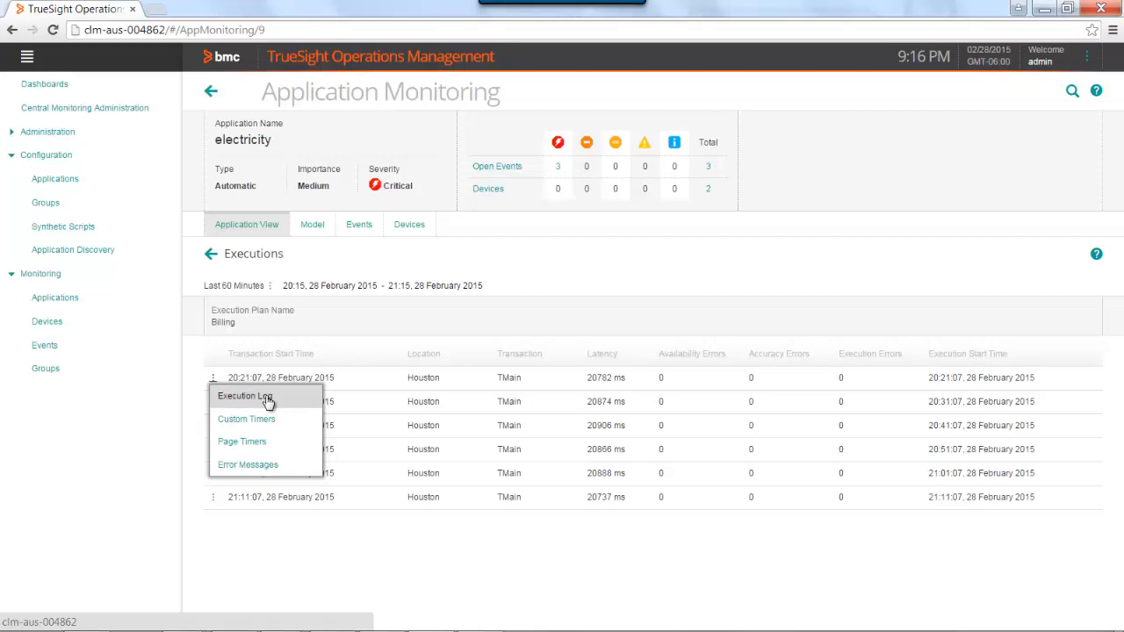
{"action": "left_click", "coordinate": [244, 396]}
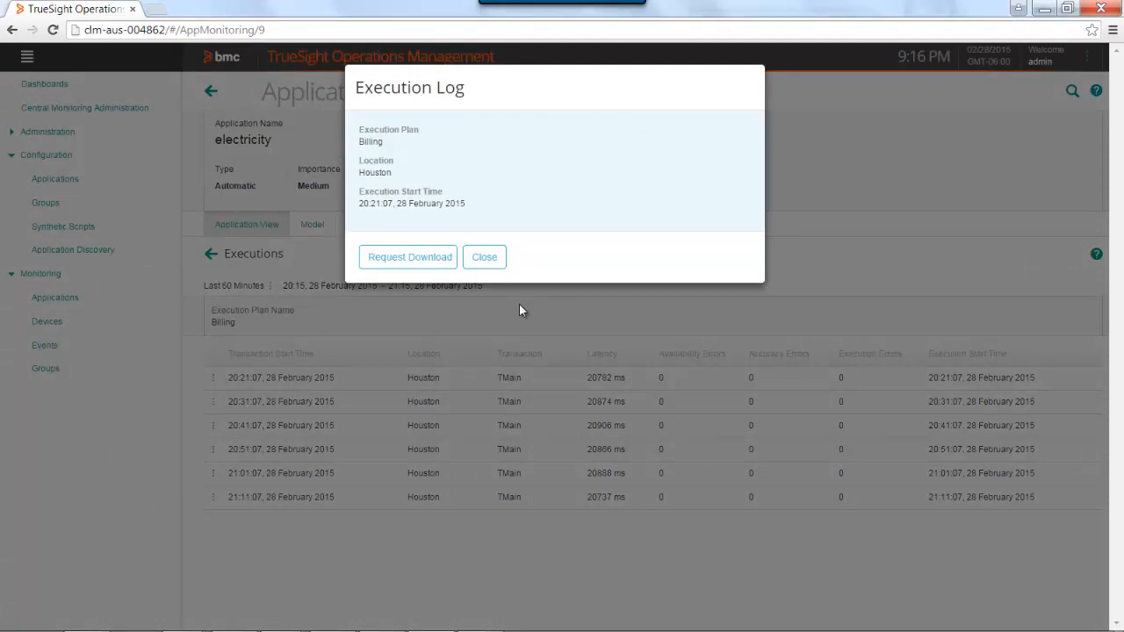
{"action": "left_click", "coordinate": [485, 257]}
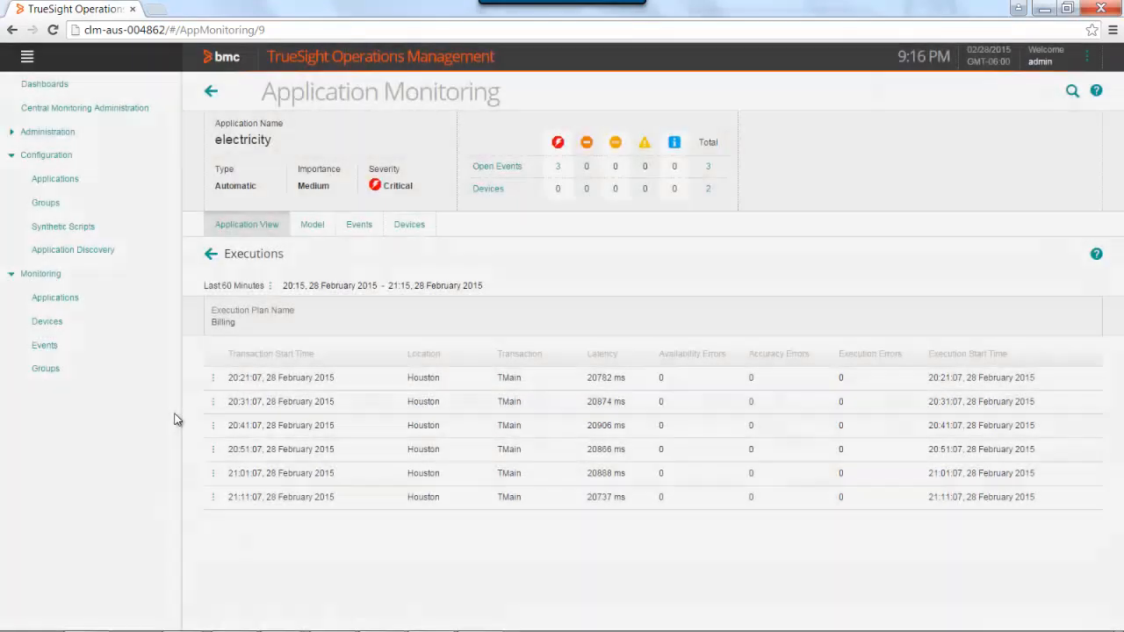
{"action": "left_click", "coordinate": [213, 378]}
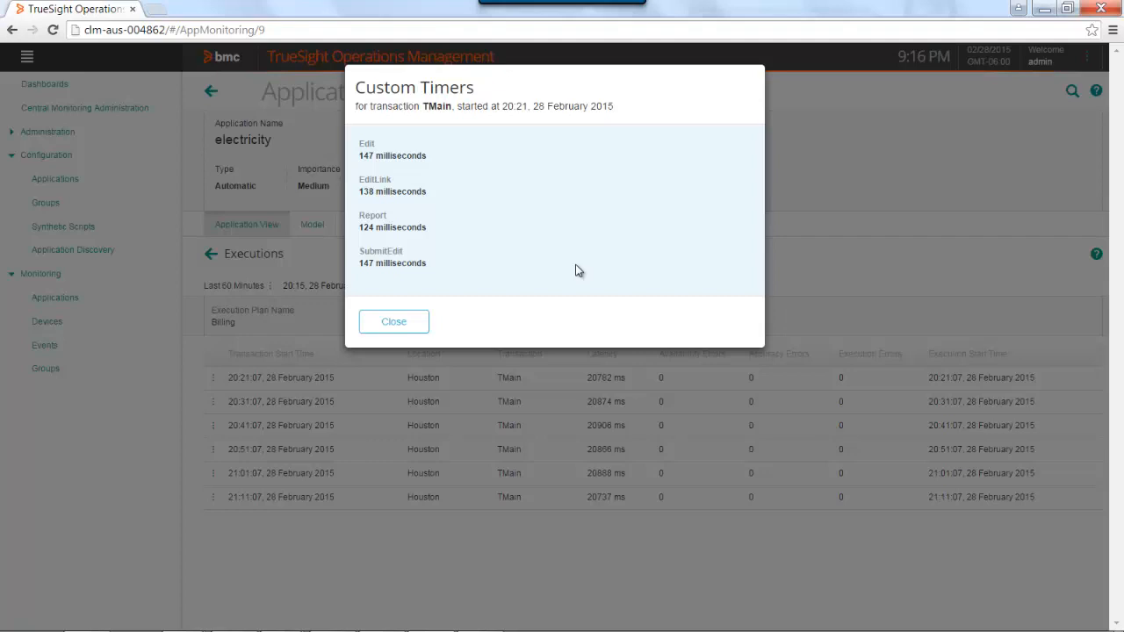
{"action": "mouse_move", "coordinate": [446, 196]}
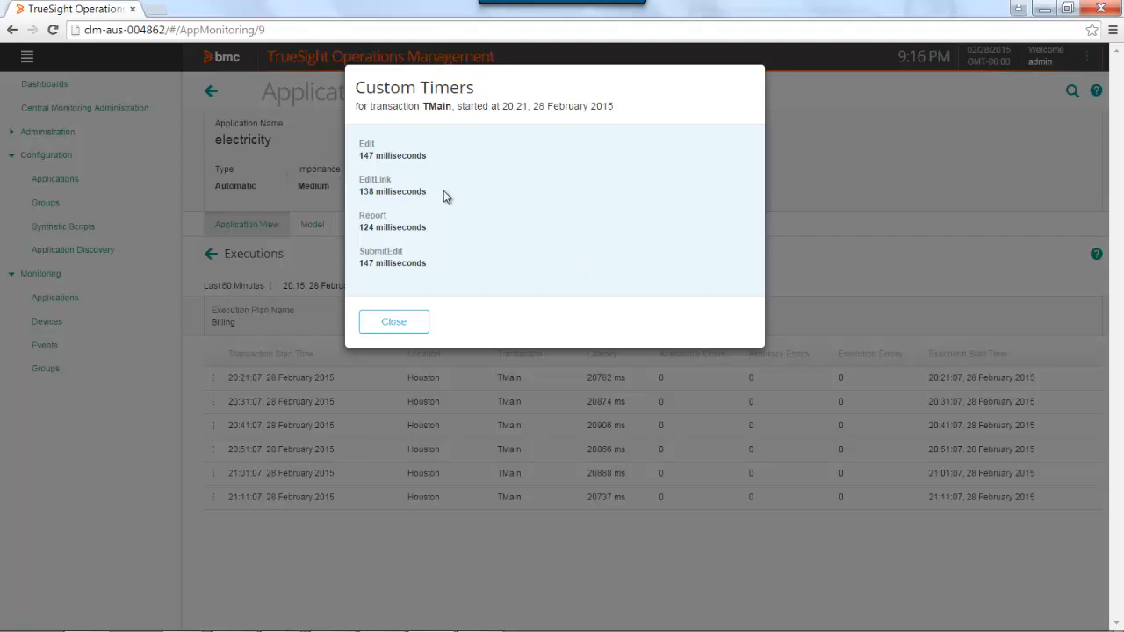
{"action": "mouse_move", "coordinate": [385, 163]}
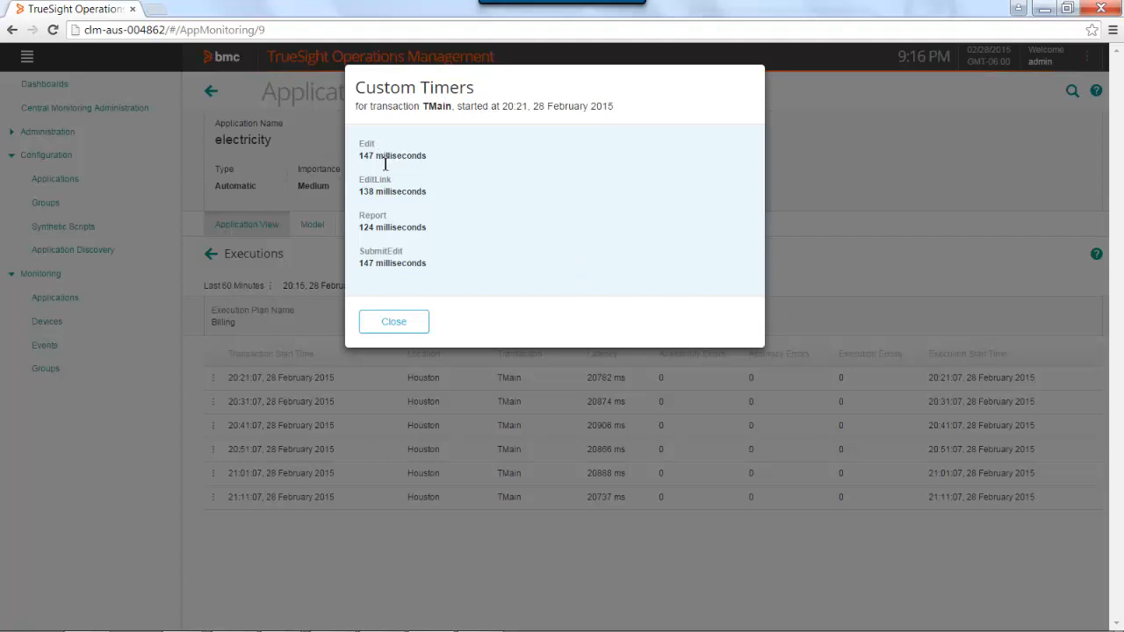
{"action": "mouse_move", "coordinate": [396, 233]}
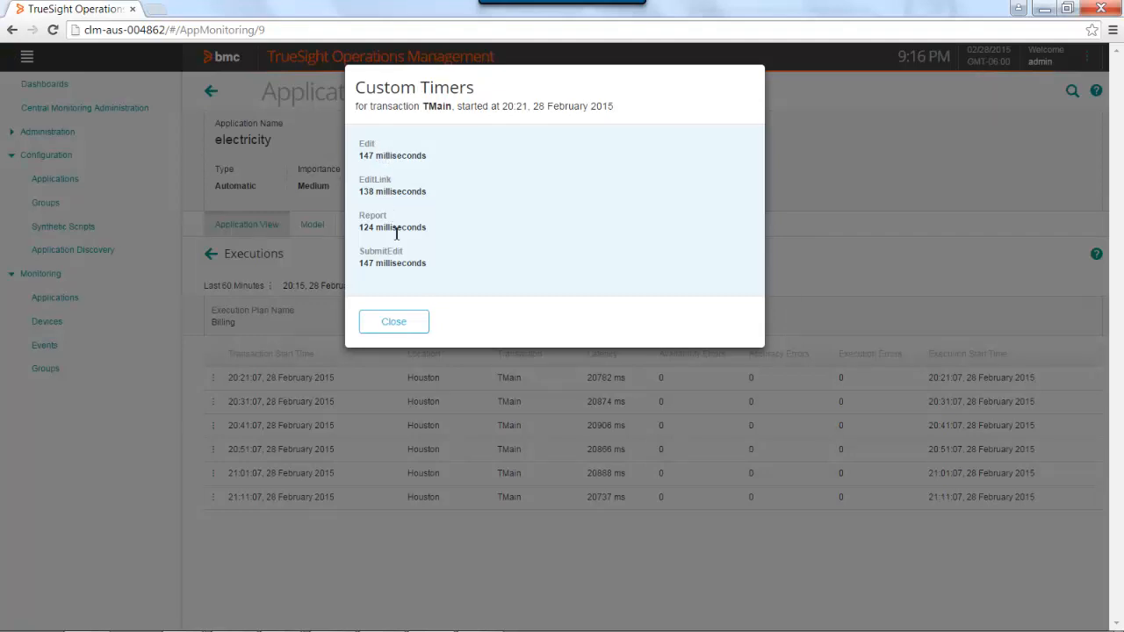
{"action": "mouse_move", "coordinate": [384, 228]}
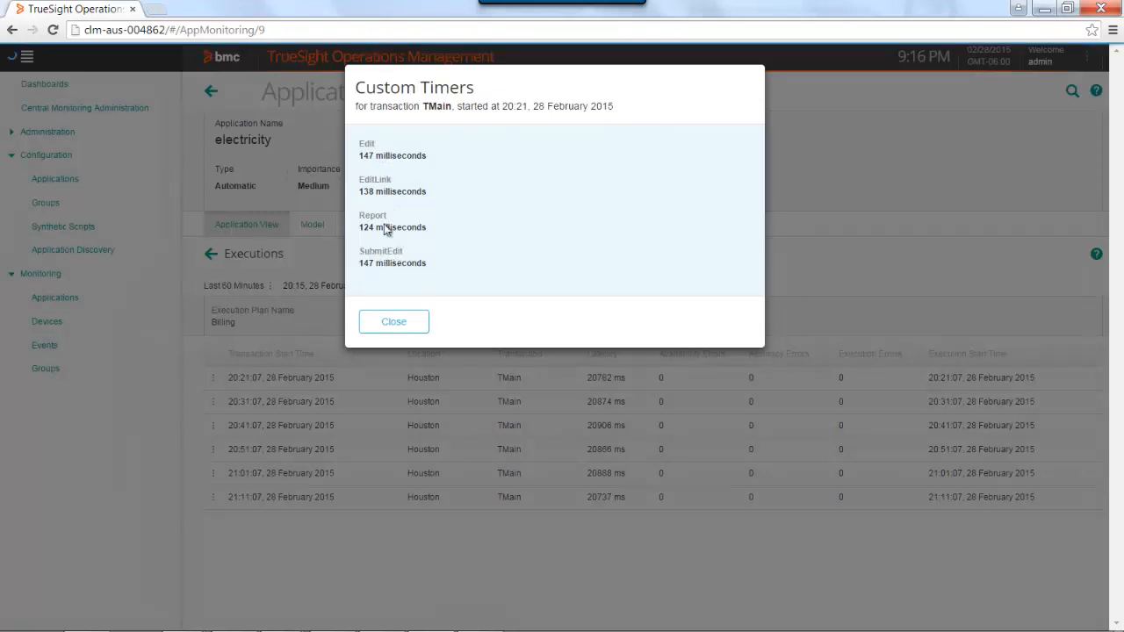
{"action": "mouse_move", "coordinate": [385, 212]}
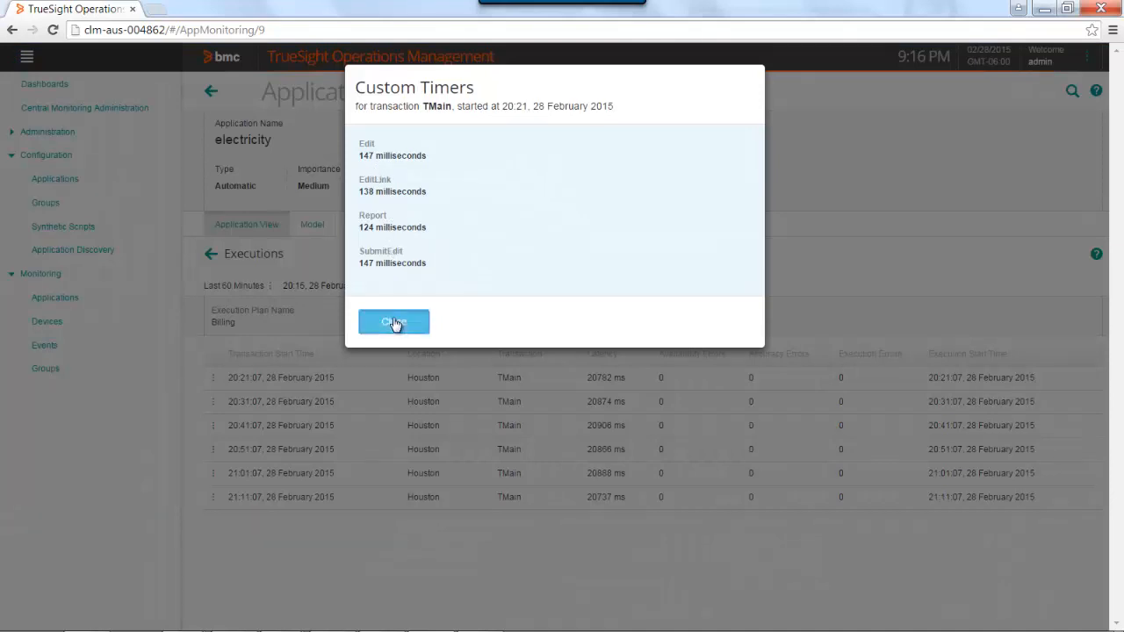
{"action": "left_click", "coordinate": [394, 322]}
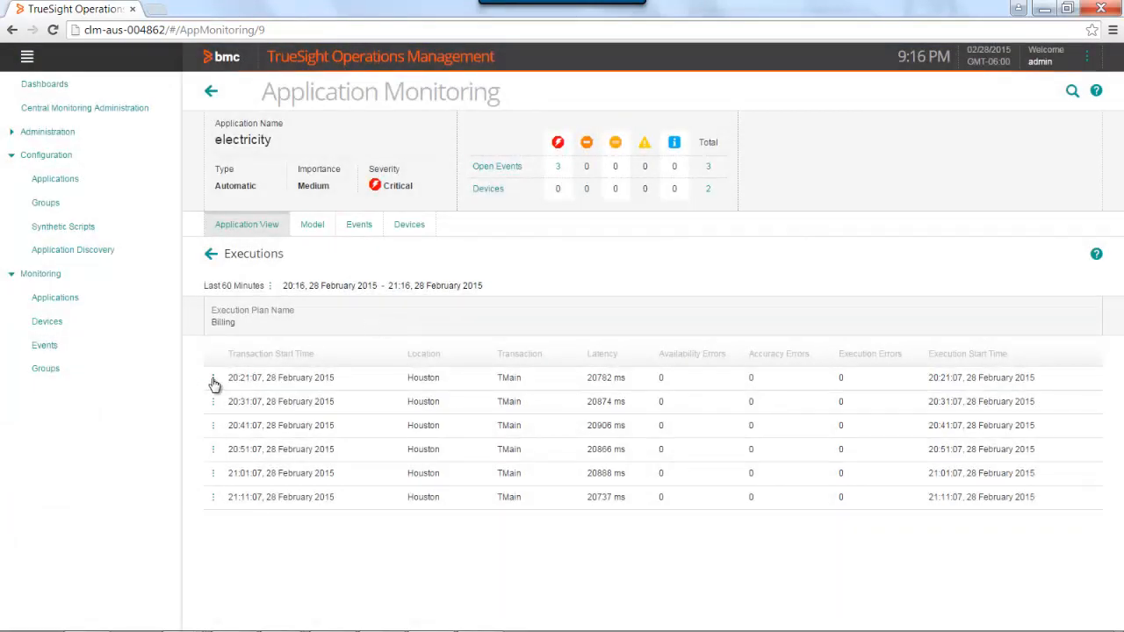
- Review the Page Timers list for the 20:21:07 Billing execution at Houston
{"action": "left_click", "coordinate": [214, 378]}
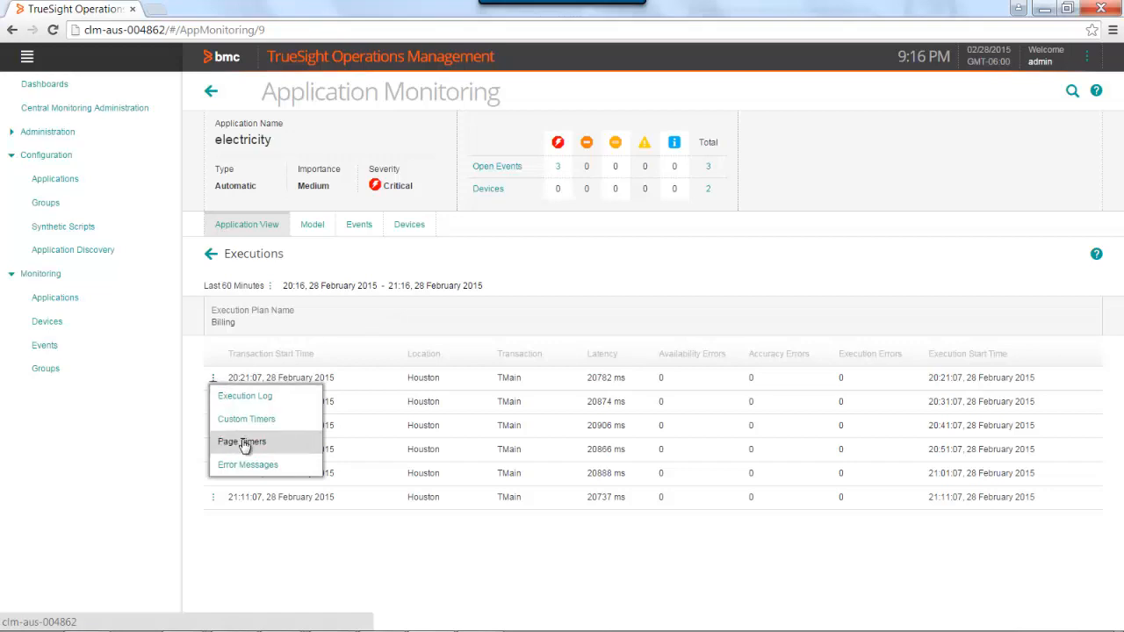
{"action": "mouse_move", "coordinate": [272, 449]}
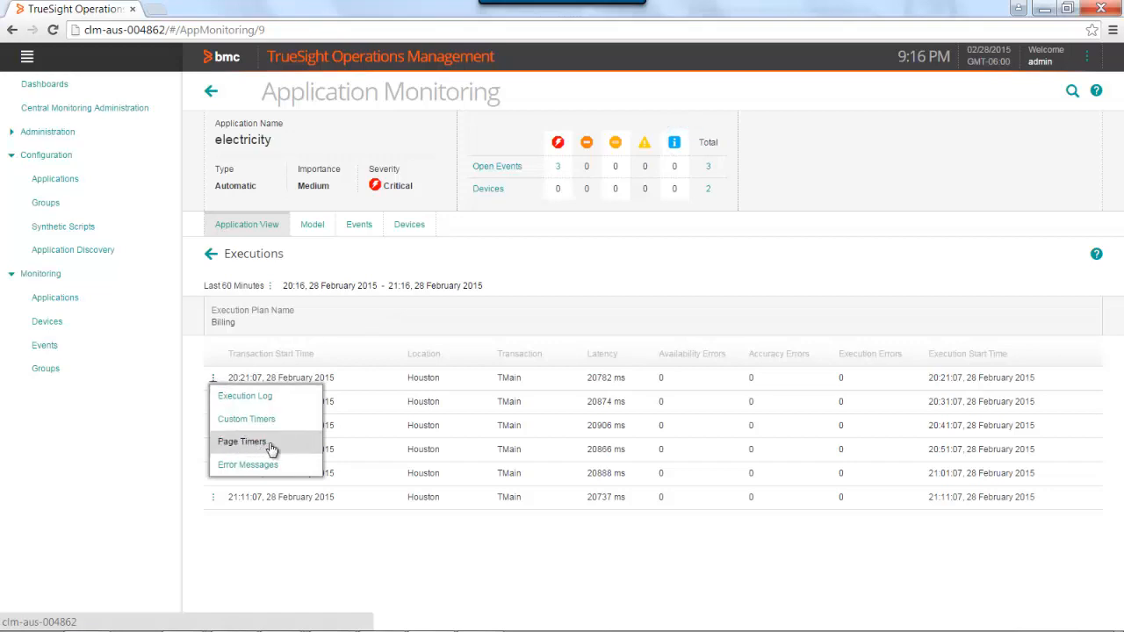
{"action": "left_click", "coordinate": [242, 441]}
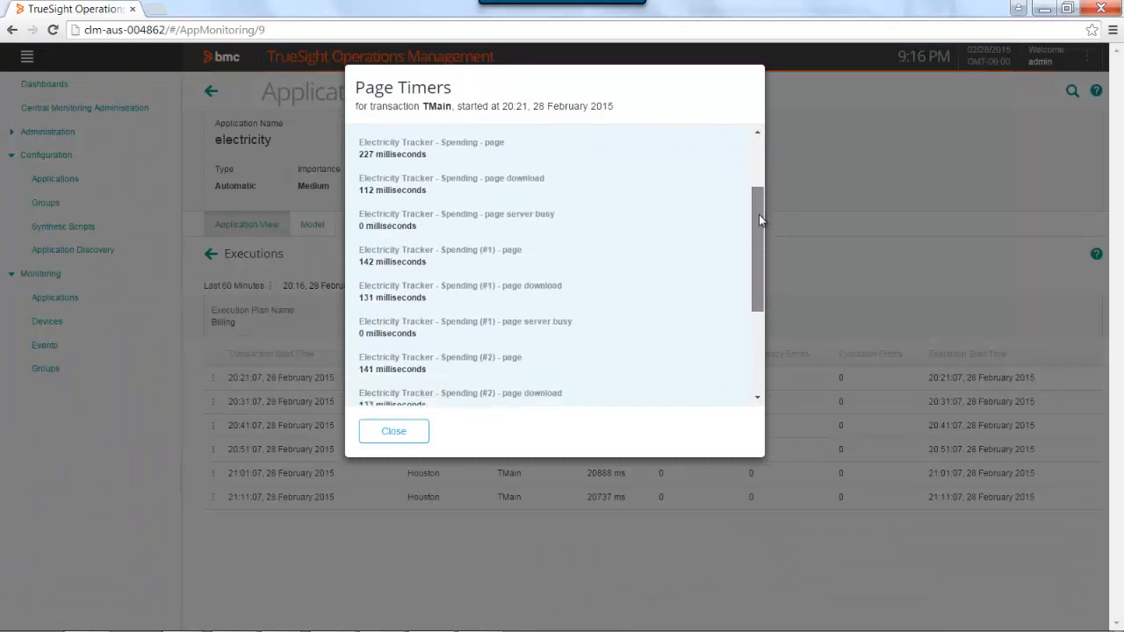
{"action": "scroll", "scroll_direction": "down", "scroll_amount": 3}
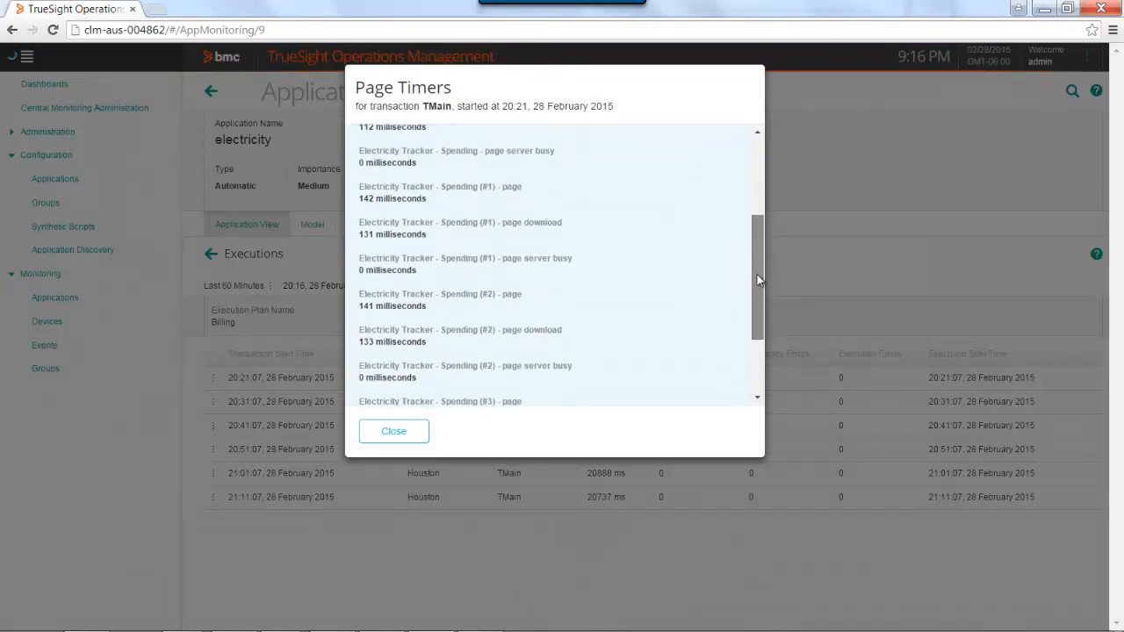
{"action": "scroll", "scroll_direction": "down", "scroll_amount": 3}
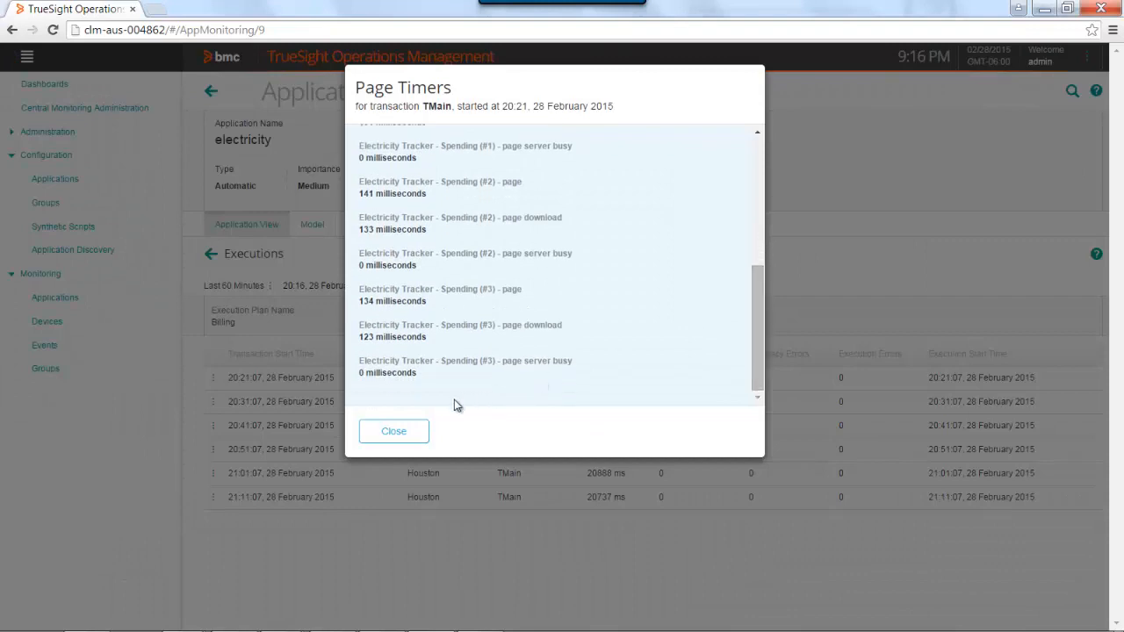
{"action": "left_click", "coordinate": [393, 430]}
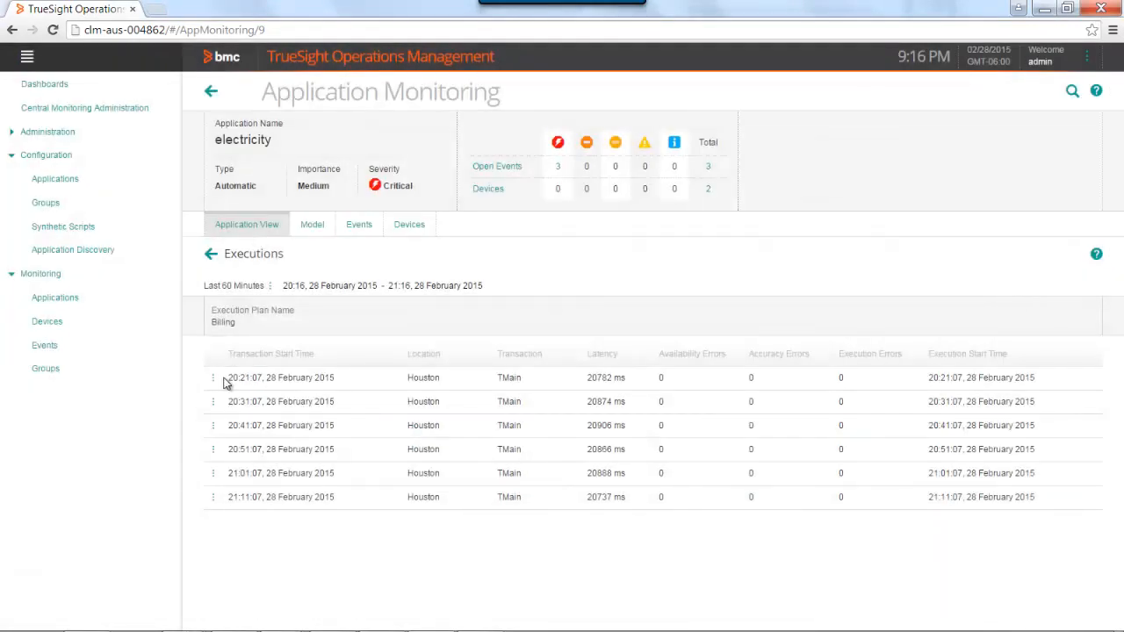
- Review the Error Messages summary for the 20:21:07 execution, showing no errors
{"action": "left_click", "coordinate": [214, 377]}
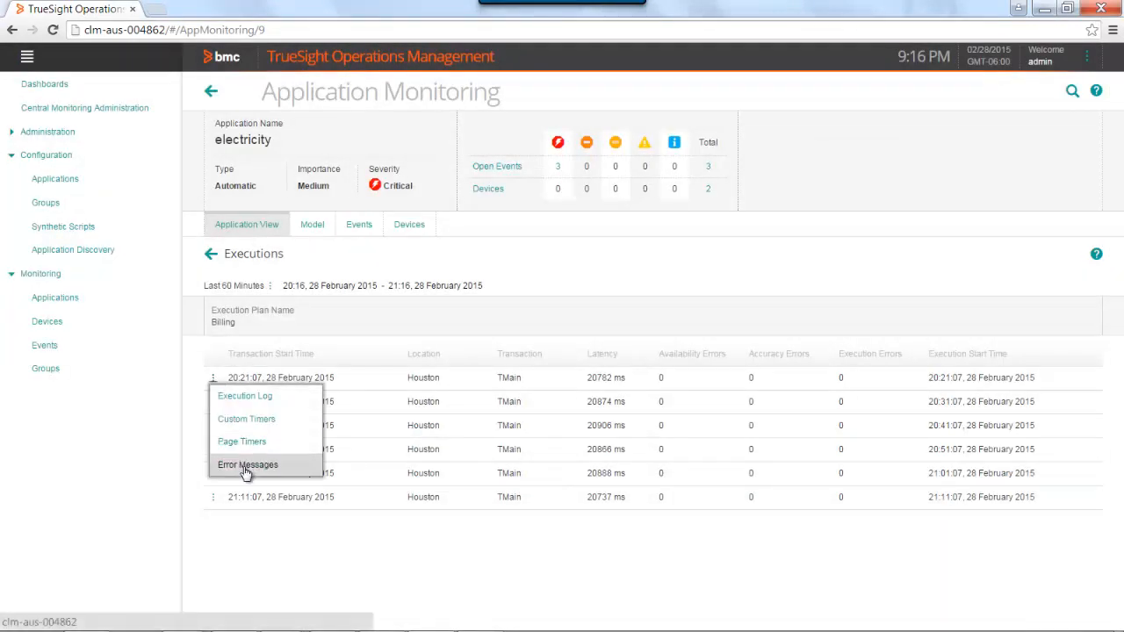
{"action": "left_click", "coordinate": [248, 463]}
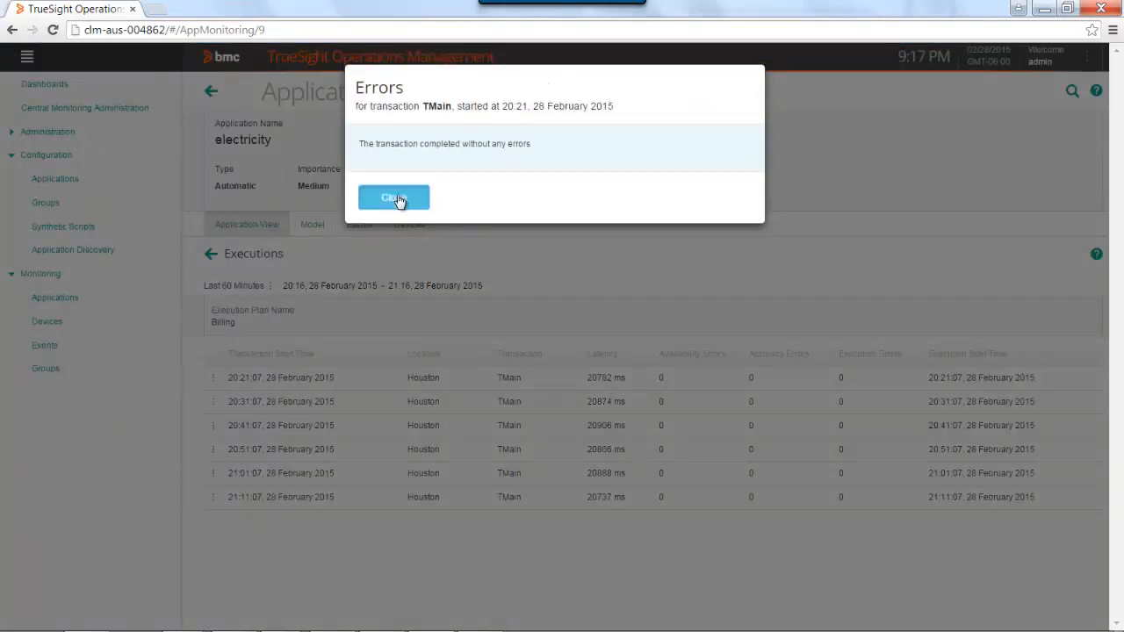
{"action": "left_click", "coordinate": [394, 197]}
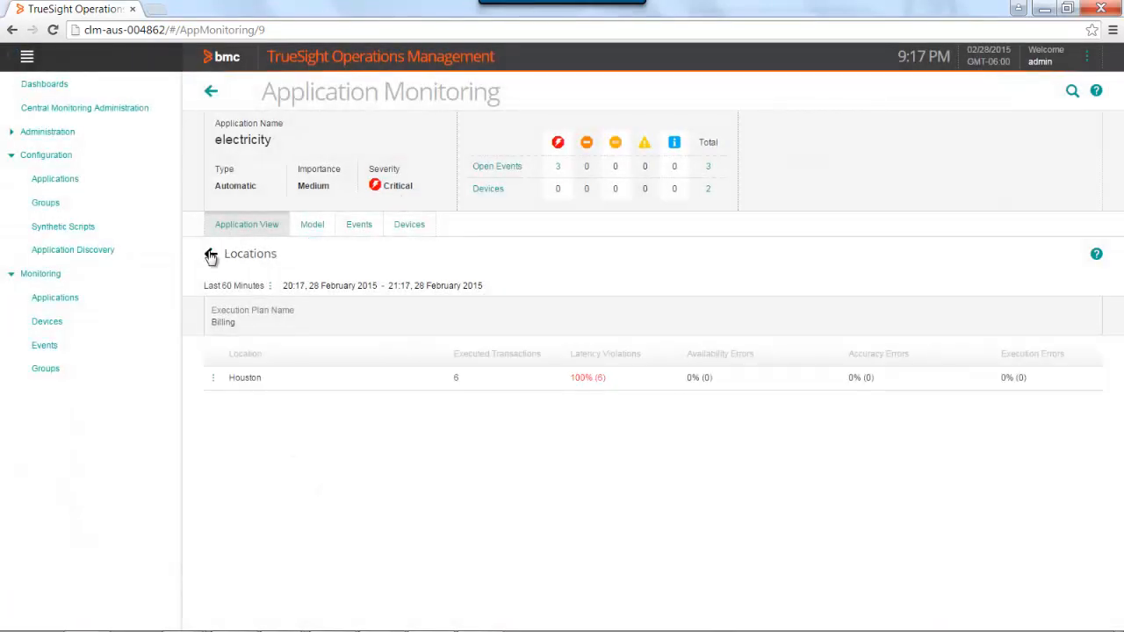
- Navigate back to Applications and view Partners' Synthetic Tier Members, where Billing is critical
{"action": "left_click", "coordinate": [211, 253]}
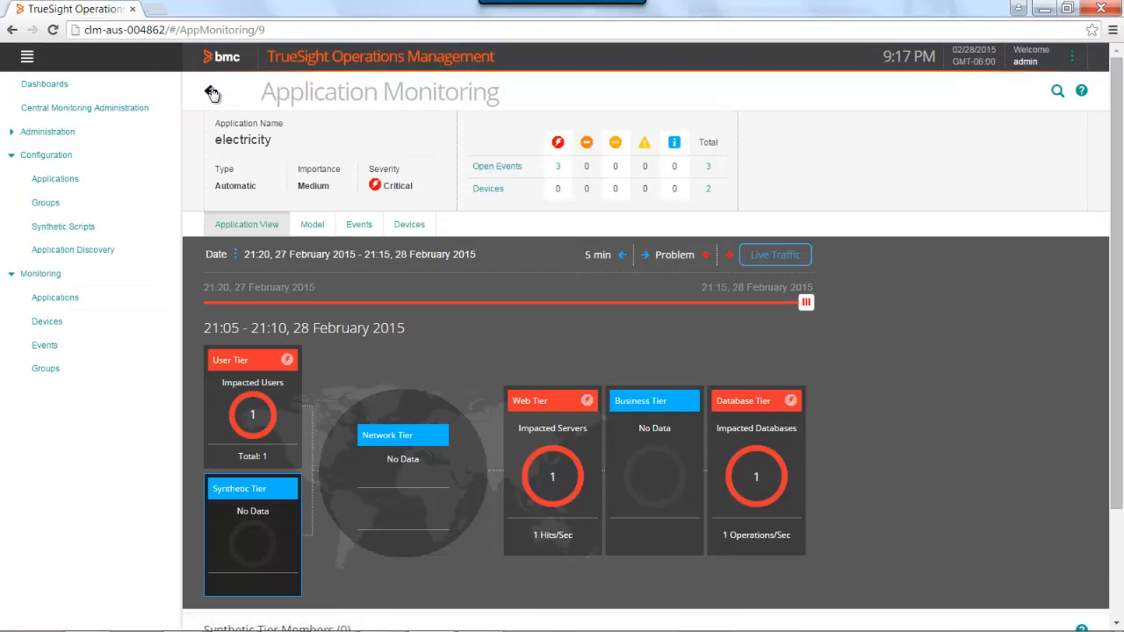
{"action": "left_click", "coordinate": [211, 91]}
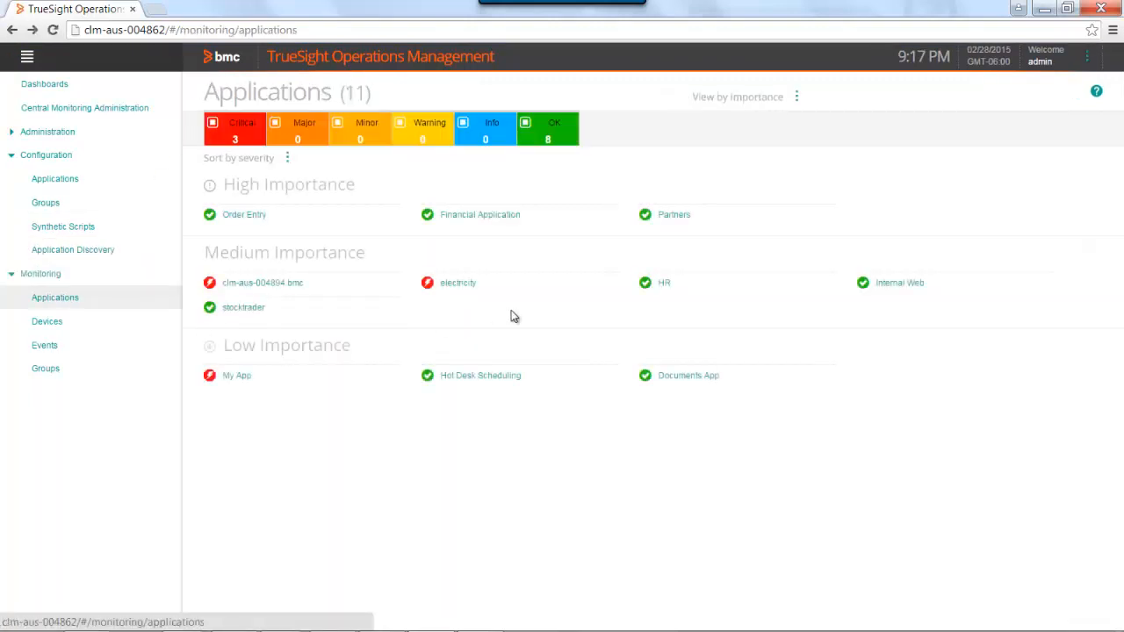
{"action": "mouse_move", "coordinate": [675, 214]}
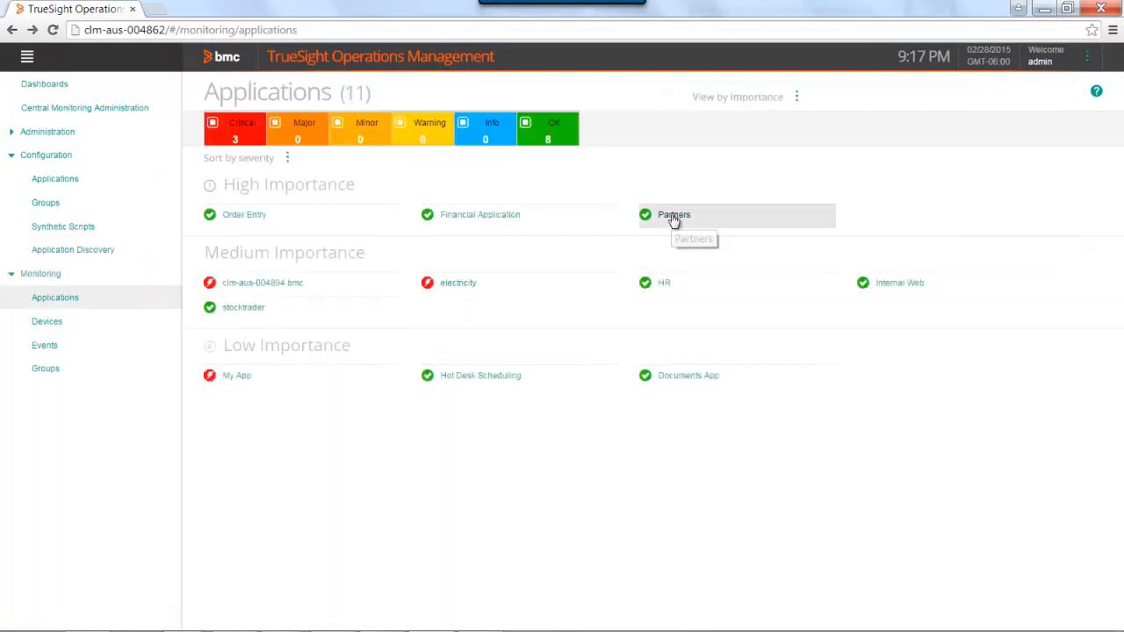
{"action": "left_click", "coordinate": [675, 215]}
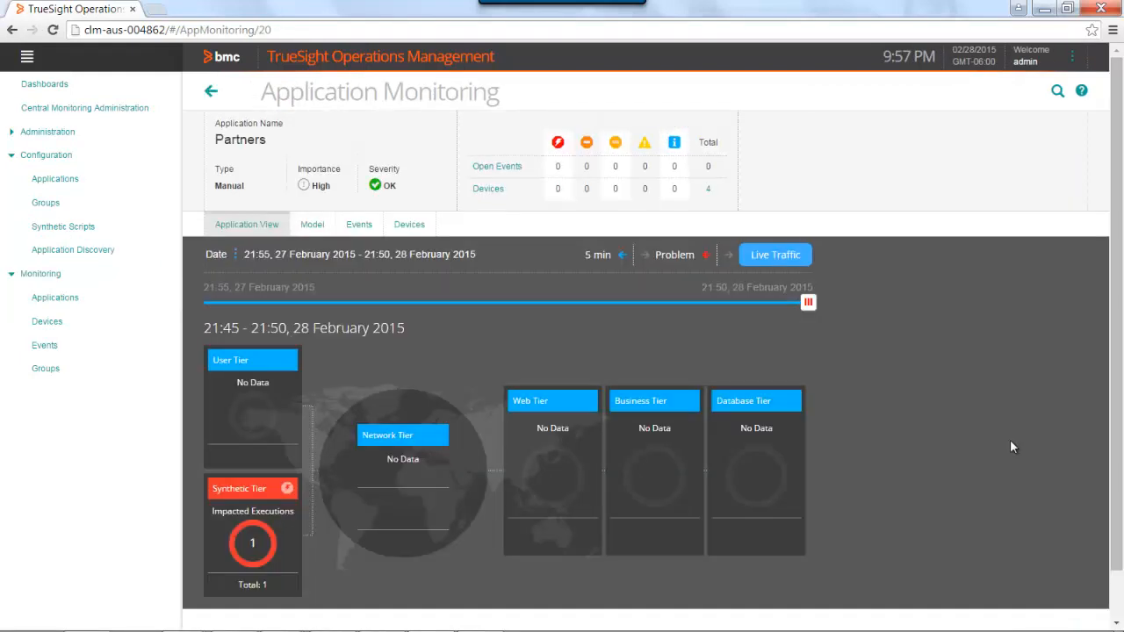
{"action": "mouse_move", "coordinate": [146, 490]}
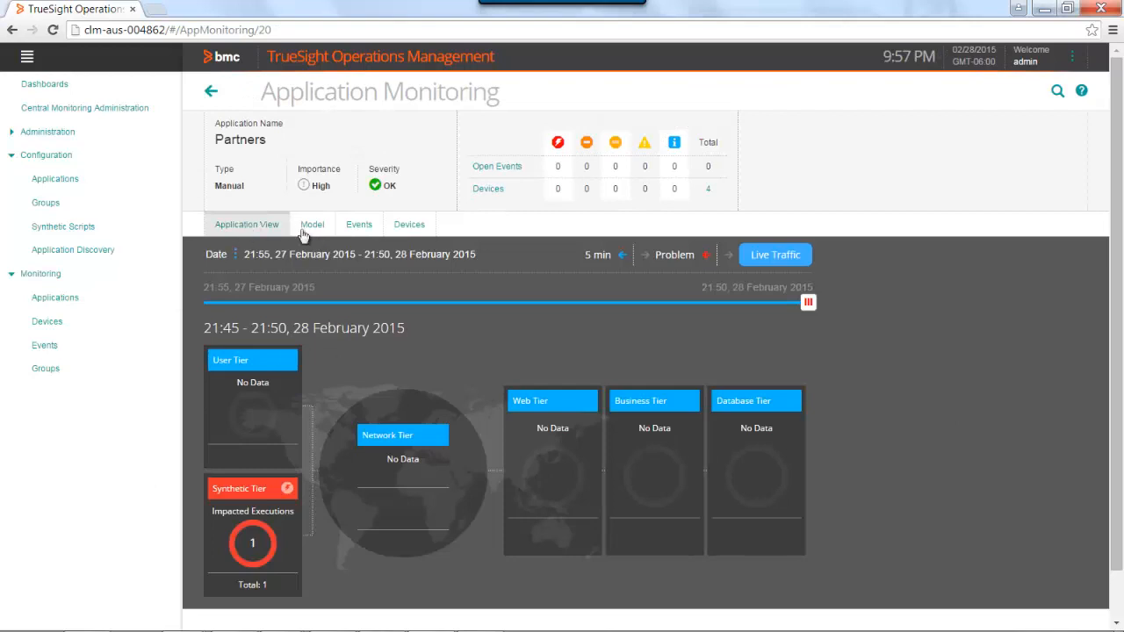
{"action": "mouse_move", "coordinate": [235, 525]}
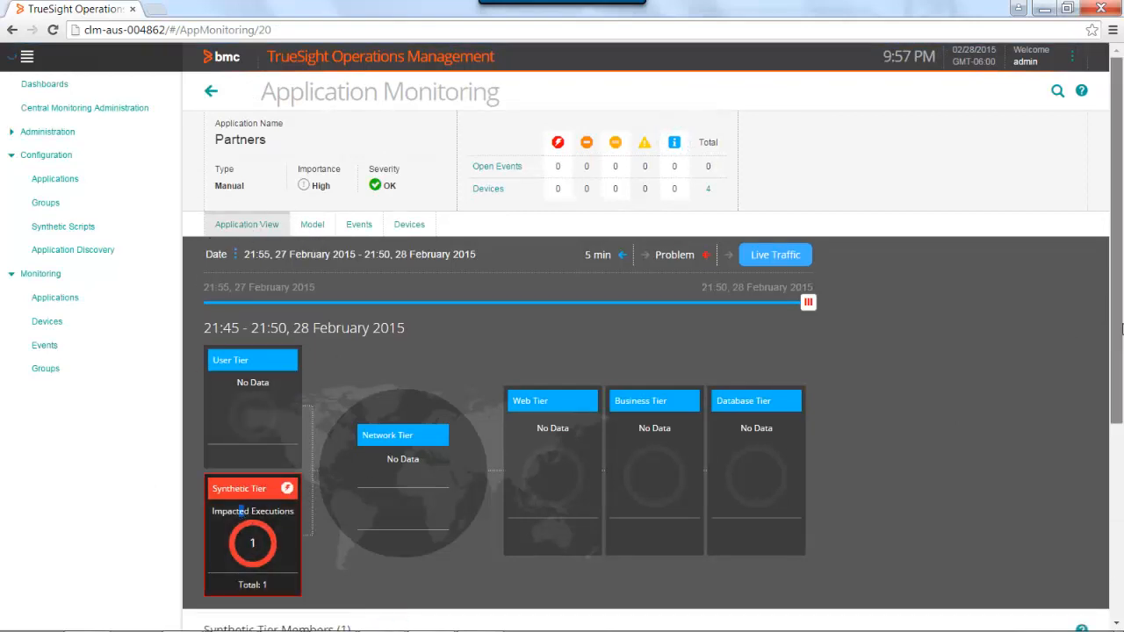
{"action": "scroll", "scroll_direction": "down", "scroll_amount": 3}
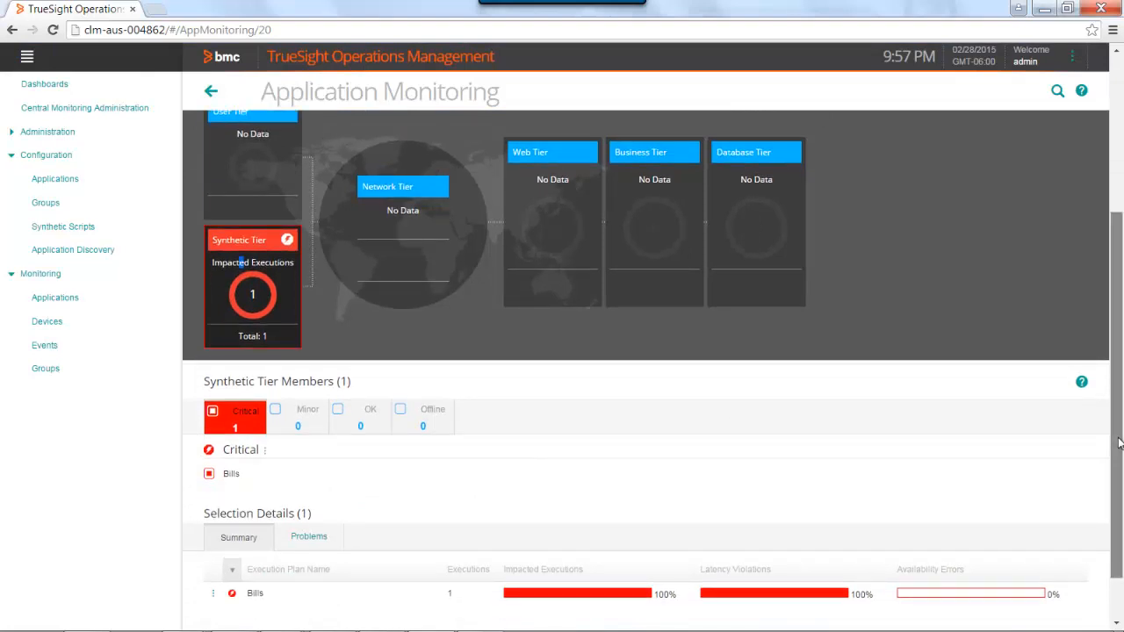
{"action": "scroll", "scroll_direction": "down", "scroll_amount": 3}
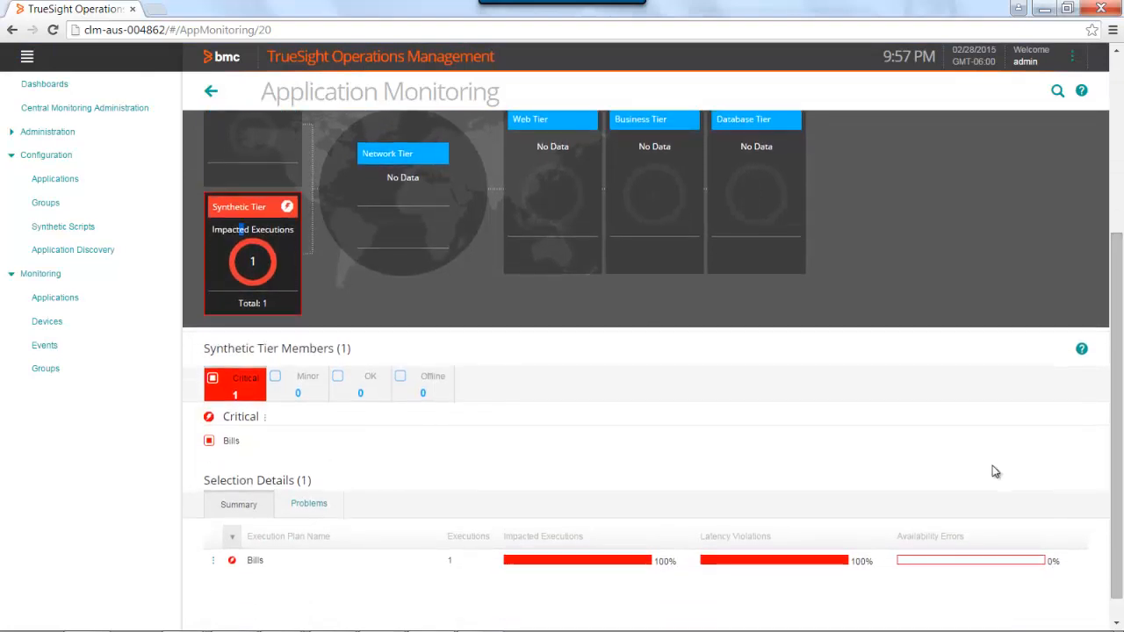